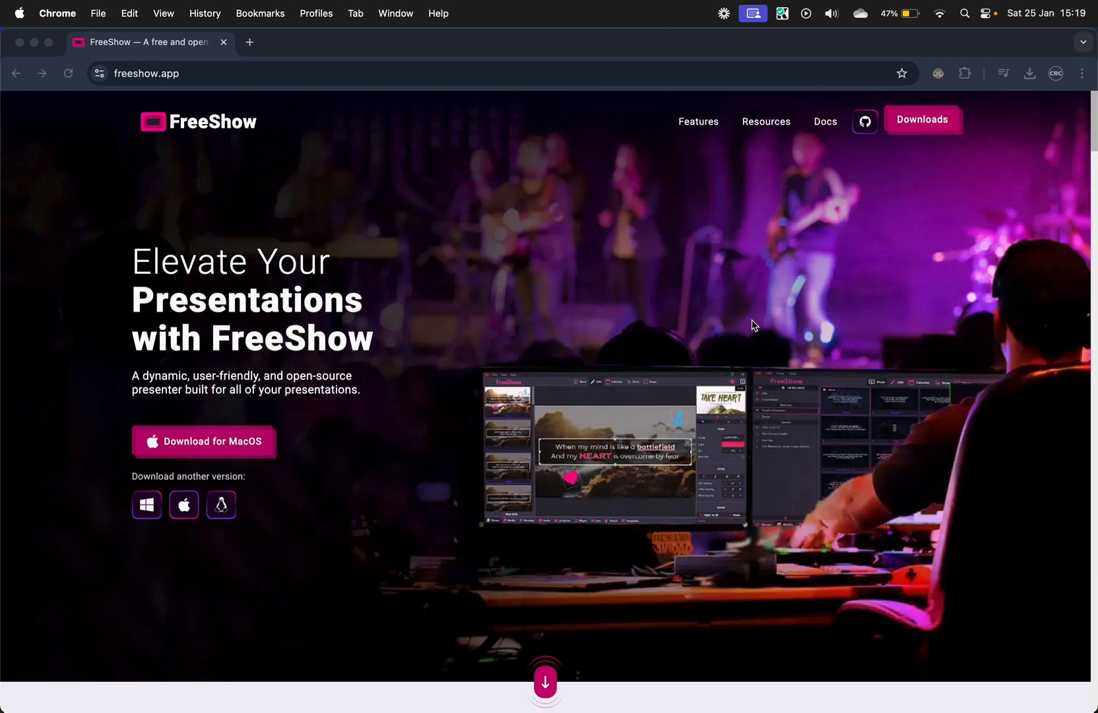
{"action": "mouse_move", "coordinate": [180, 95]}
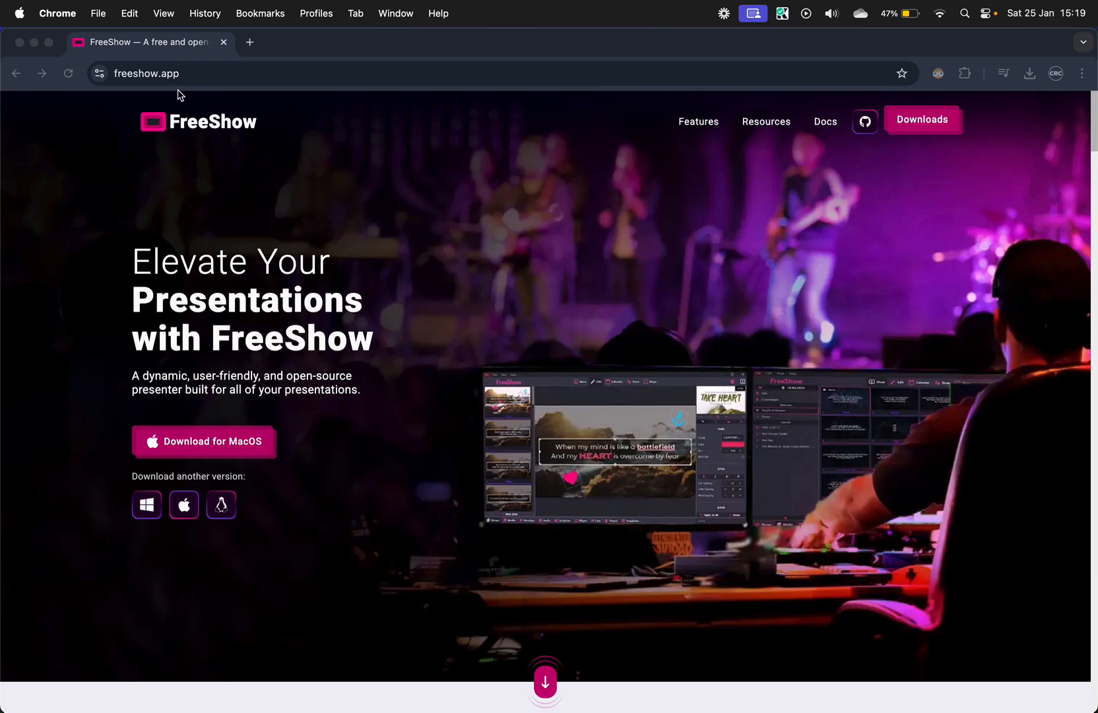
{"action": "mouse_move", "coordinate": [143, 495]}
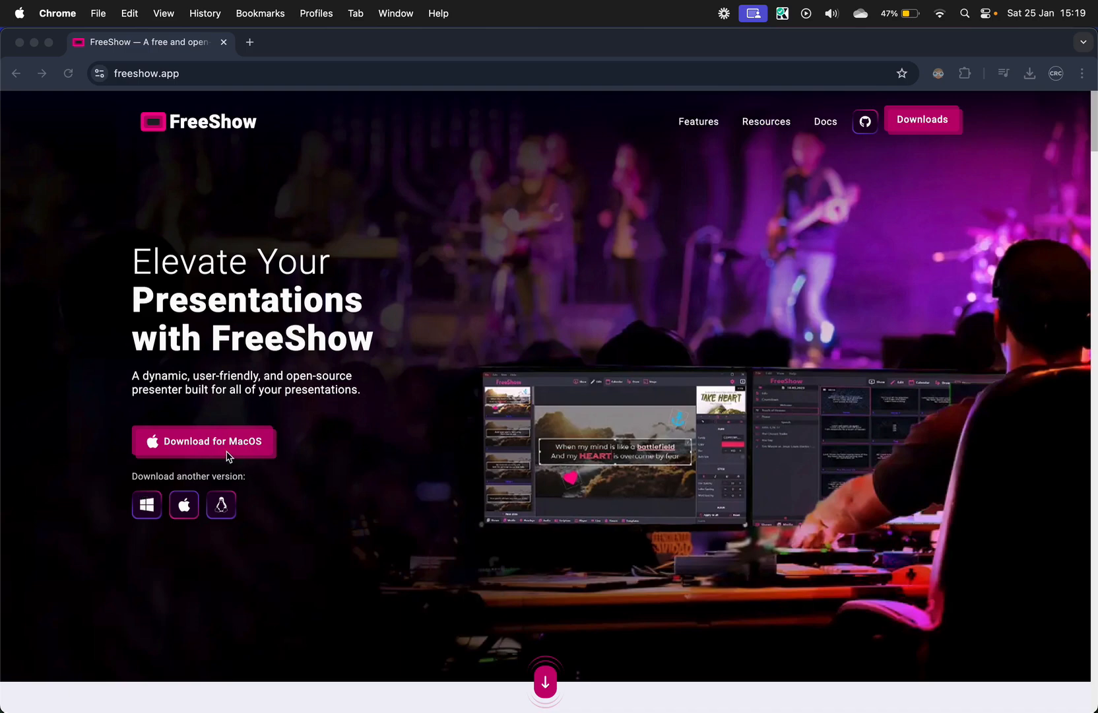
{"action": "mouse_move", "coordinate": [205, 457]}
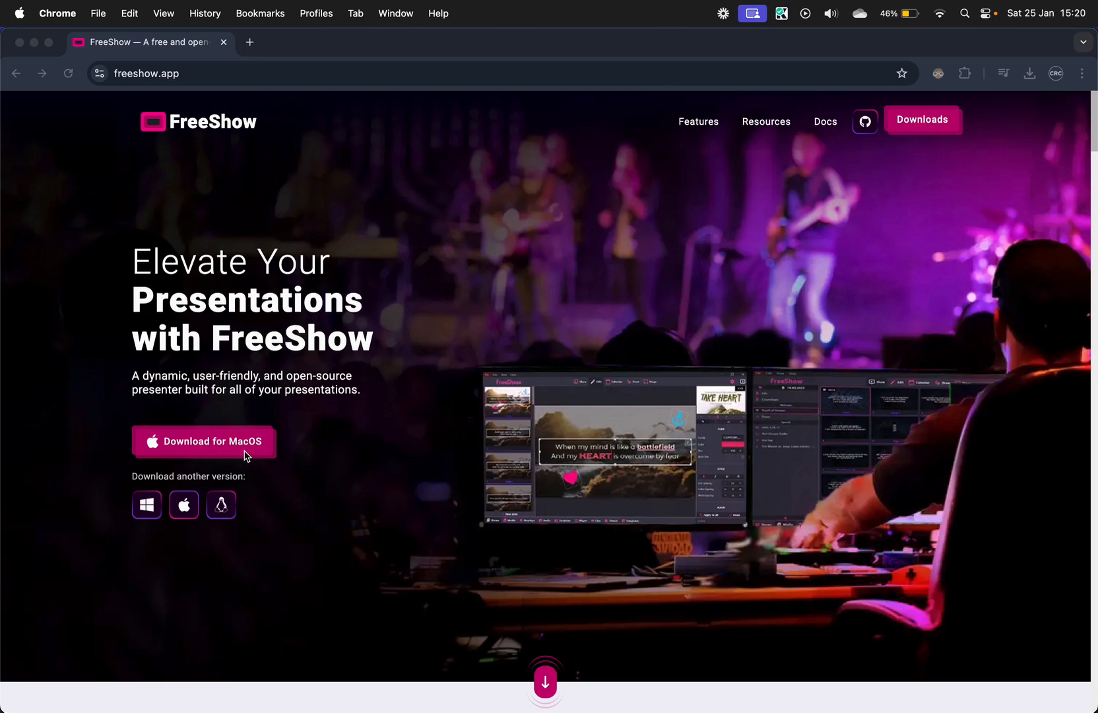
Download FreeShow for macOS and create a new project named '26 JAN 2025 AM'
{"action": "left_click", "coordinate": [204, 441]}
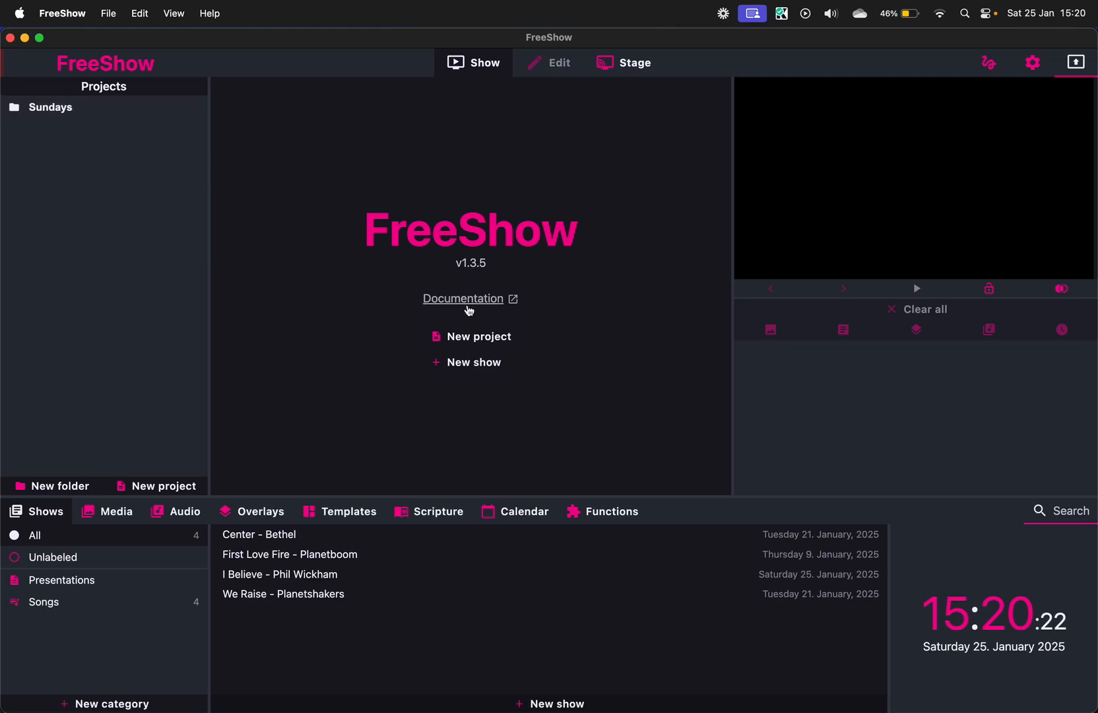
{"action": "mouse_move", "coordinate": [480, 336]}
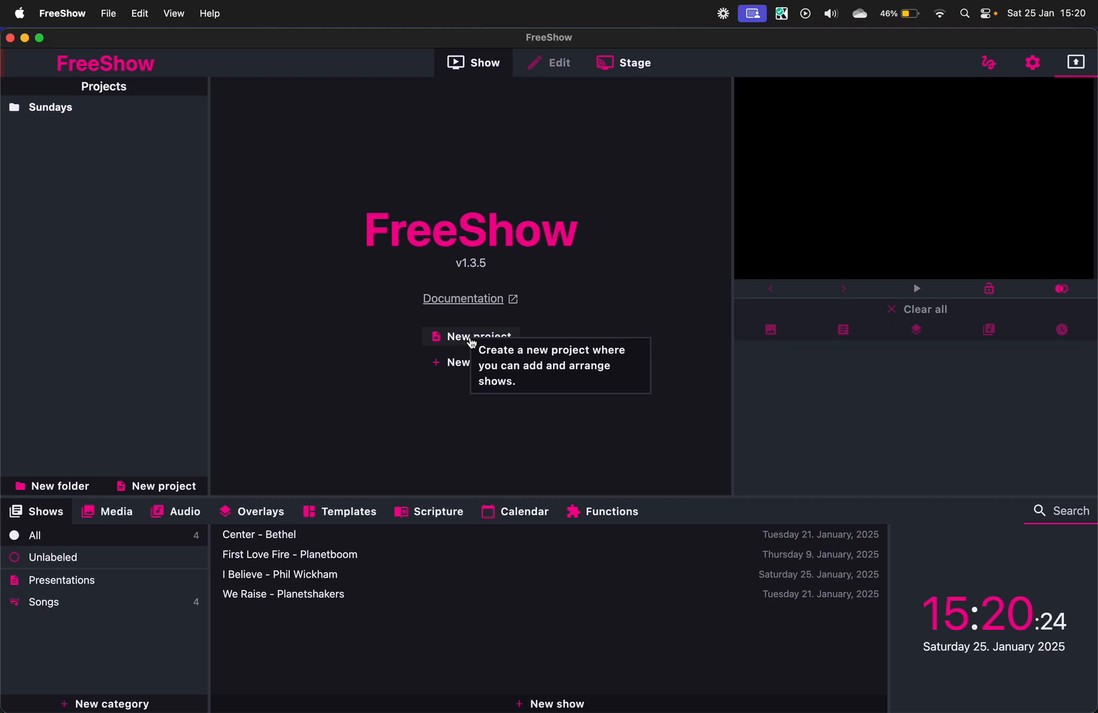
{"action": "left_click", "coordinate": [479, 335]}
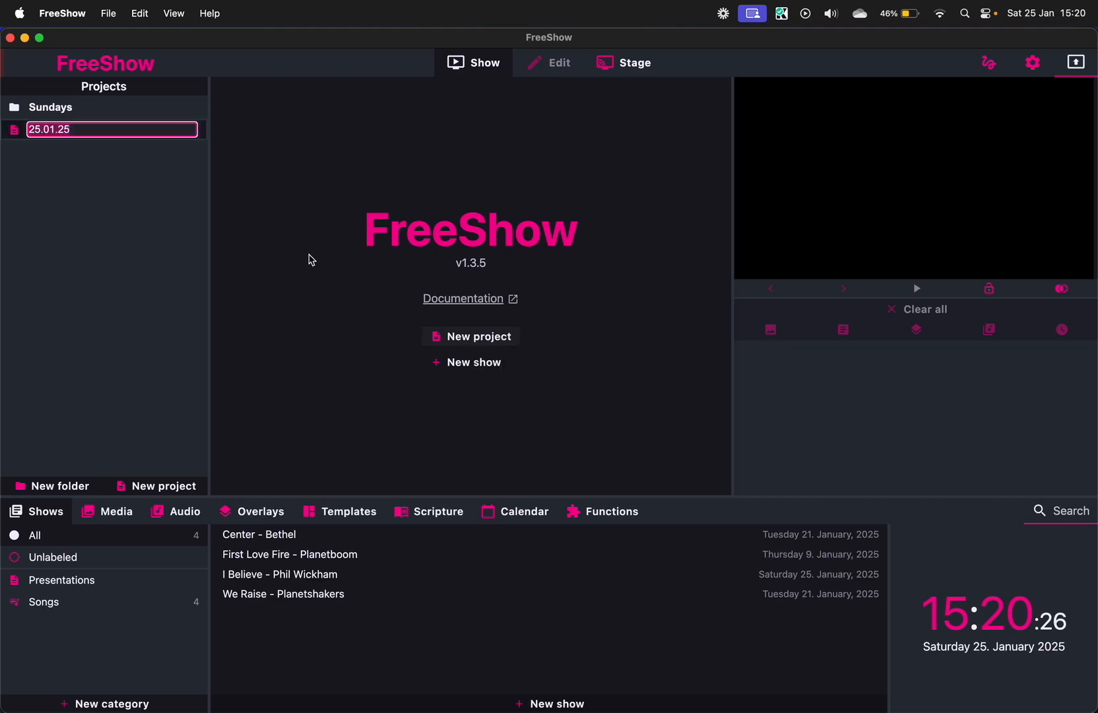
{"action": "mouse_move", "coordinate": [280, 234]}
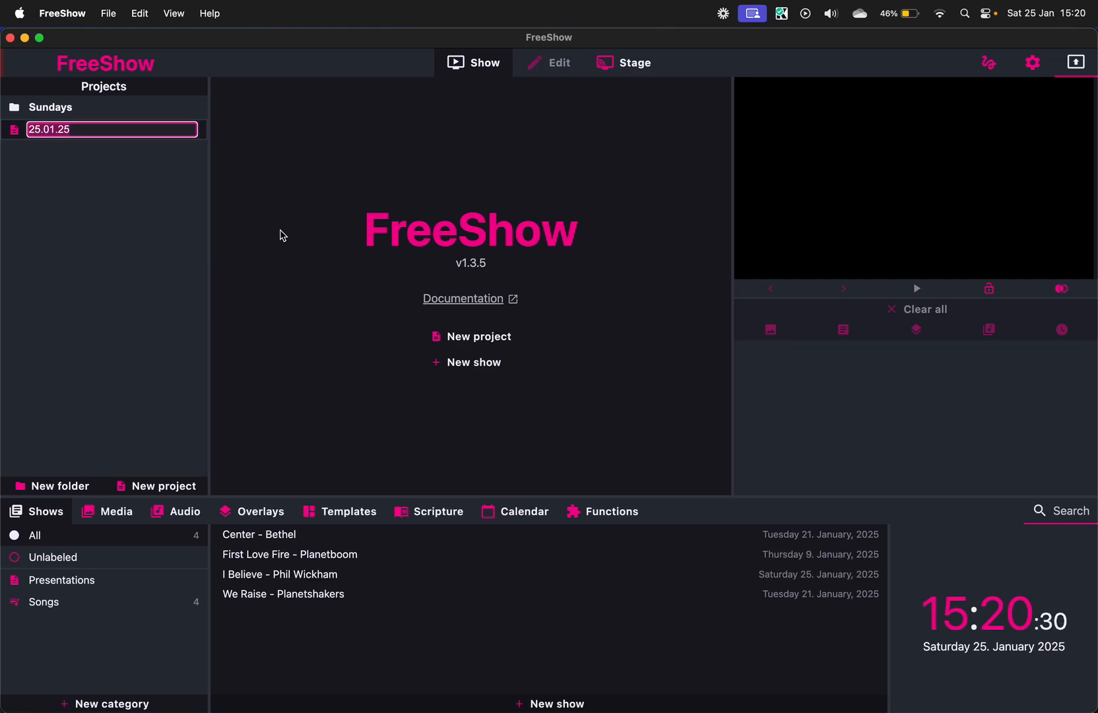
{"action": "type", "text": "26 JAN"}
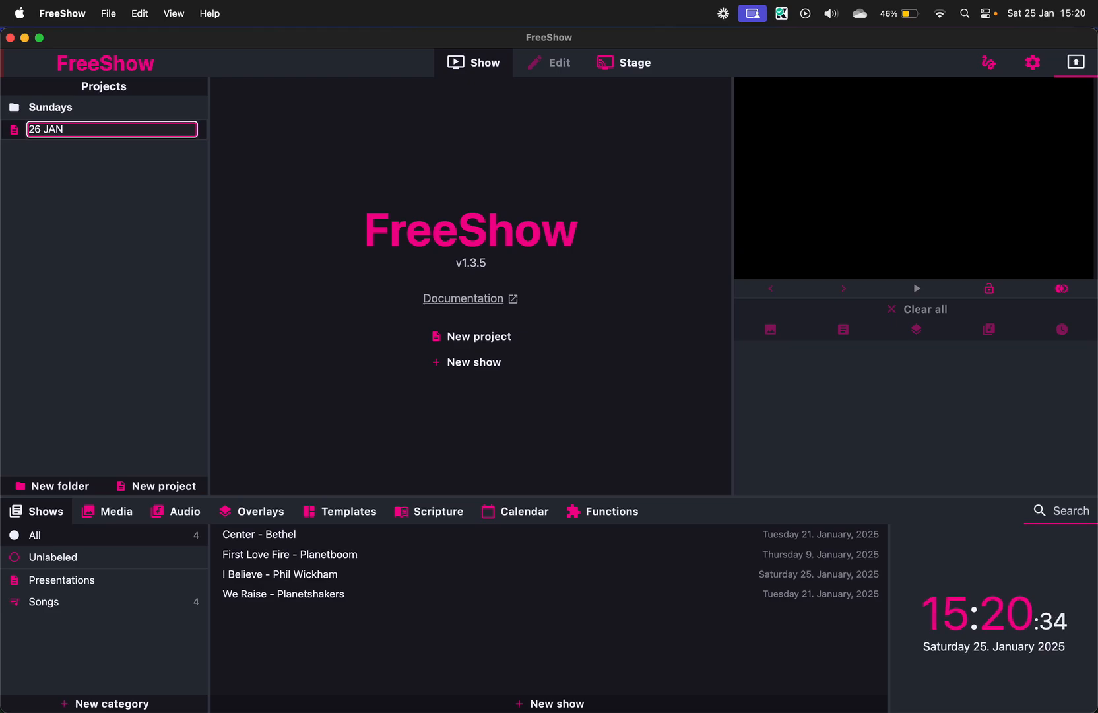
{"action": "type", "text": "2025 AM"}
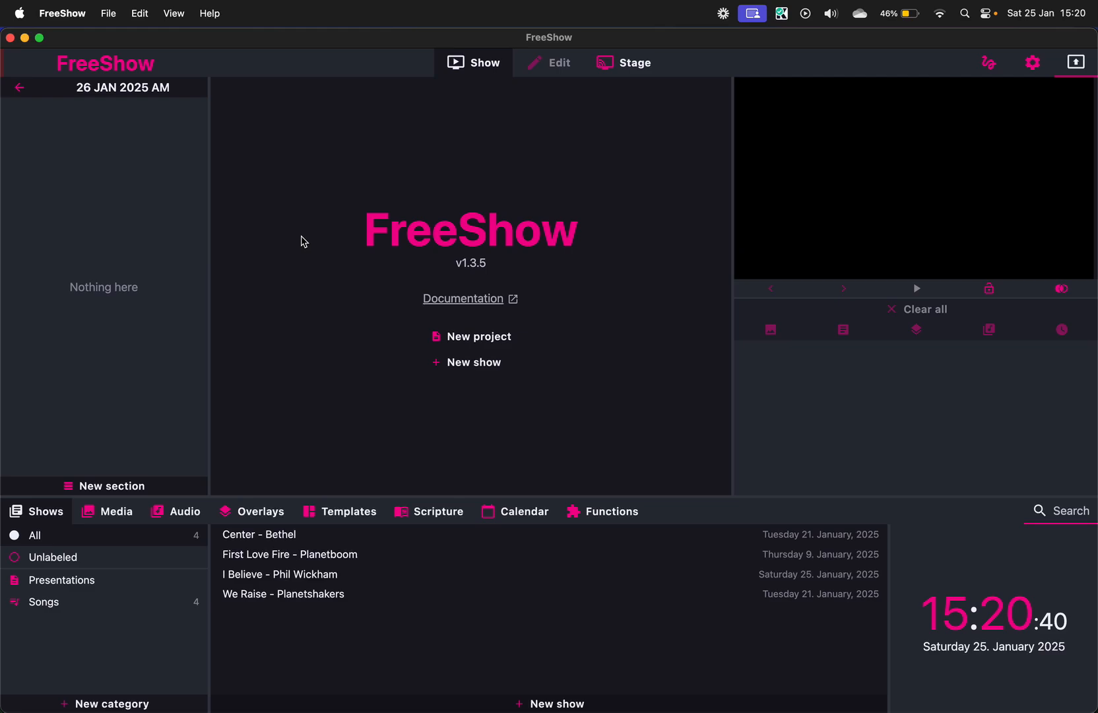
{"action": "mouse_move", "coordinate": [348, 271]}
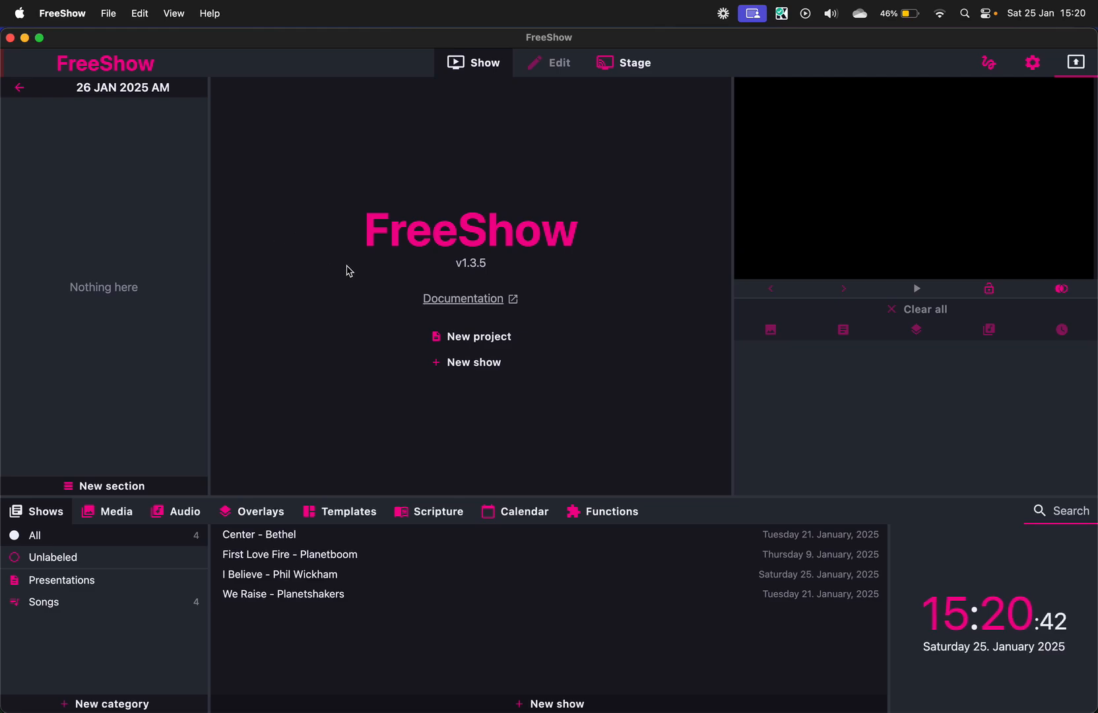
{"action": "mouse_move", "coordinate": [466, 362]}
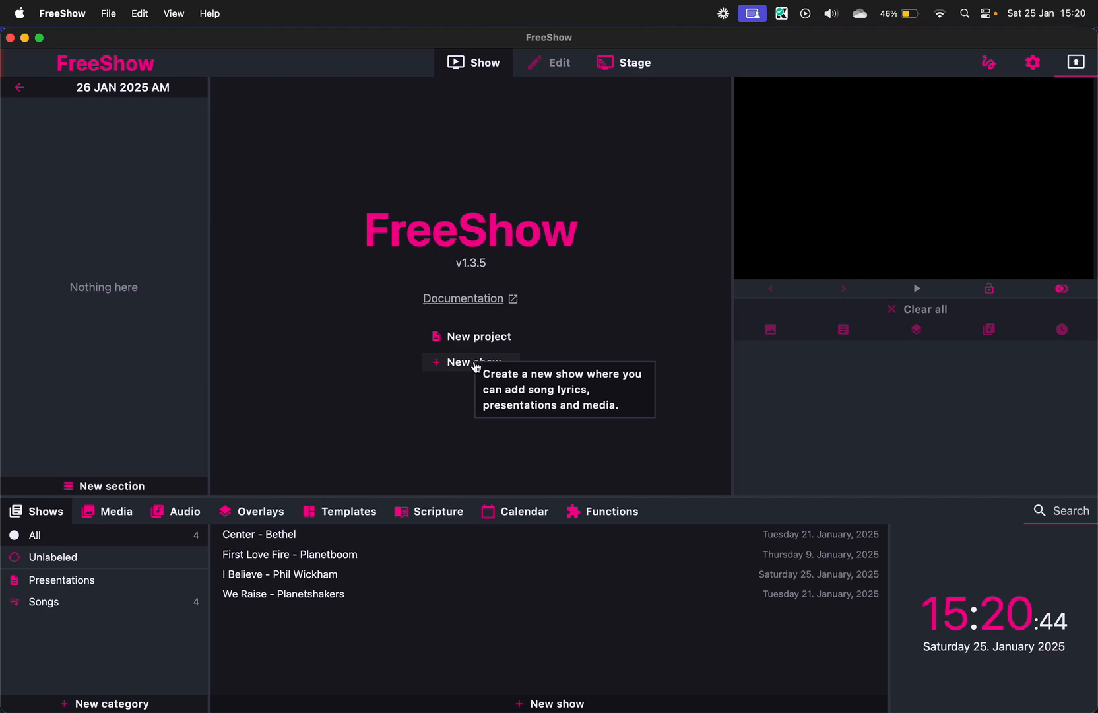
{"action": "mouse_move", "coordinate": [157, 498]}
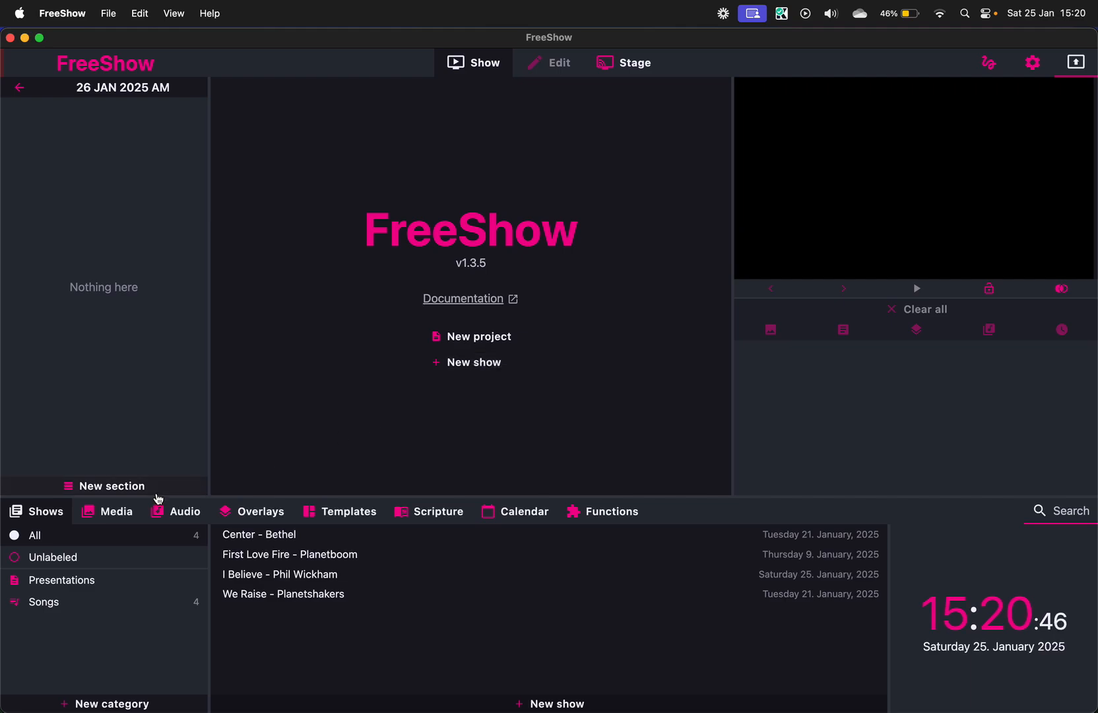
Switch the library to the Audio list and back to Shows
{"action": "left_click", "coordinate": [183, 510]}
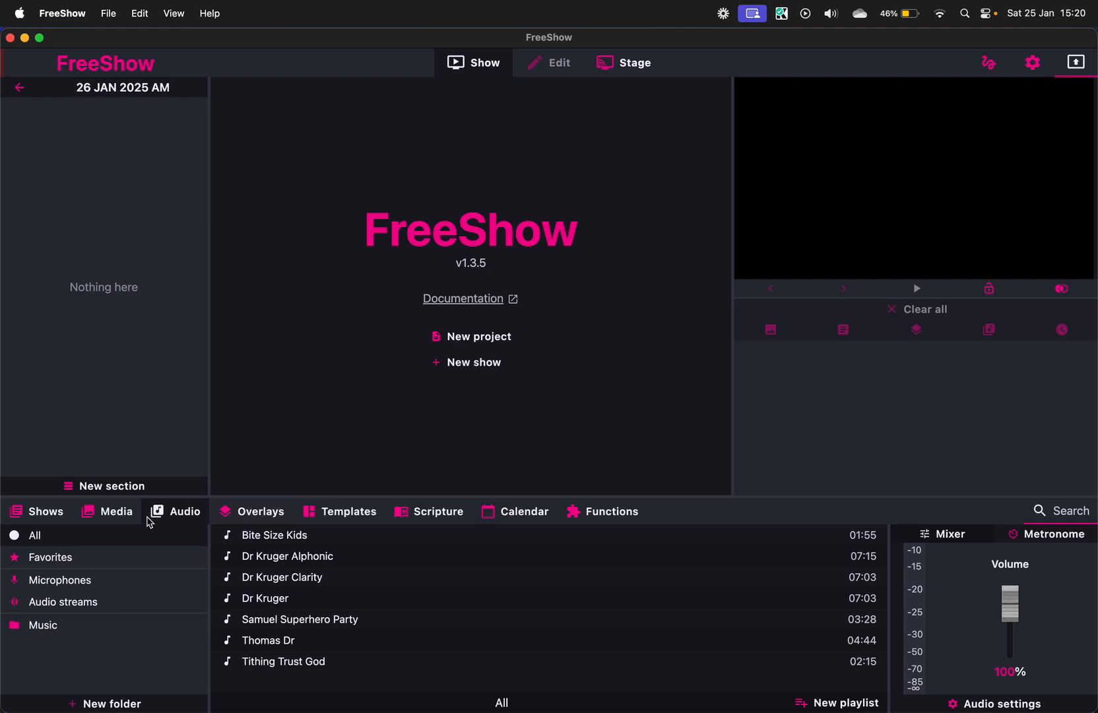
{"action": "left_click", "coordinate": [38, 510]}
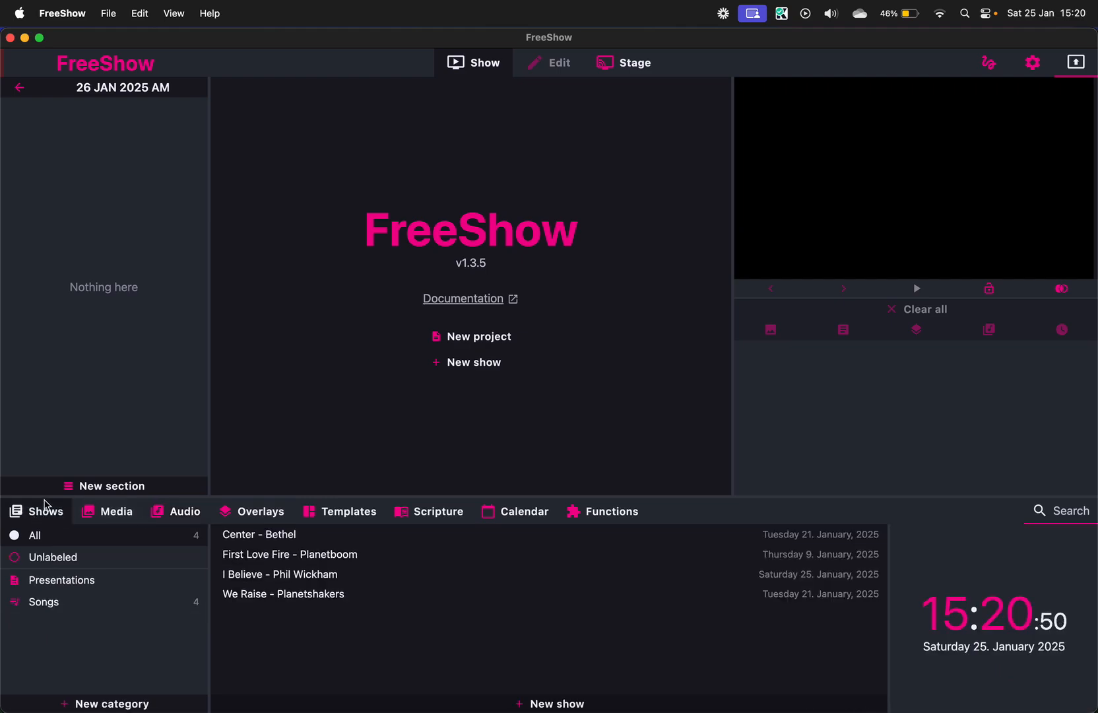
{"action": "mouse_move", "coordinate": [46, 511]}
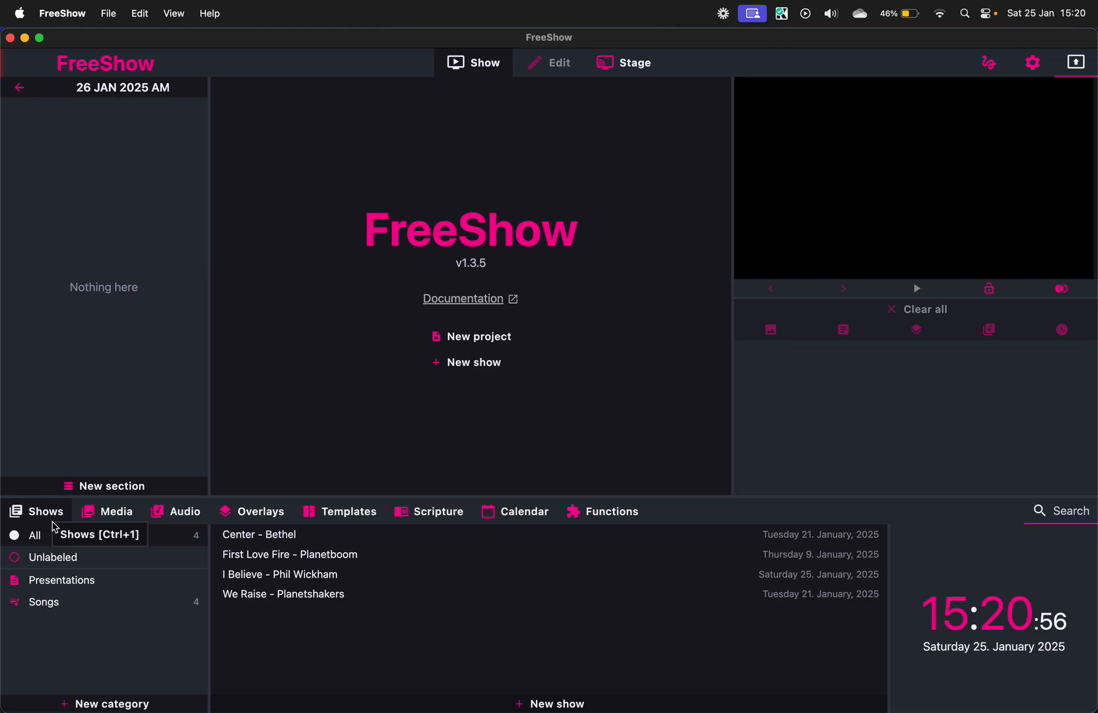
{"action": "mouse_move", "coordinate": [177, 543]}
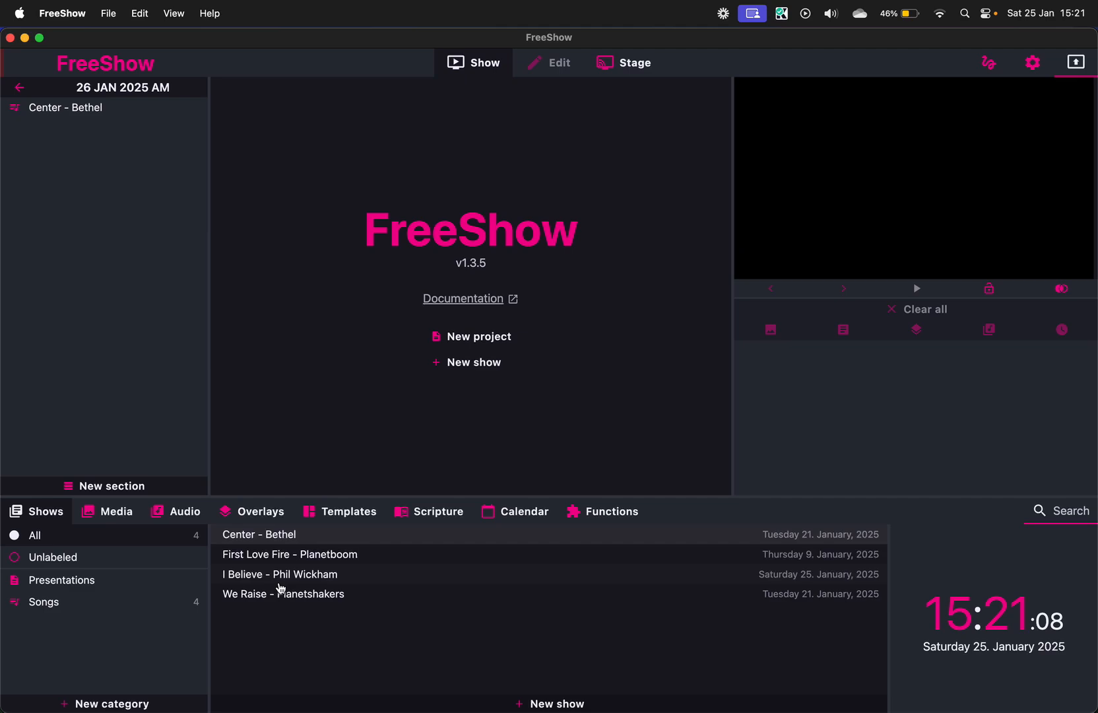
{"action": "mouse_move", "coordinate": [479, 380]}
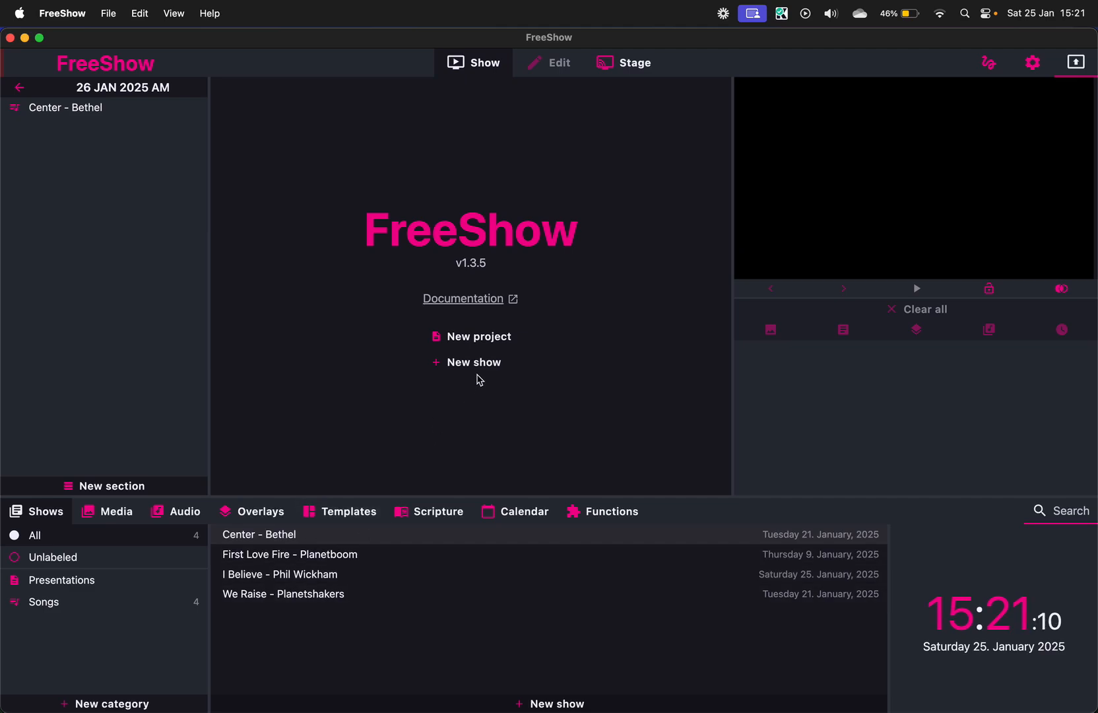
{"action": "mouse_move", "coordinate": [474, 361]}
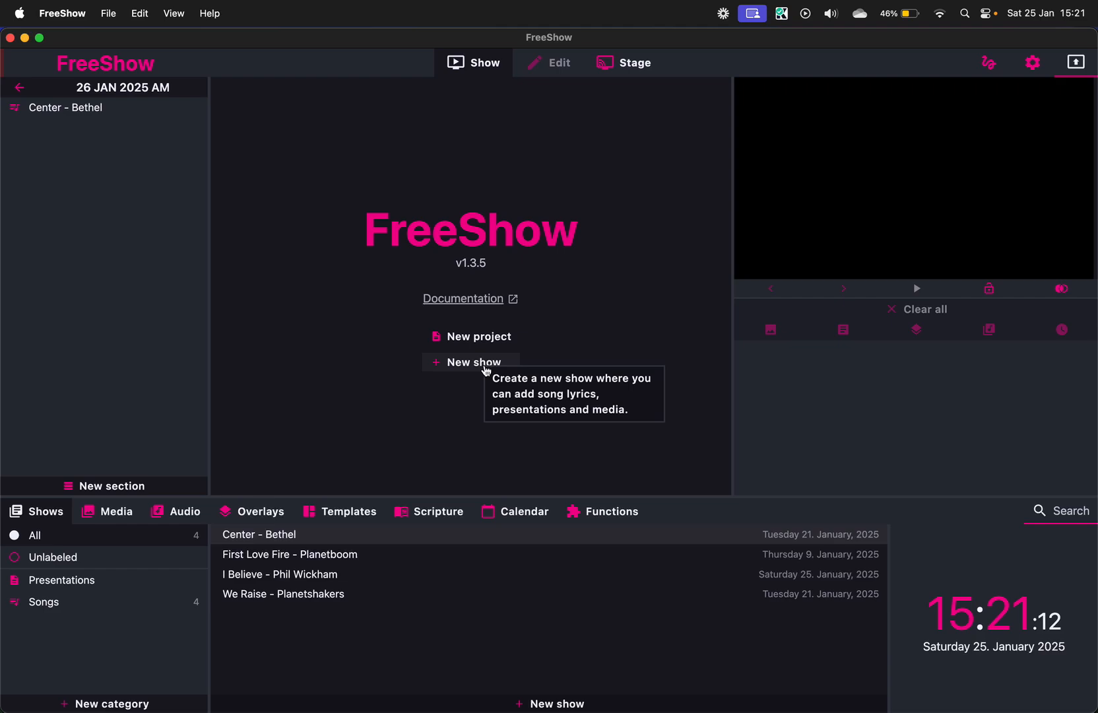
Create a show named 'Worship - Taya' in category Songs and search its lyrics online
{"action": "left_click", "coordinate": [473, 361]}
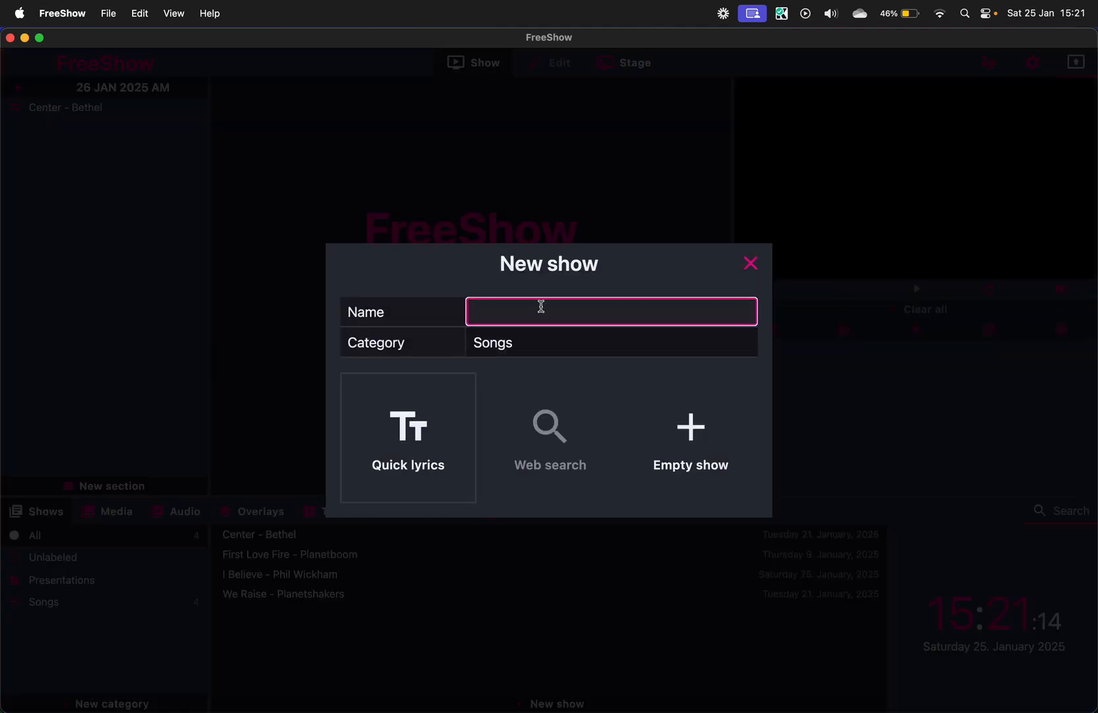
{"action": "type", "text": "Worship - T"}
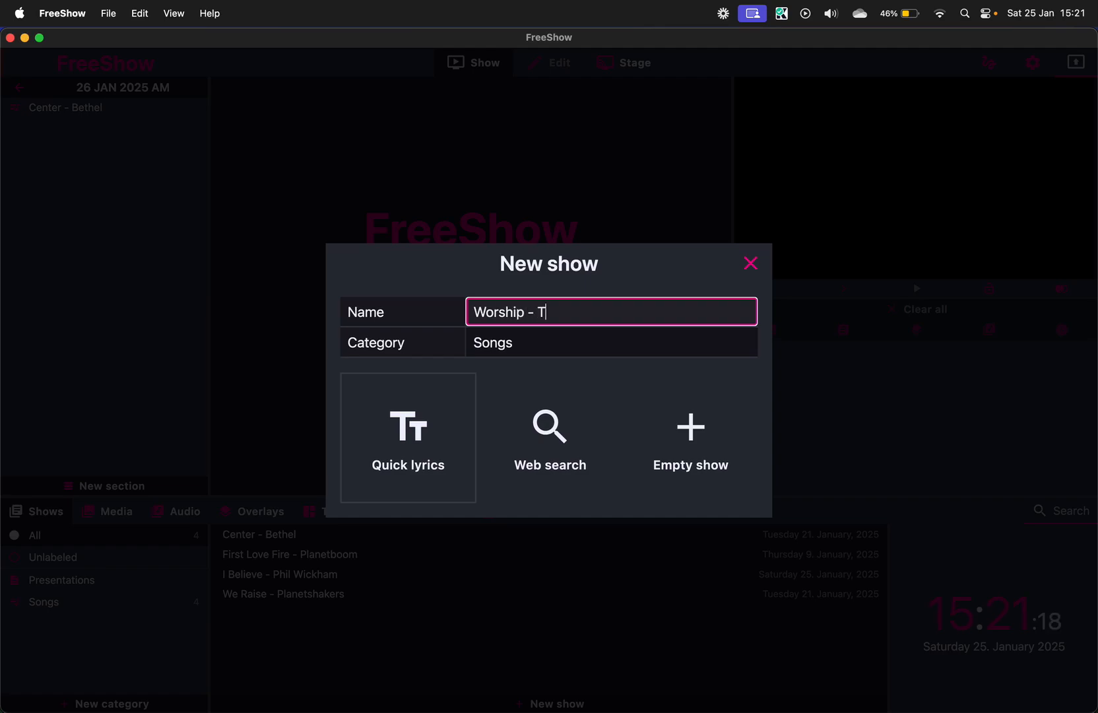
{"action": "type", "text": "aya"}
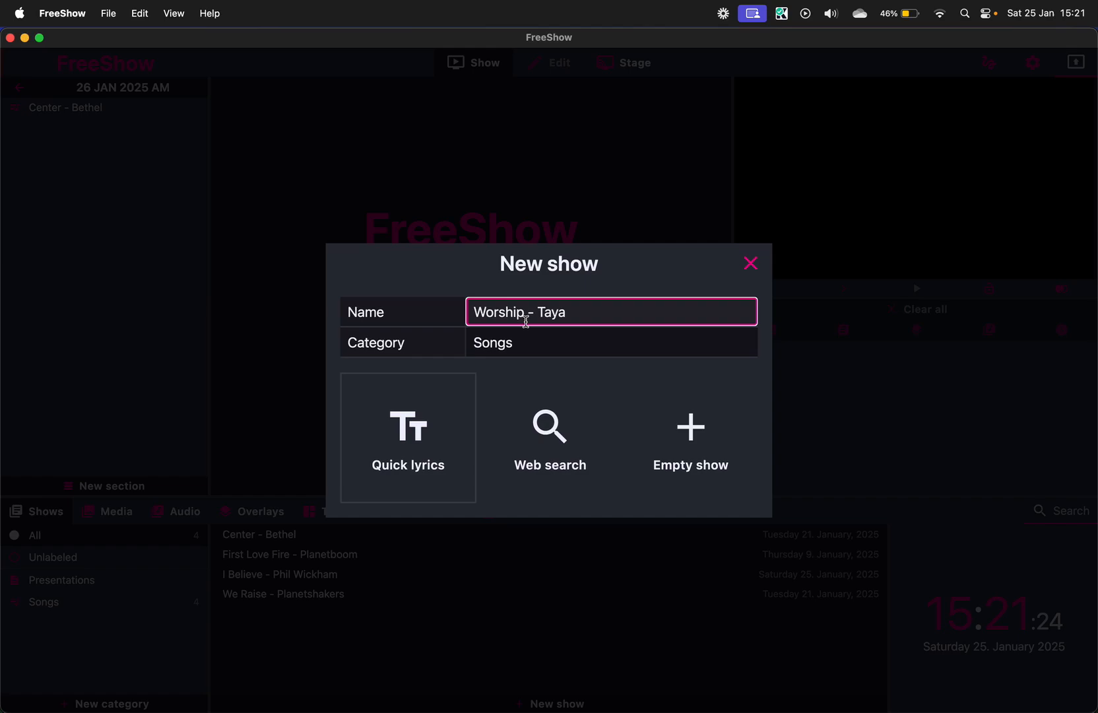
{"action": "left_click", "coordinate": [609, 342]}
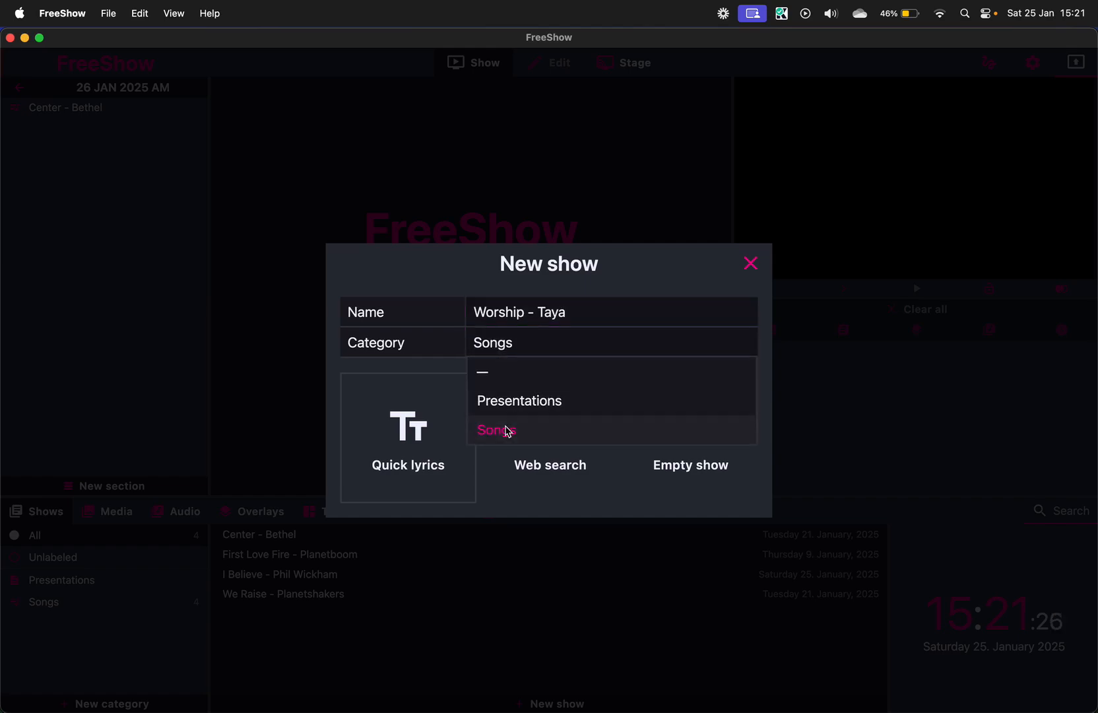
{"action": "left_click", "coordinate": [550, 464]}
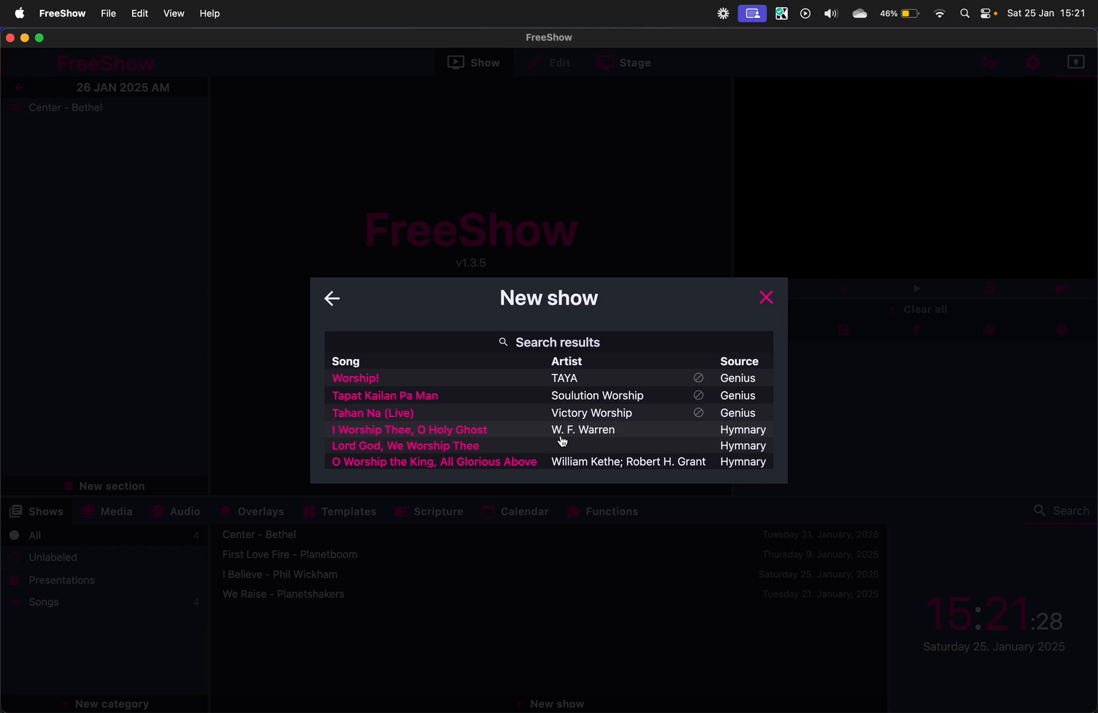
{"action": "mouse_move", "coordinate": [362, 383]}
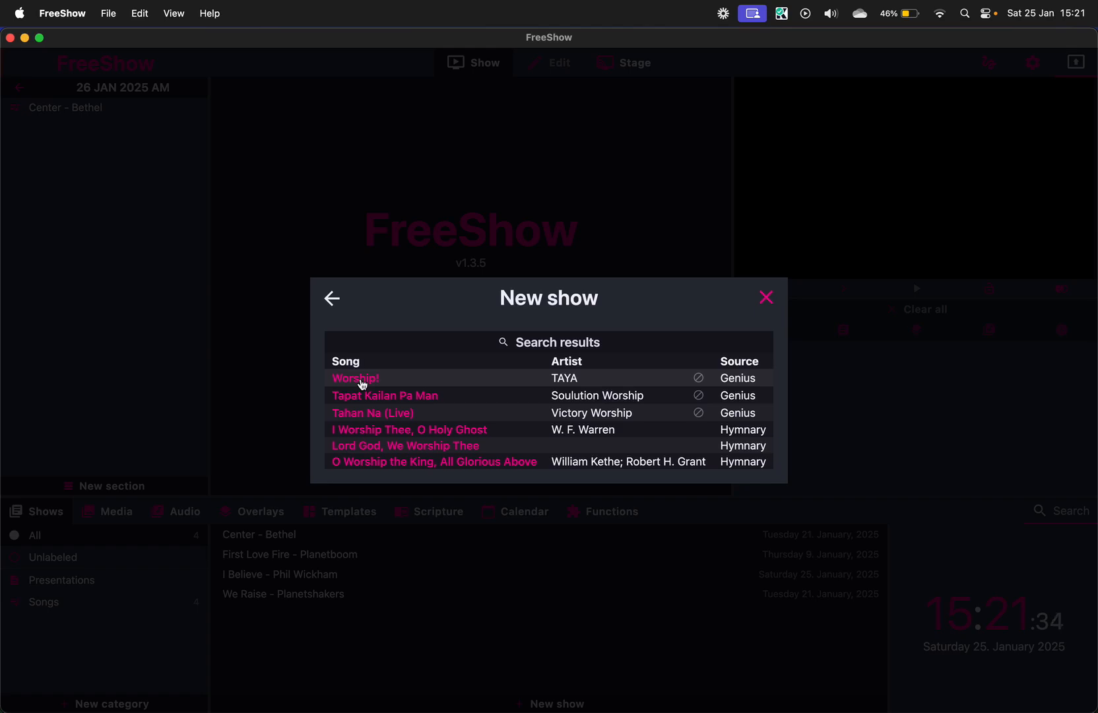
Import the Worship! by TAYA lyrics, review verses, chorus and bridge, and expand Options
{"action": "left_click", "coordinate": [356, 379]}
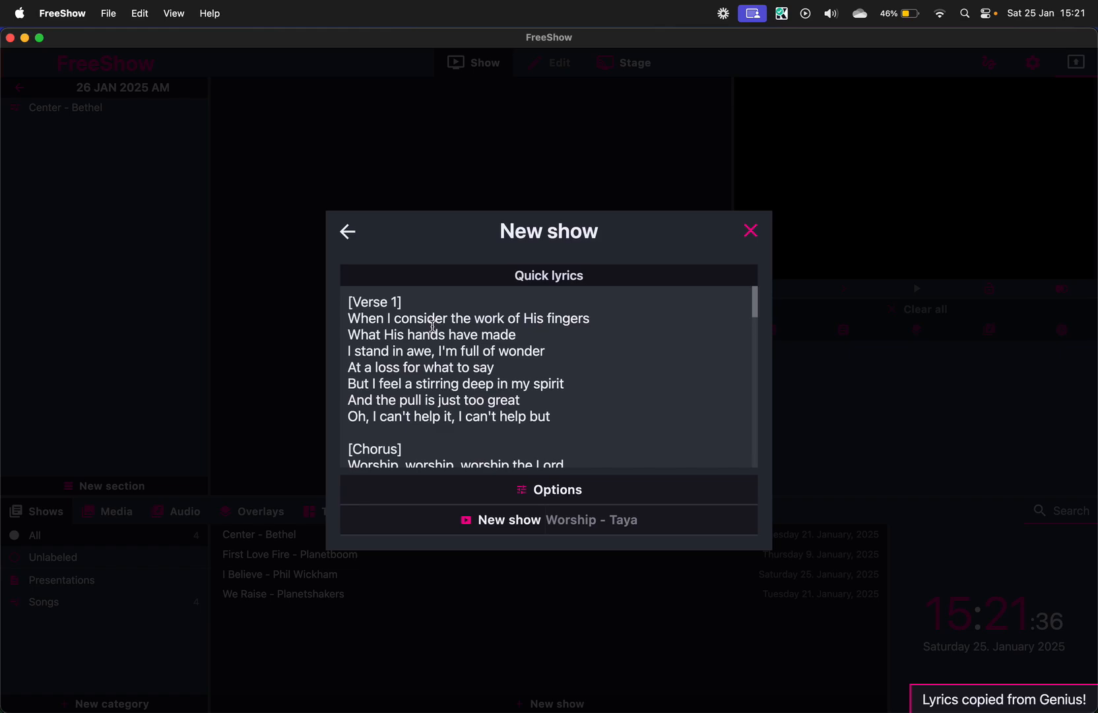
{"action": "scroll", "scroll_direction": "down", "scroll_amount": 3}
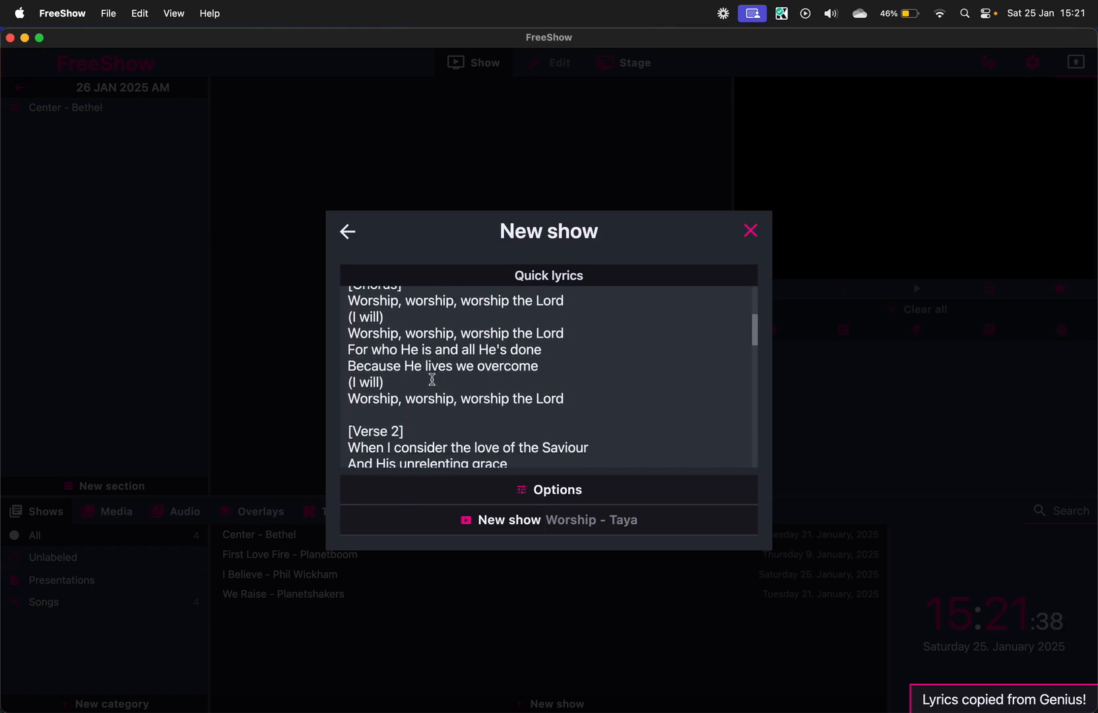
{"action": "scroll", "scroll_direction": "down", "scroll_amount": 3}
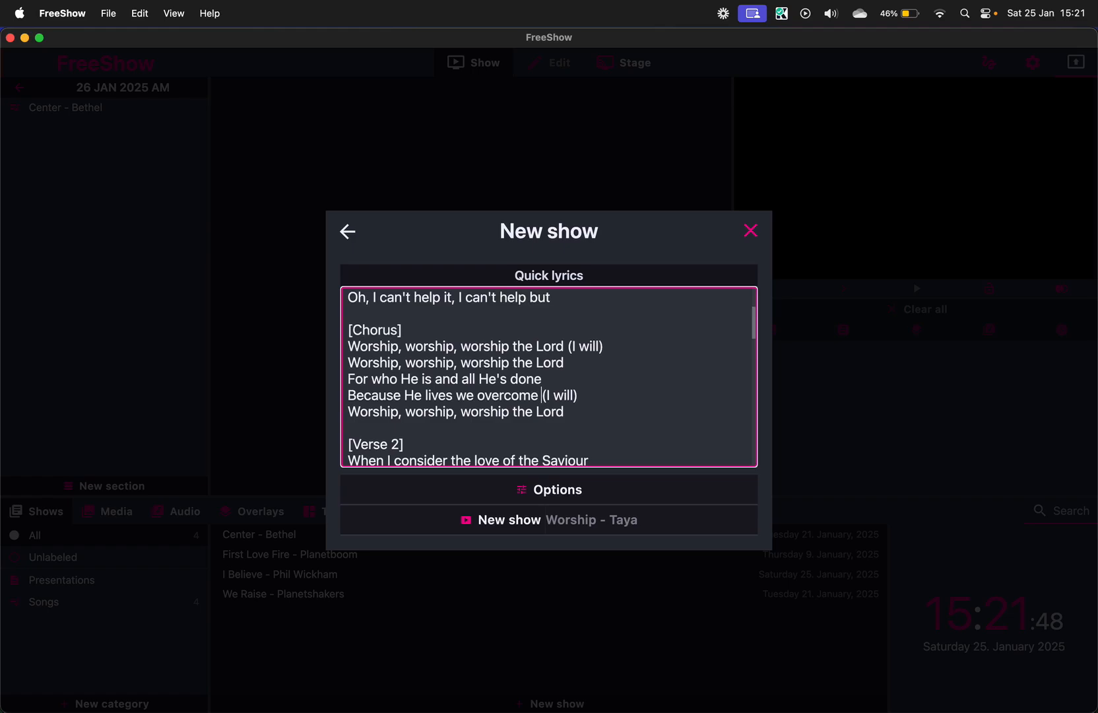
{"action": "scroll", "scroll_direction": "down", "scroll_amount": 3}
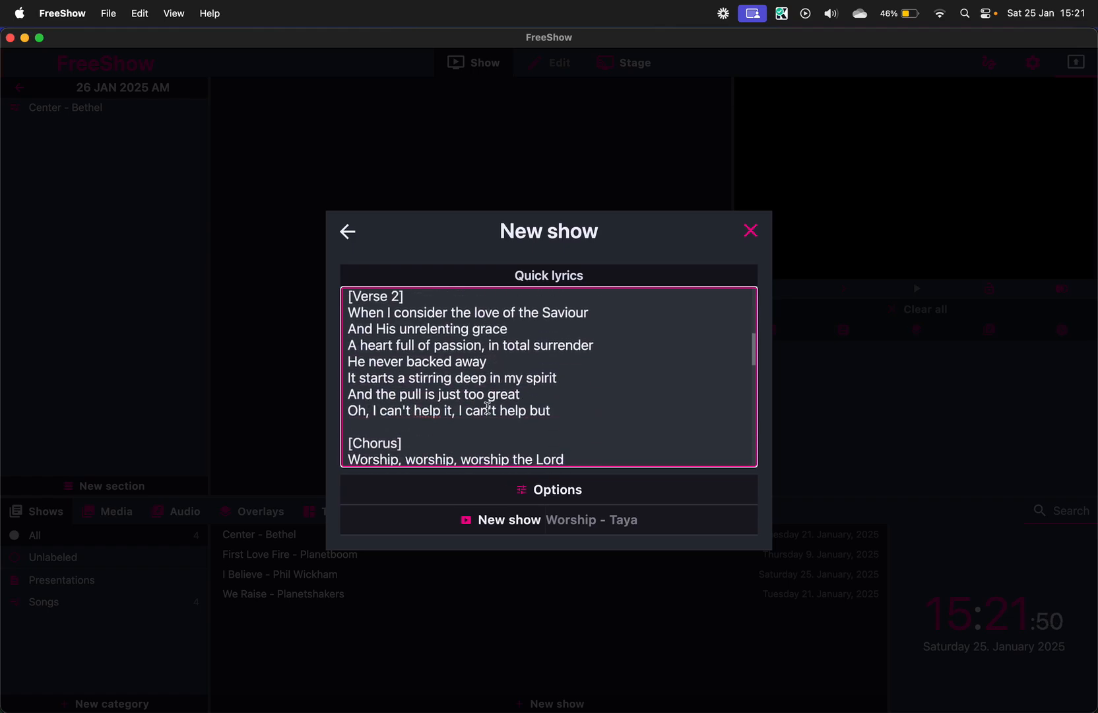
{"action": "scroll", "scroll_direction": "down", "scroll_amount": 3}
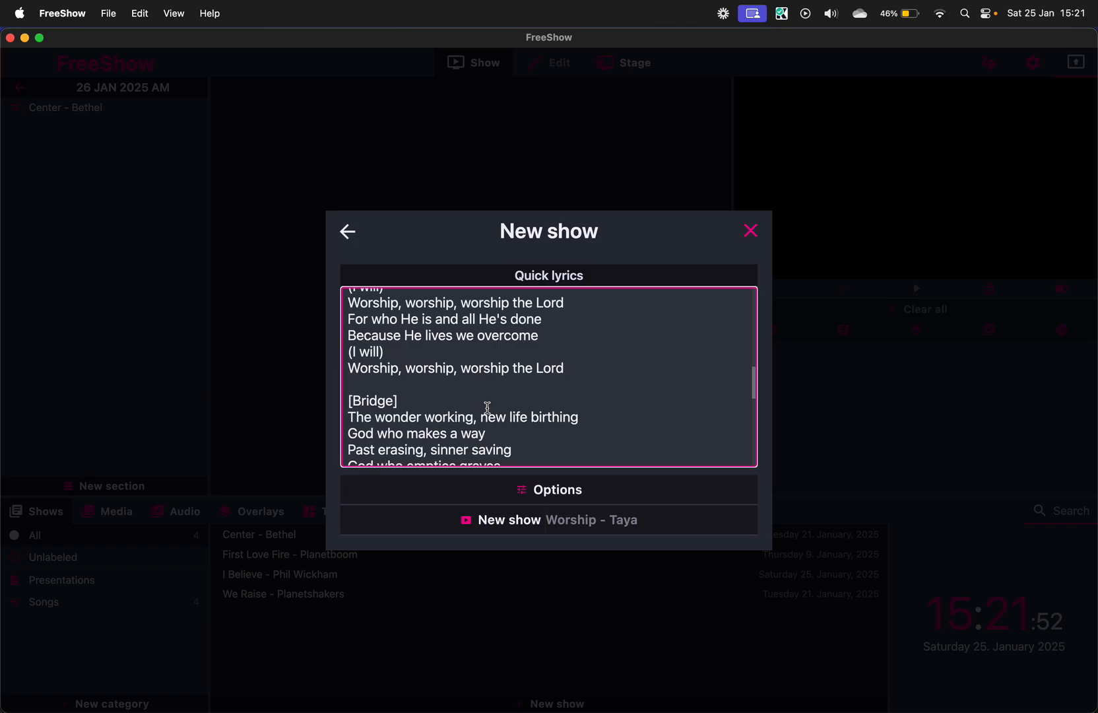
{"action": "scroll", "scroll_direction": "down", "scroll_amount": 3}
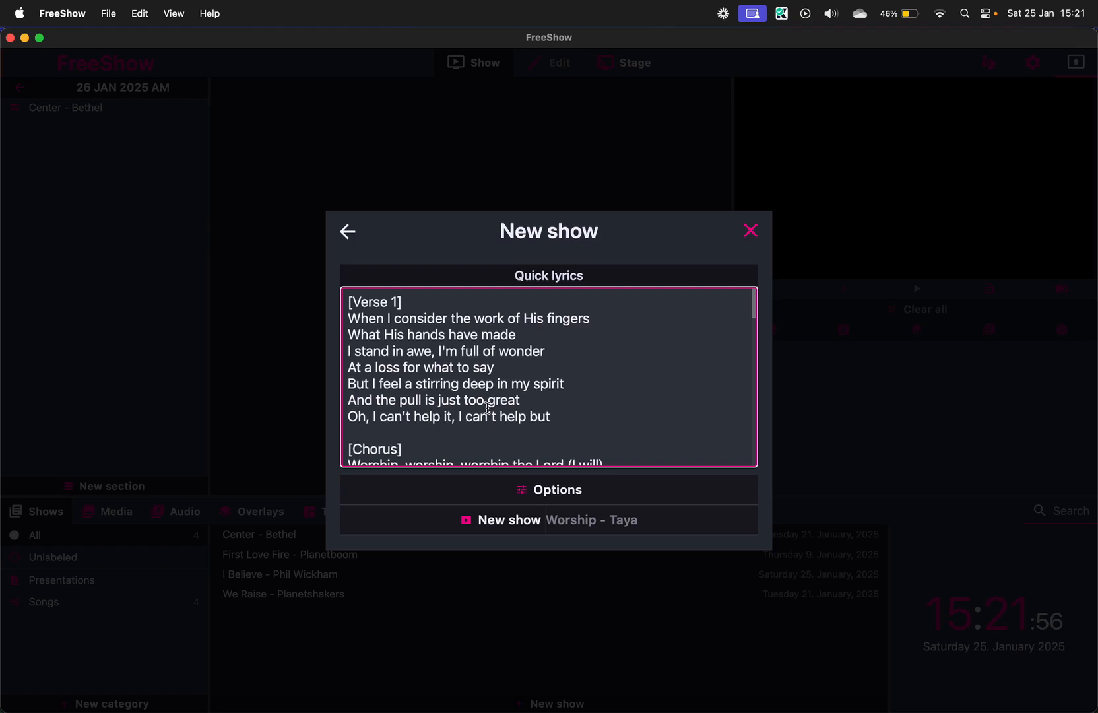
{"action": "left_click", "coordinate": [549, 489]}
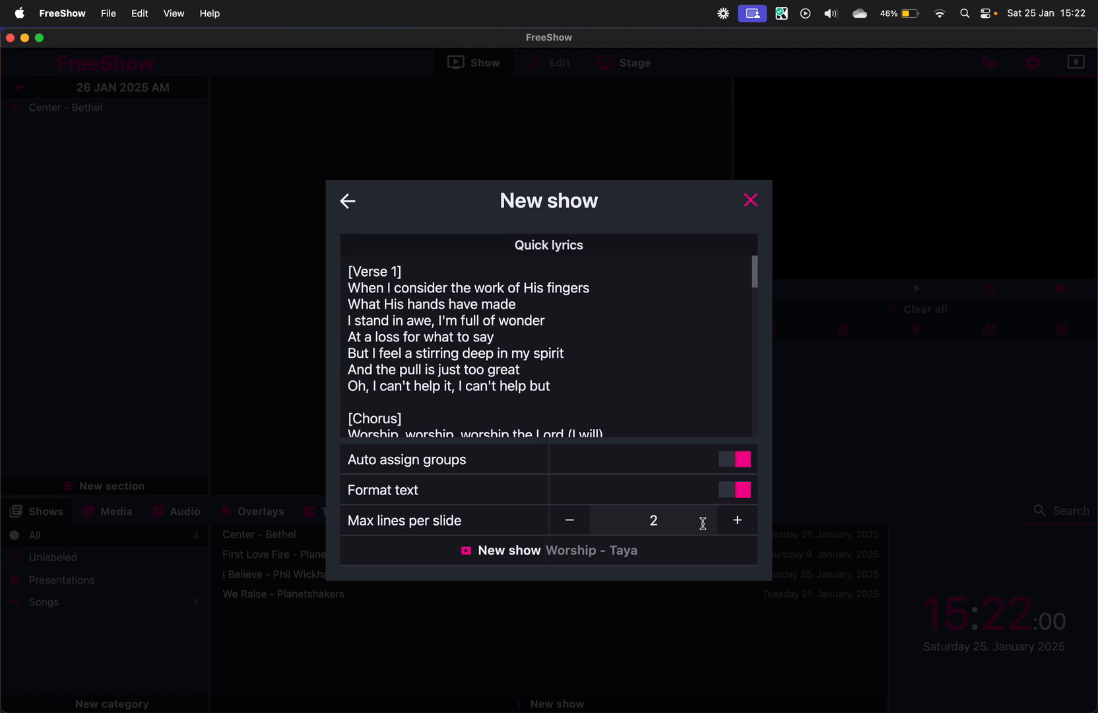
{"action": "mouse_move", "coordinate": [655, 507]}
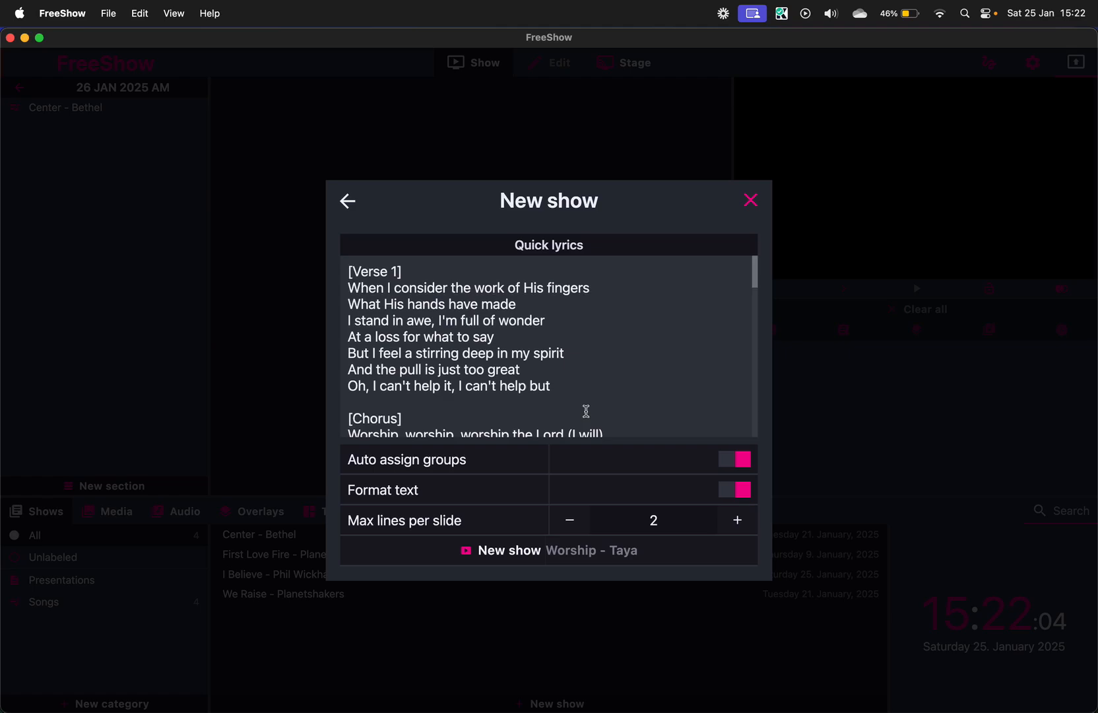
{"action": "scroll", "scroll_direction": "down", "scroll_amount": 3}
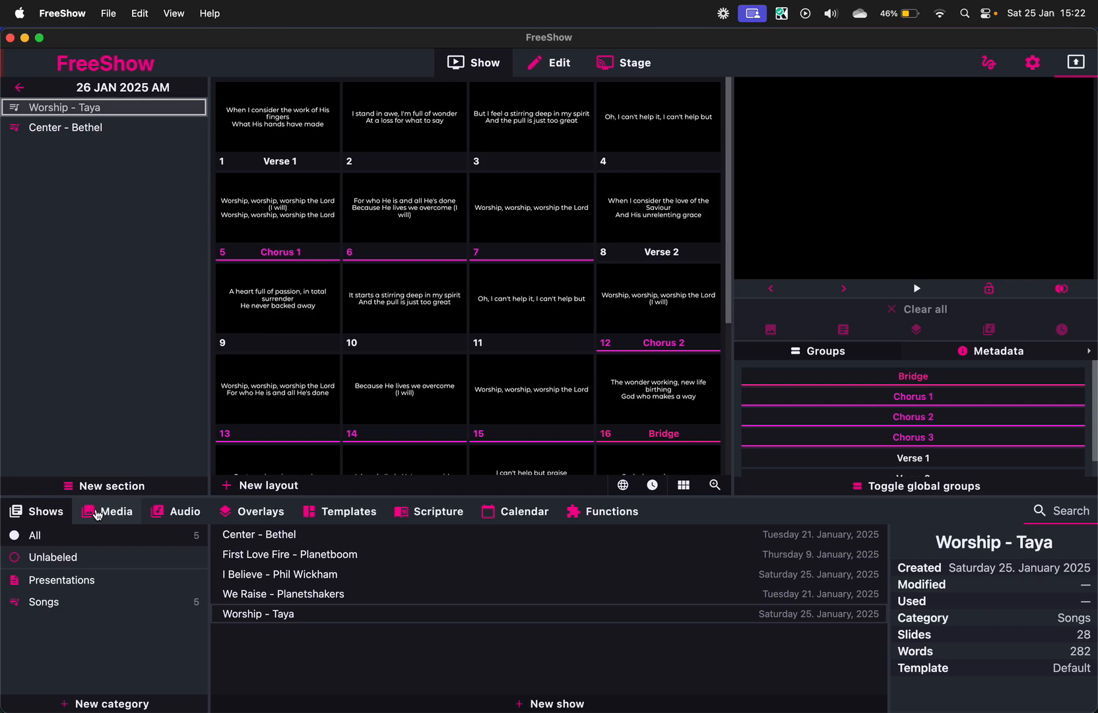
Switch the bottom library to the Templates collection
{"action": "left_click", "coordinate": [347, 511]}
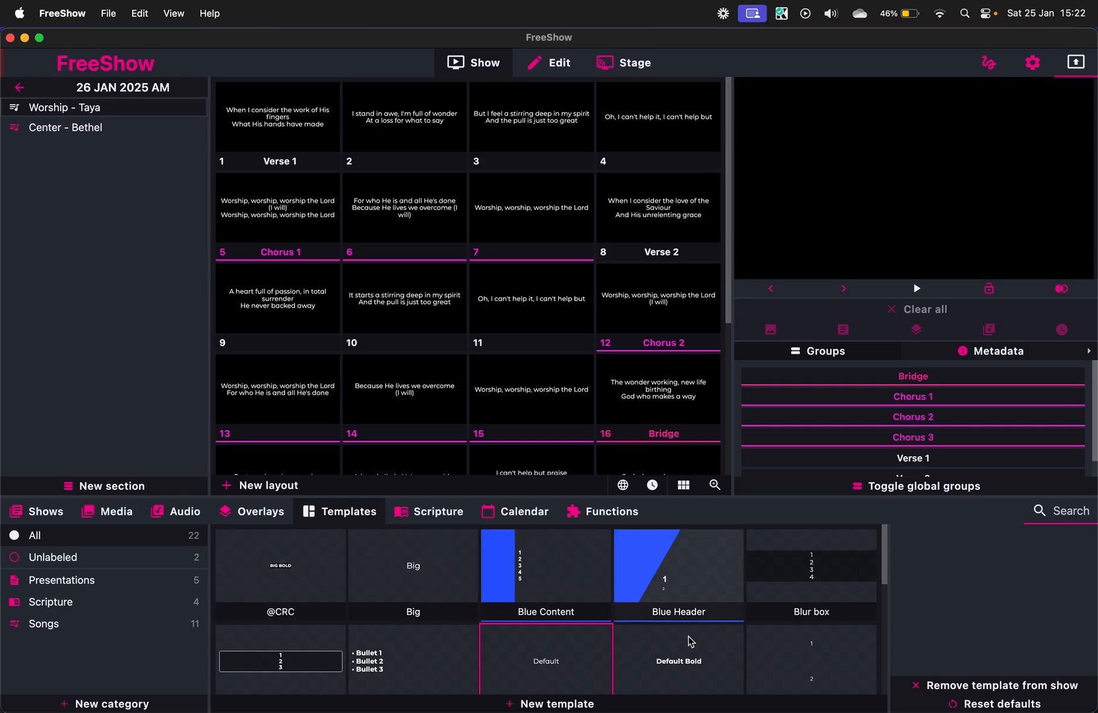
{"action": "mouse_move", "coordinate": [413, 584]}
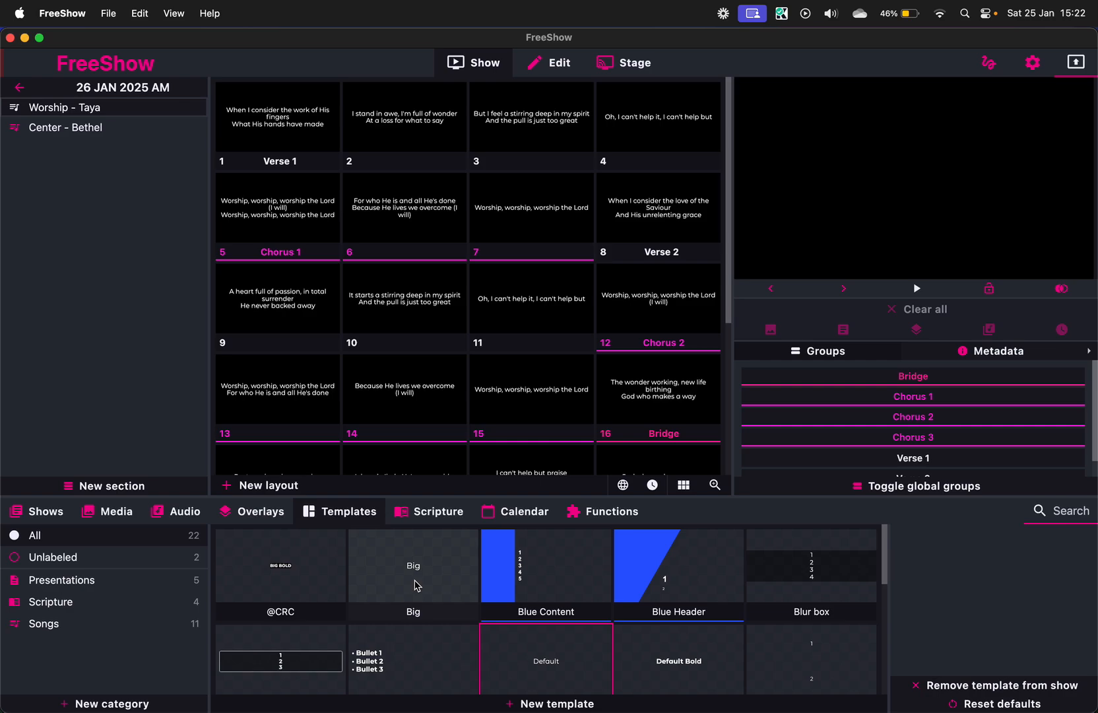
{"action": "mouse_move", "coordinate": [273, 586]}
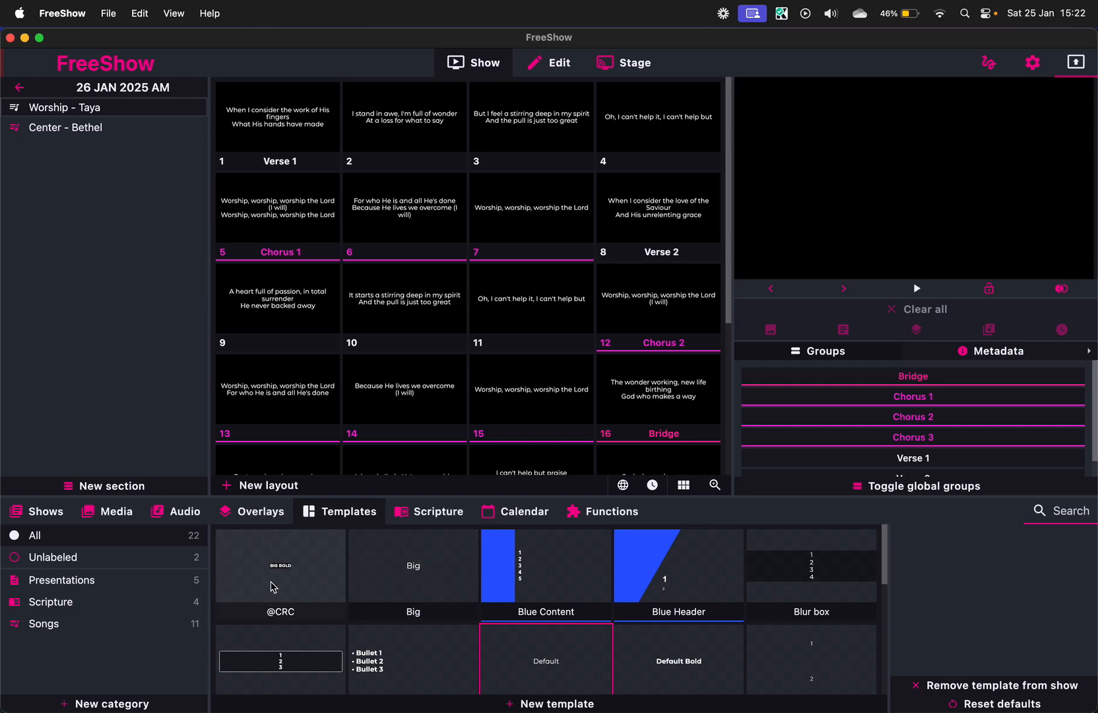
{"action": "left_click", "coordinate": [279, 566]}
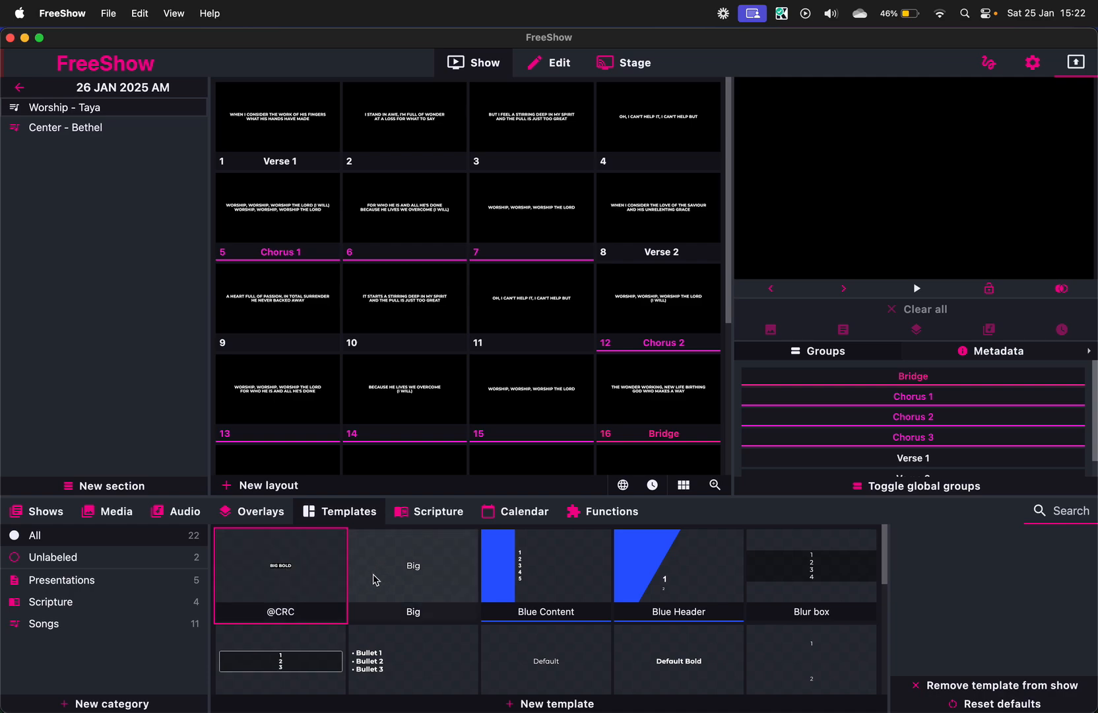
{"action": "left_click", "coordinate": [545, 574]}
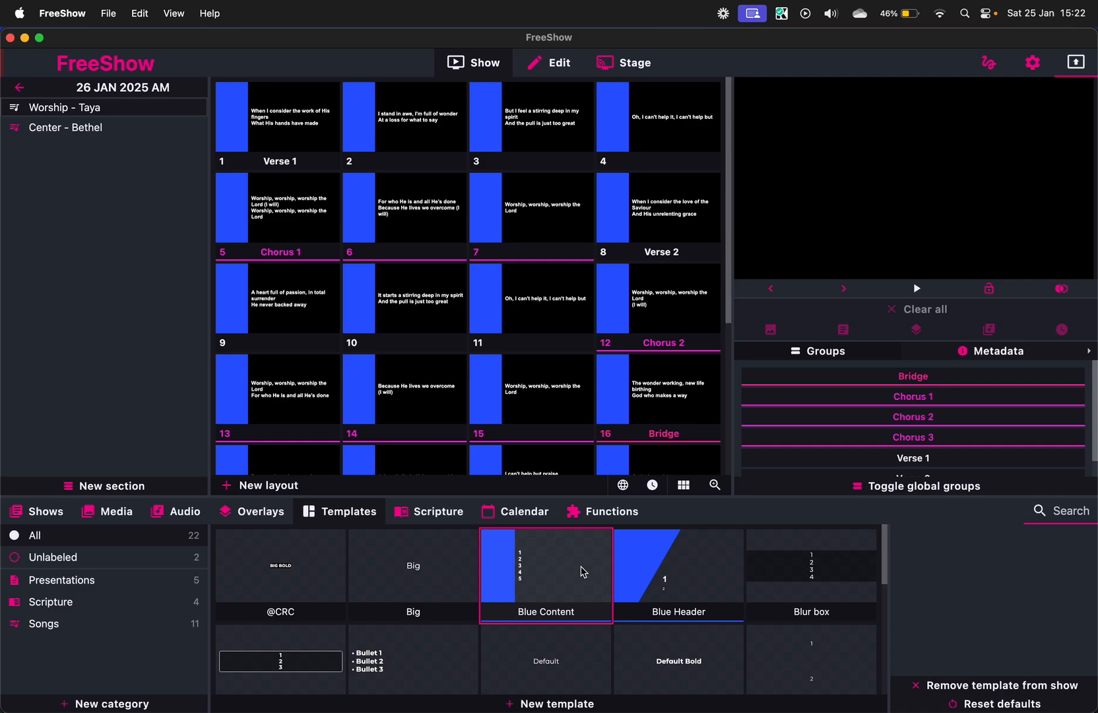
{"action": "left_click", "coordinate": [810, 575]}
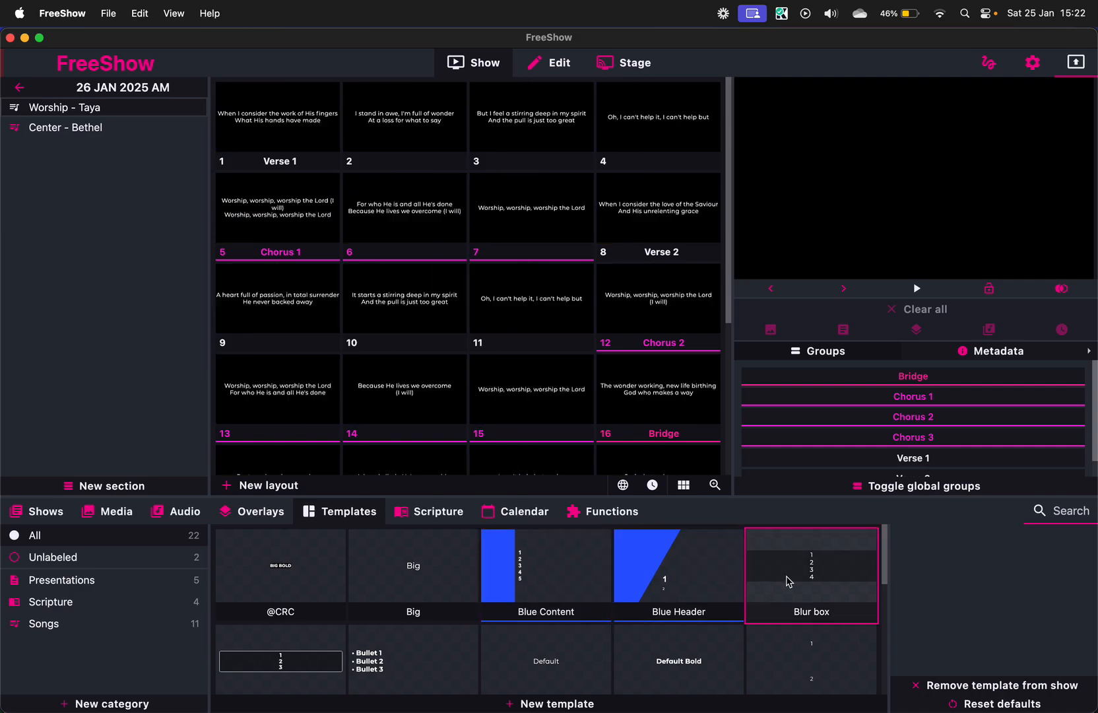
{"action": "left_click", "coordinate": [412, 574]}
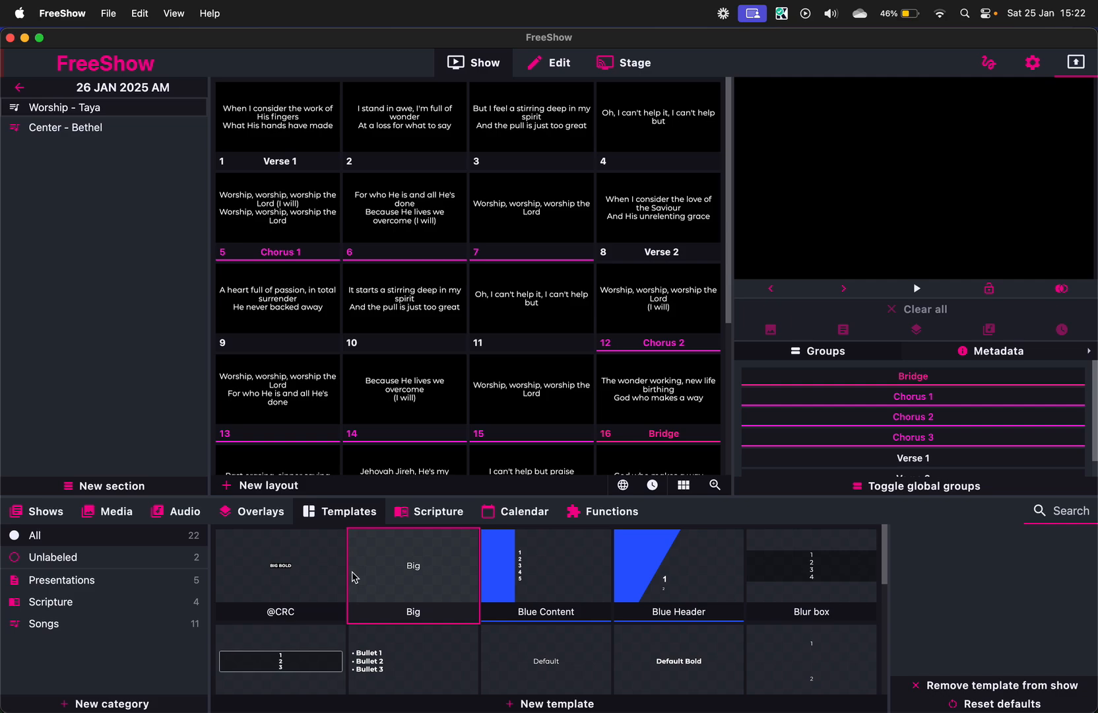
{"action": "left_click", "coordinate": [279, 575]}
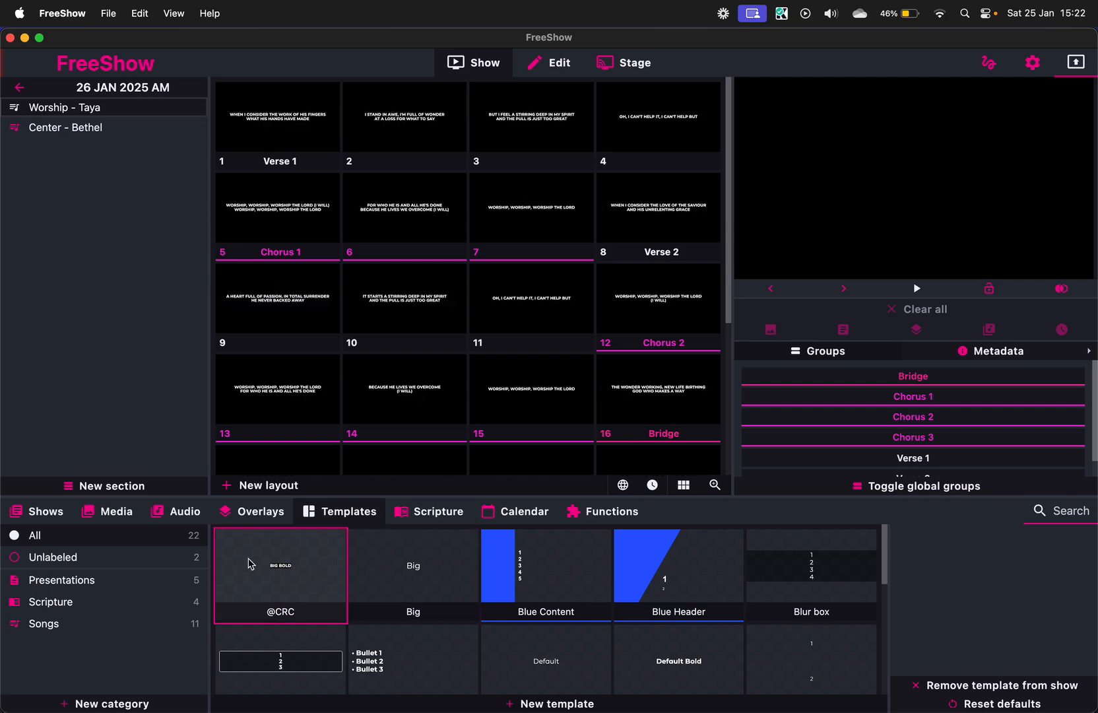
{"action": "right_click", "coordinate": [280, 575]}
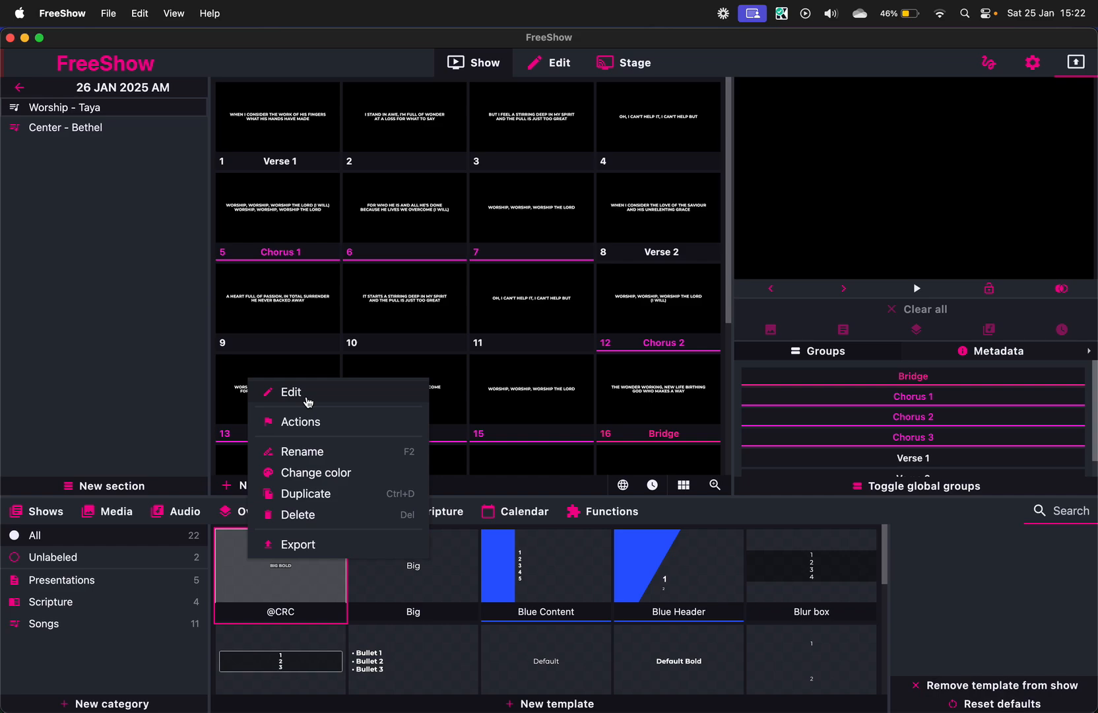
{"action": "left_click", "coordinate": [291, 391]}
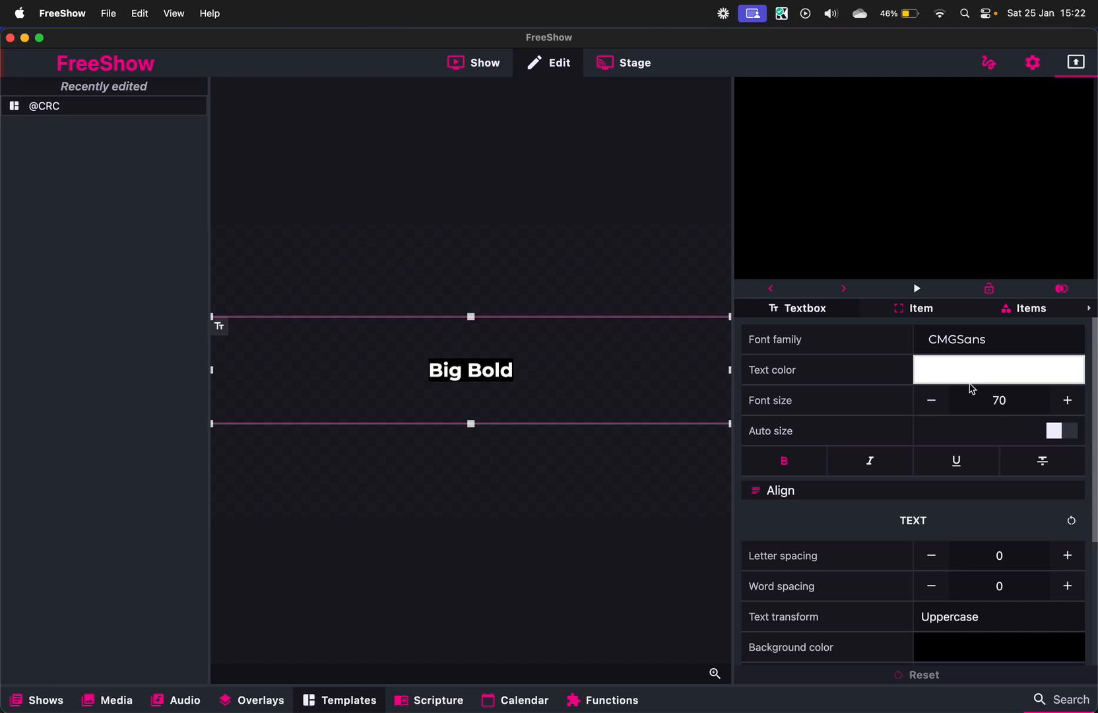
{"action": "scroll", "scroll_direction": "down", "scroll_amount": 3}
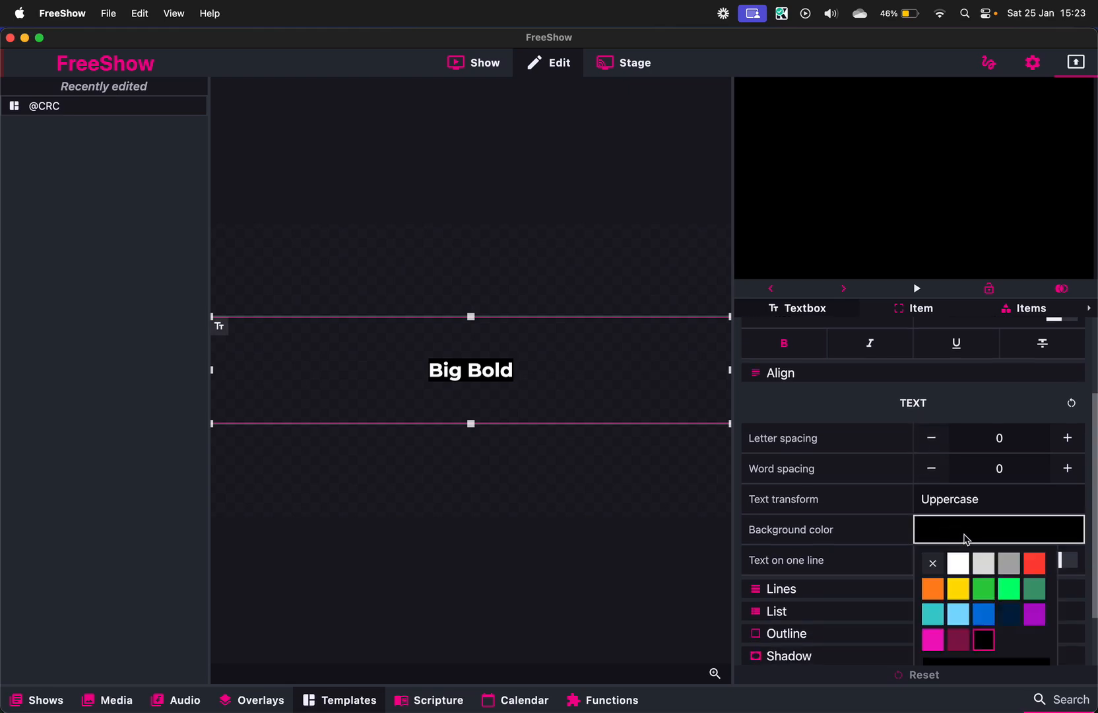
{"action": "left_click", "coordinate": [931, 563]}
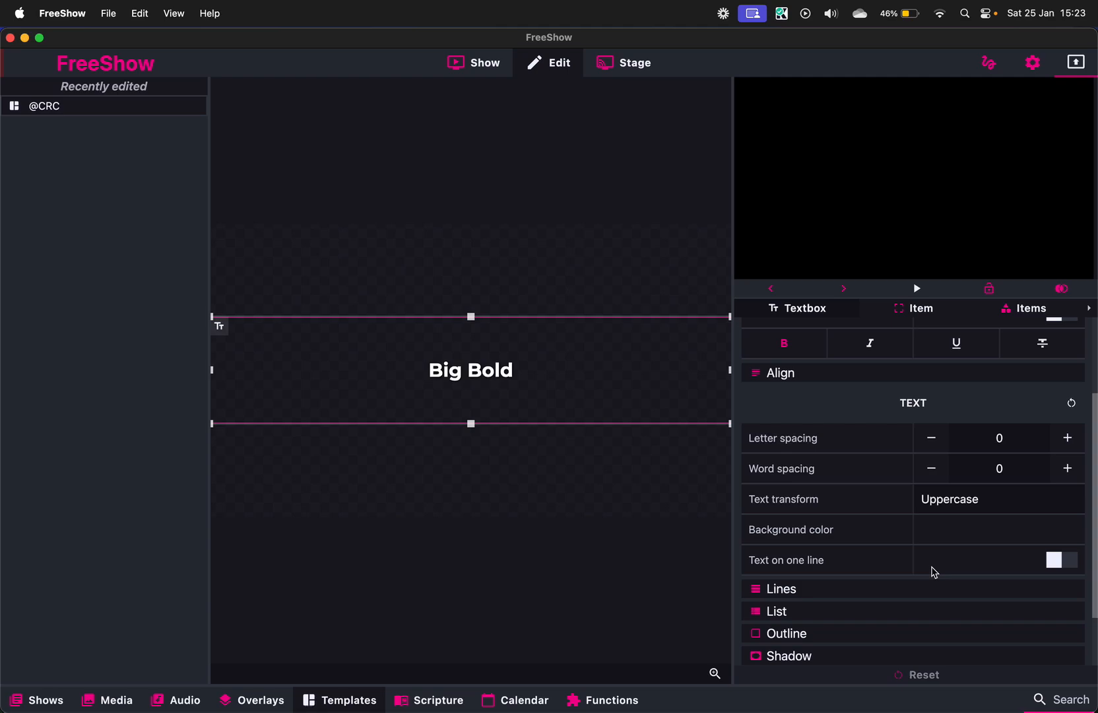
{"action": "mouse_move", "coordinate": [540, 486]}
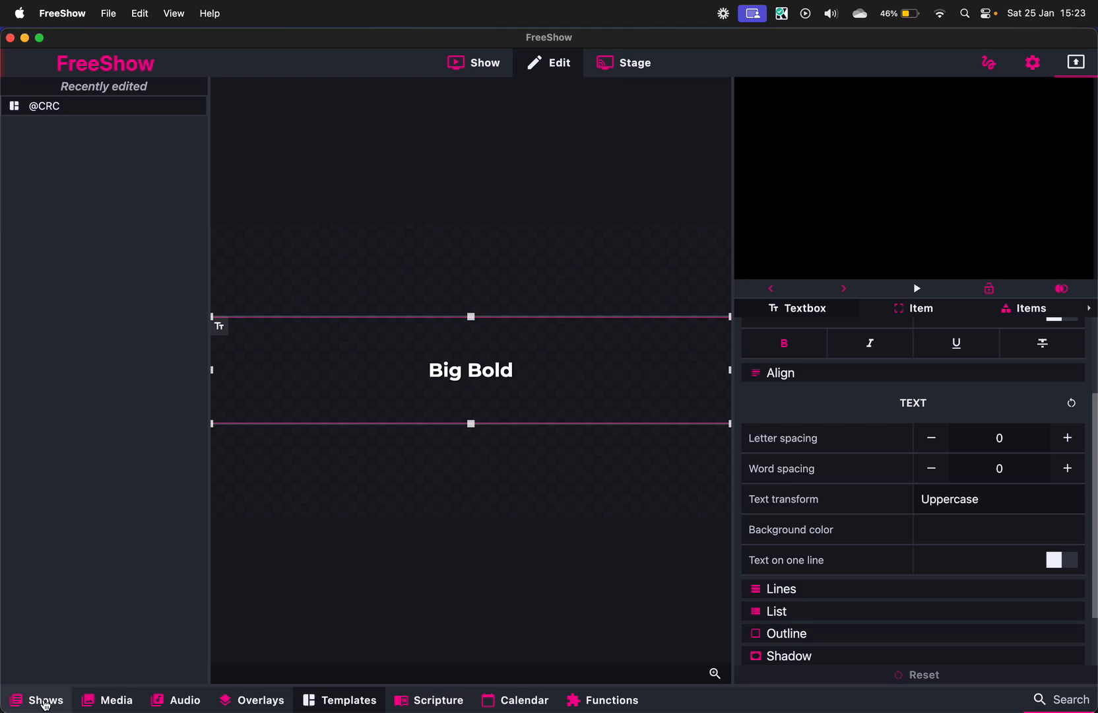
{"action": "left_click", "coordinate": [46, 700]}
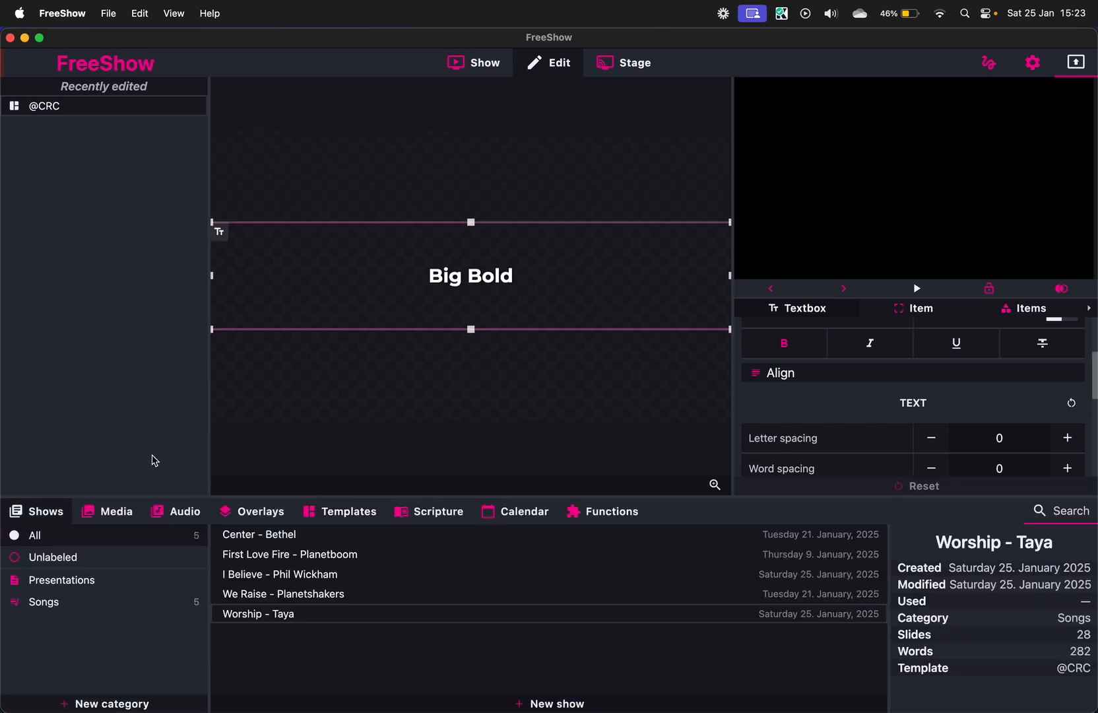
{"action": "mouse_move", "coordinate": [137, 458]}
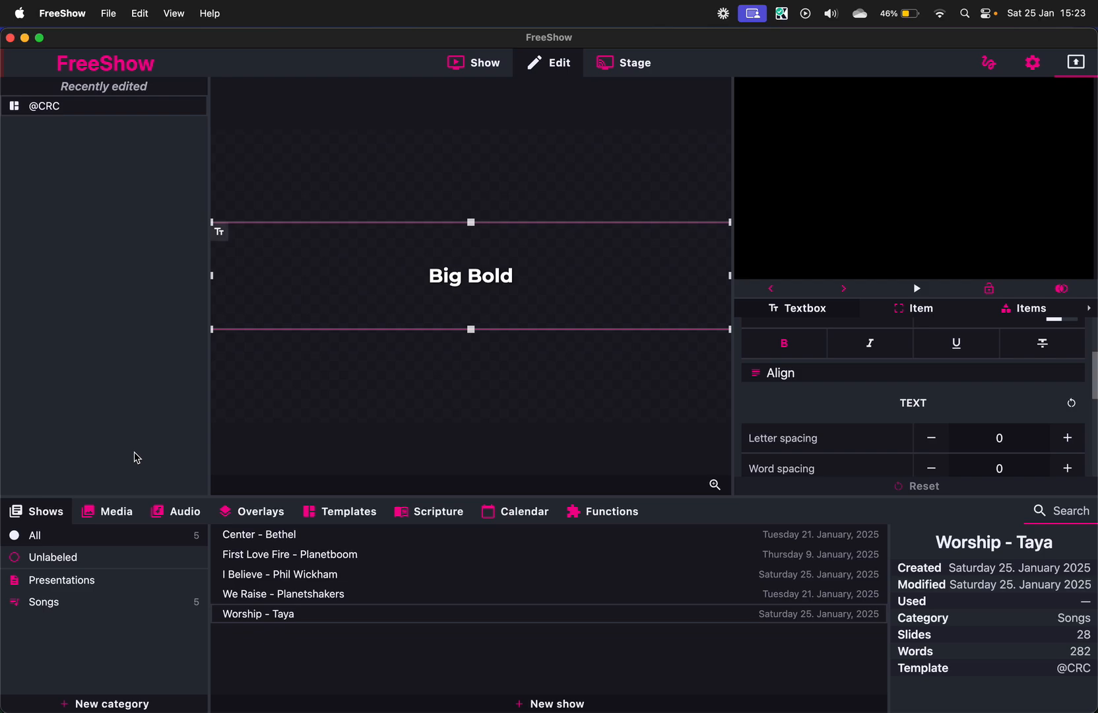
{"action": "mouse_move", "coordinate": [160, 540]}
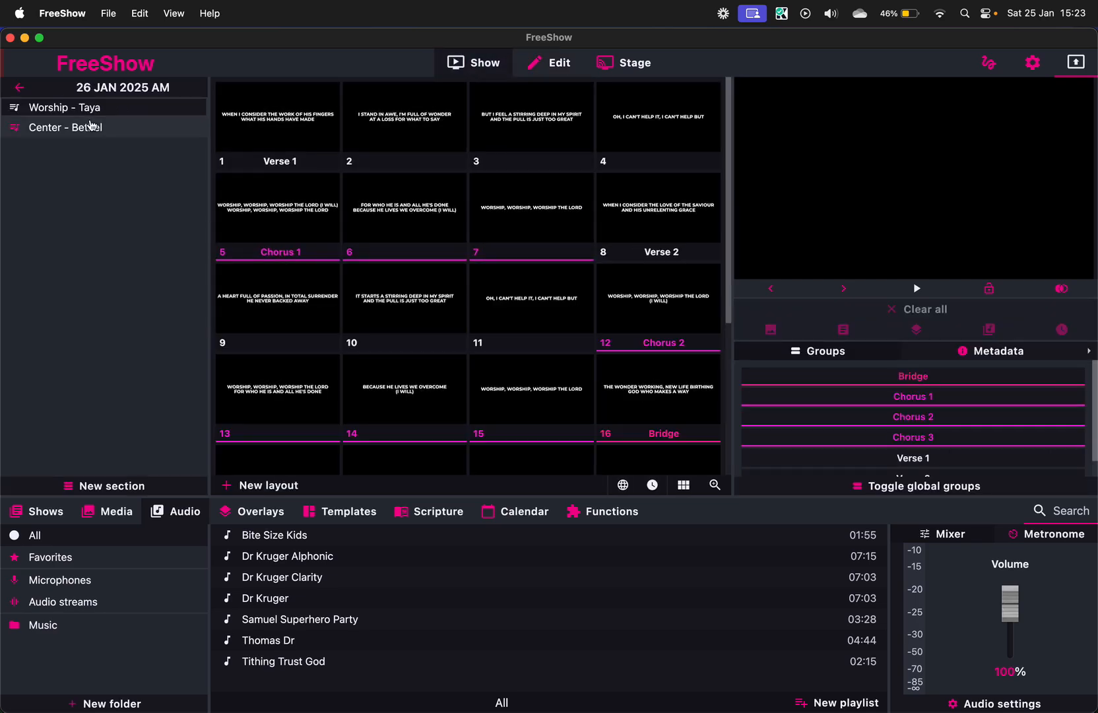
{"action": "left_click", "coordinate": [66, 126]}
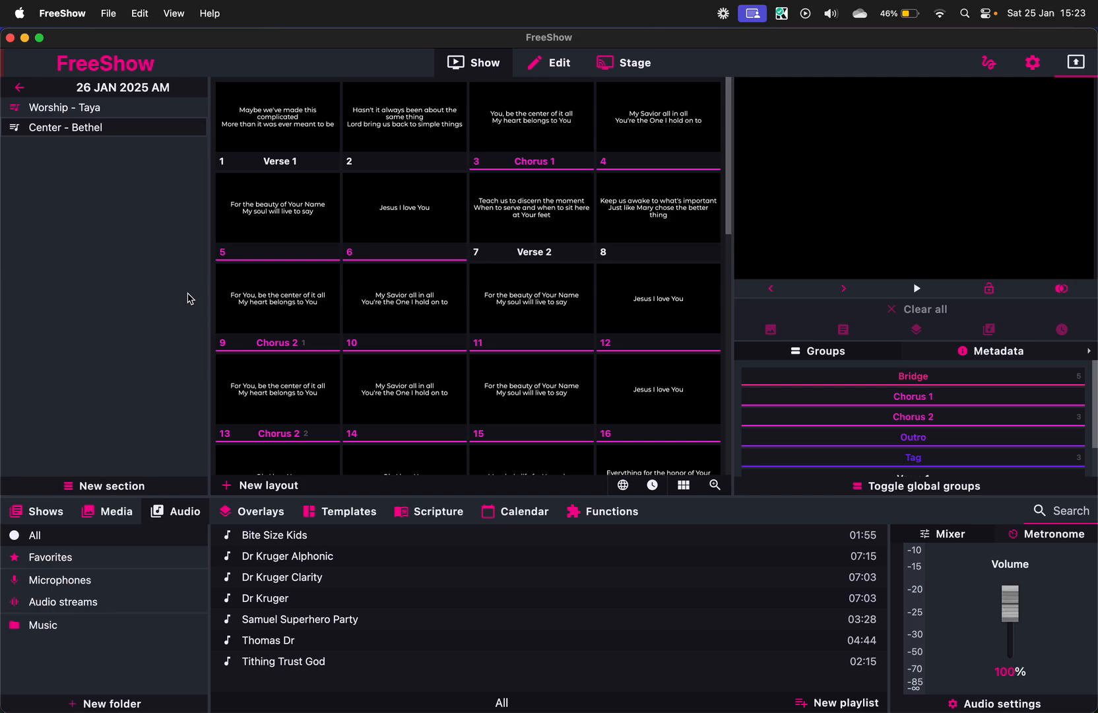
{"action": "left_click", "coordinate": [347, 511]}
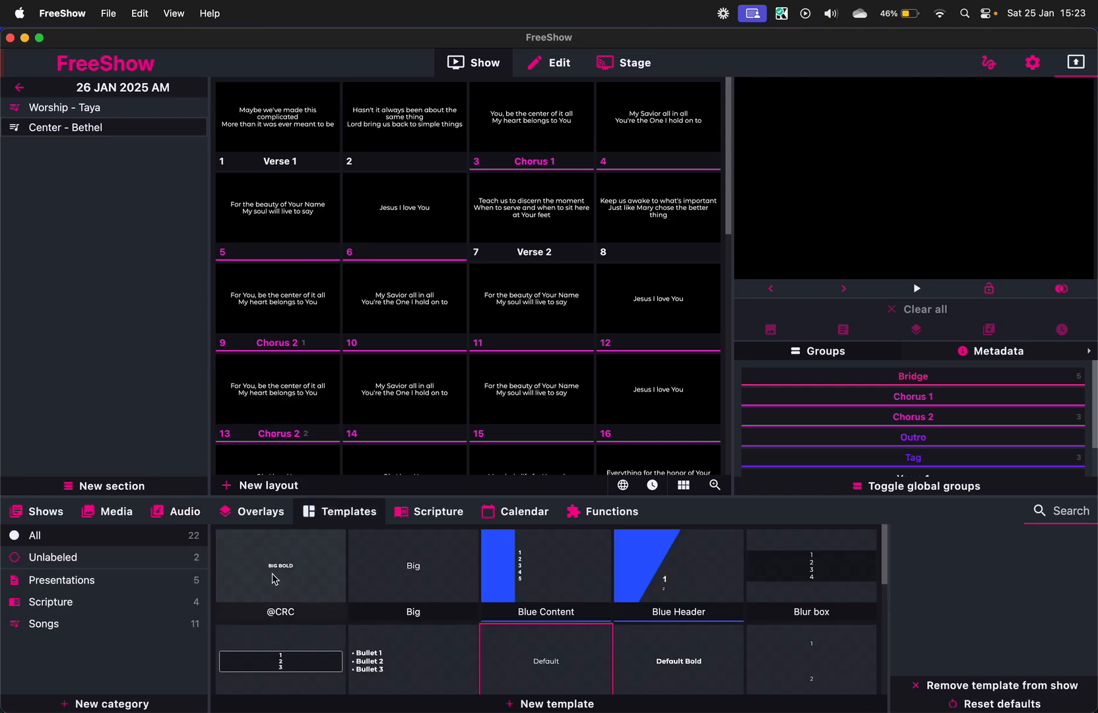
{"action": "left_click", "coordinate": [280, 566]}
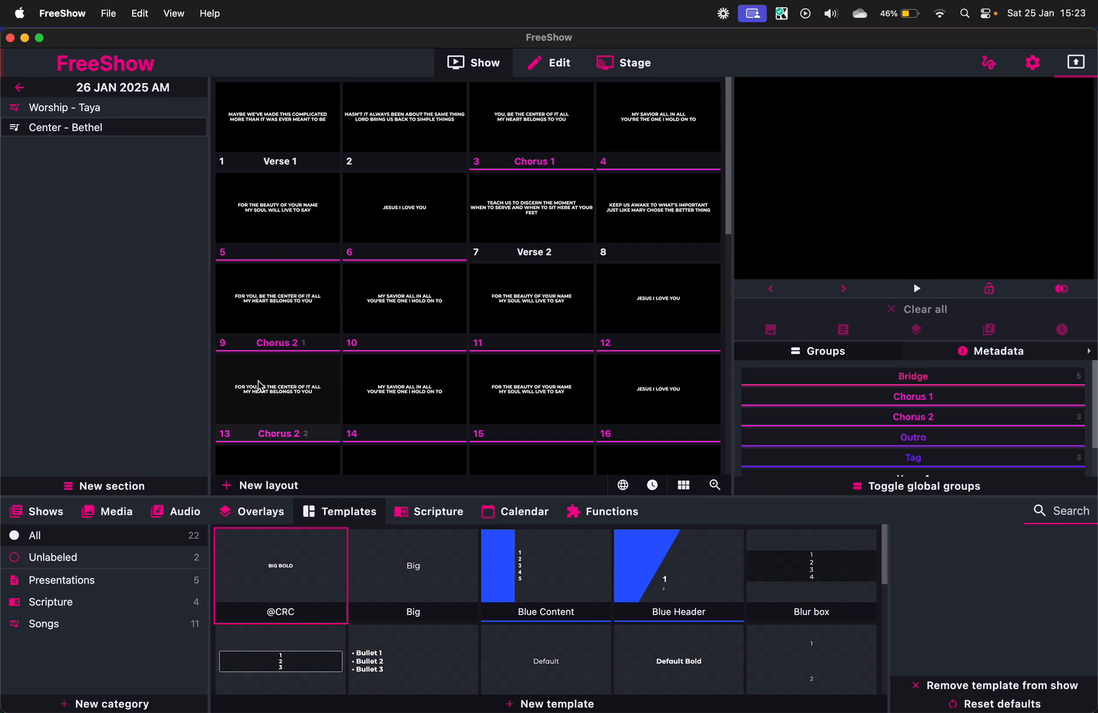
{"action": "left_click", "coordinate": [63, 106]}
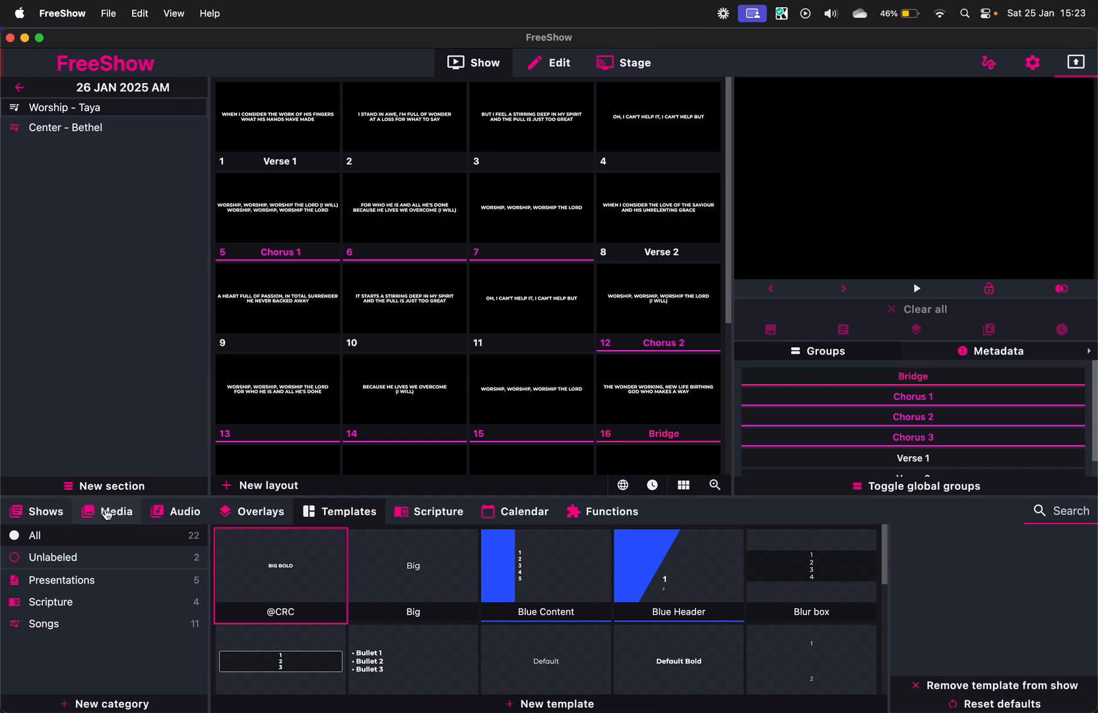
Set the starry abstract background video behind Worship - Taya and preview slides two to four
{"action": "left_click", "coordinate": [116, 510]}
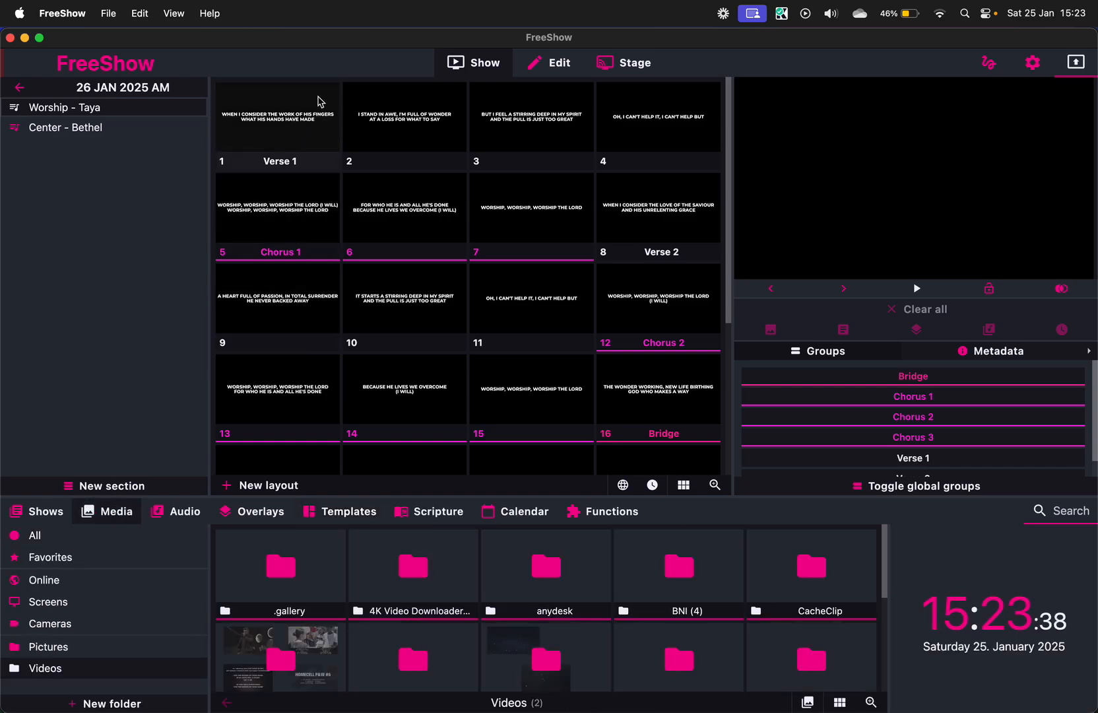
{"action": "mouse_move", "coordinate": [261, 149]}
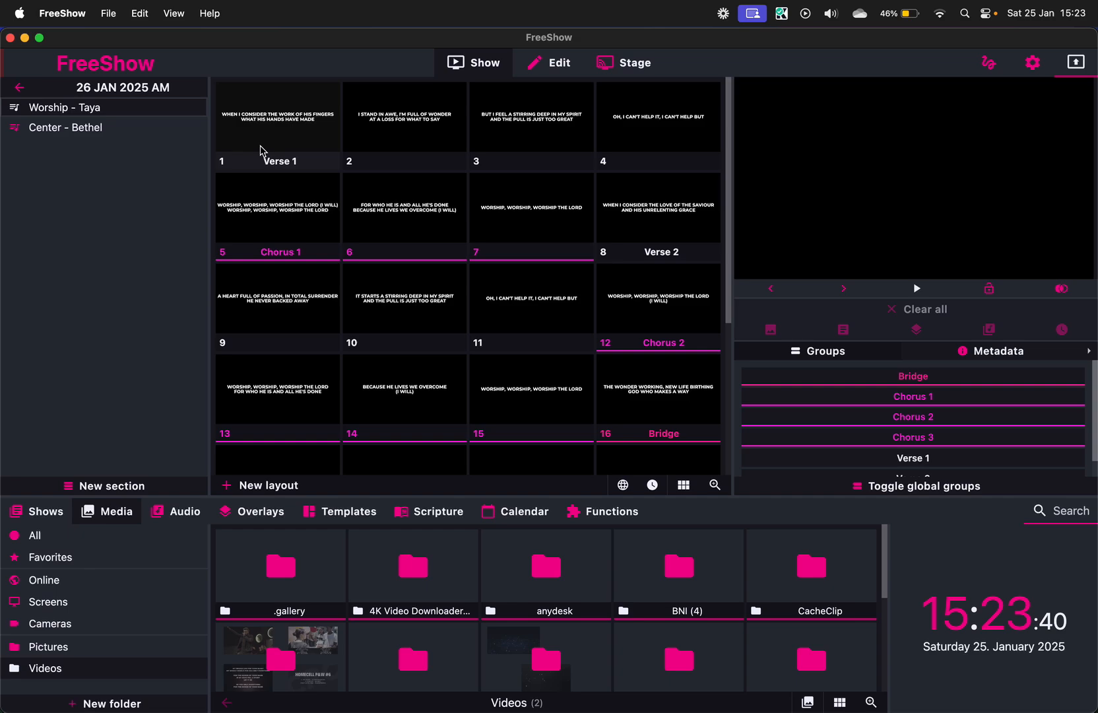
{"action": "mouse_move", "coordinate": [310, 126]}
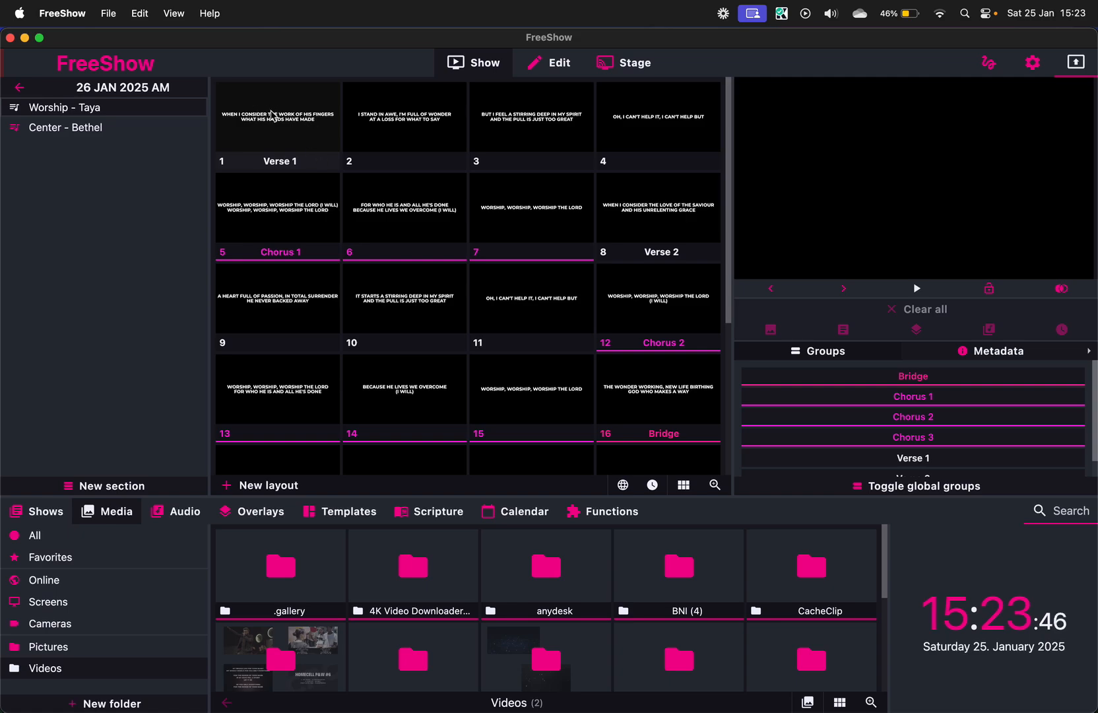
{"action": "scroll", "scroll_direction": "down", "scroll_amount": 3}
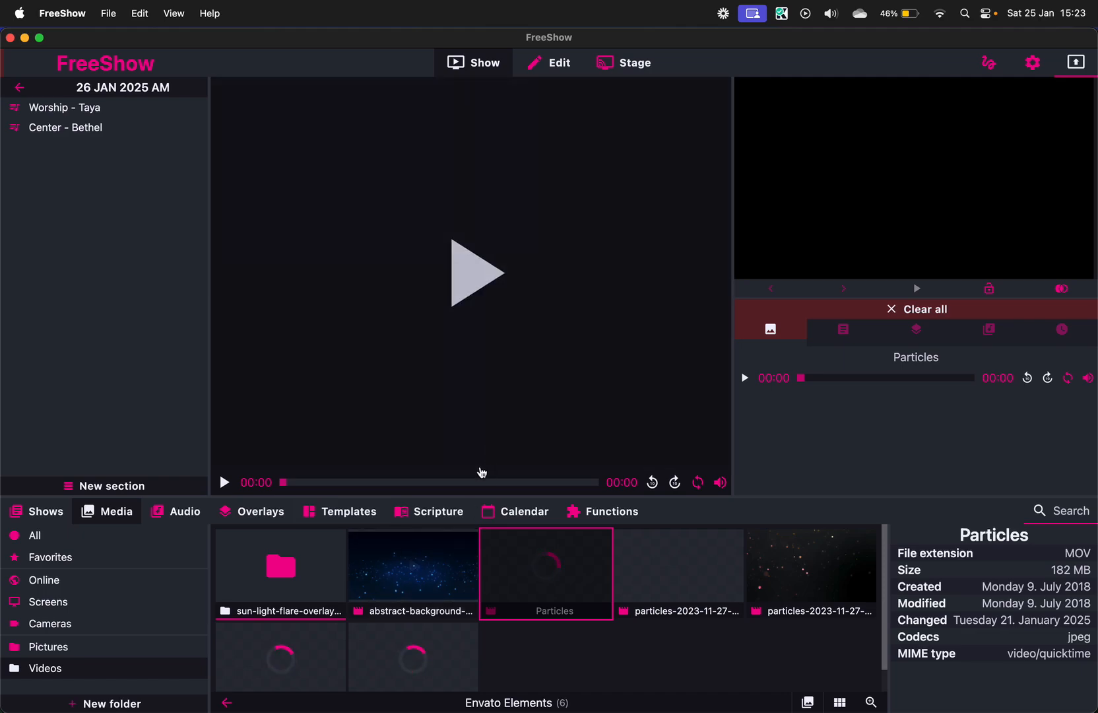
{"action": "left_click", "coordinate": [64, 106]}
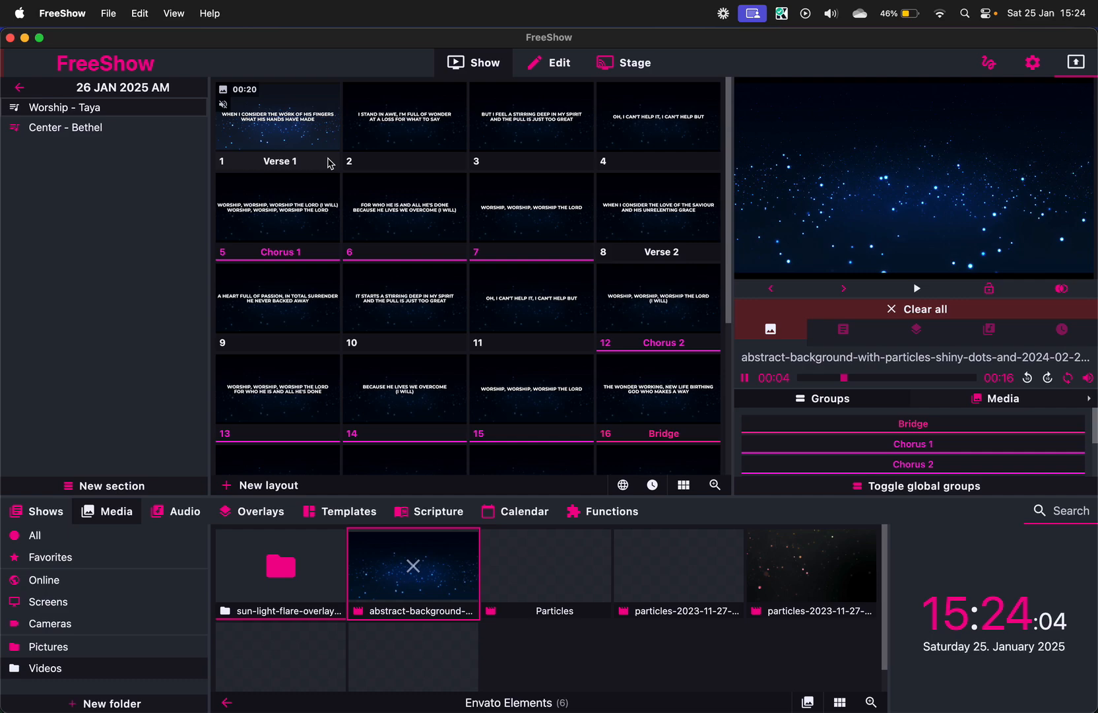
{"action": "left_click", "coordinate": [403, 117]}
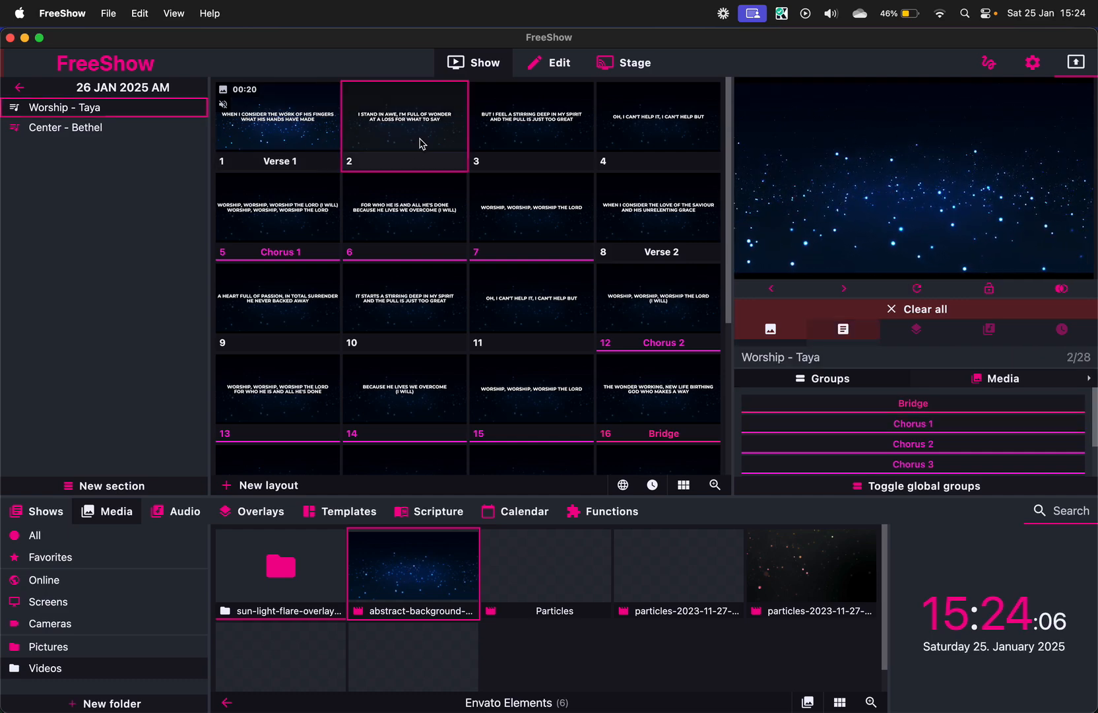
{"action": "left_click", "coordinate": [530, 117]}
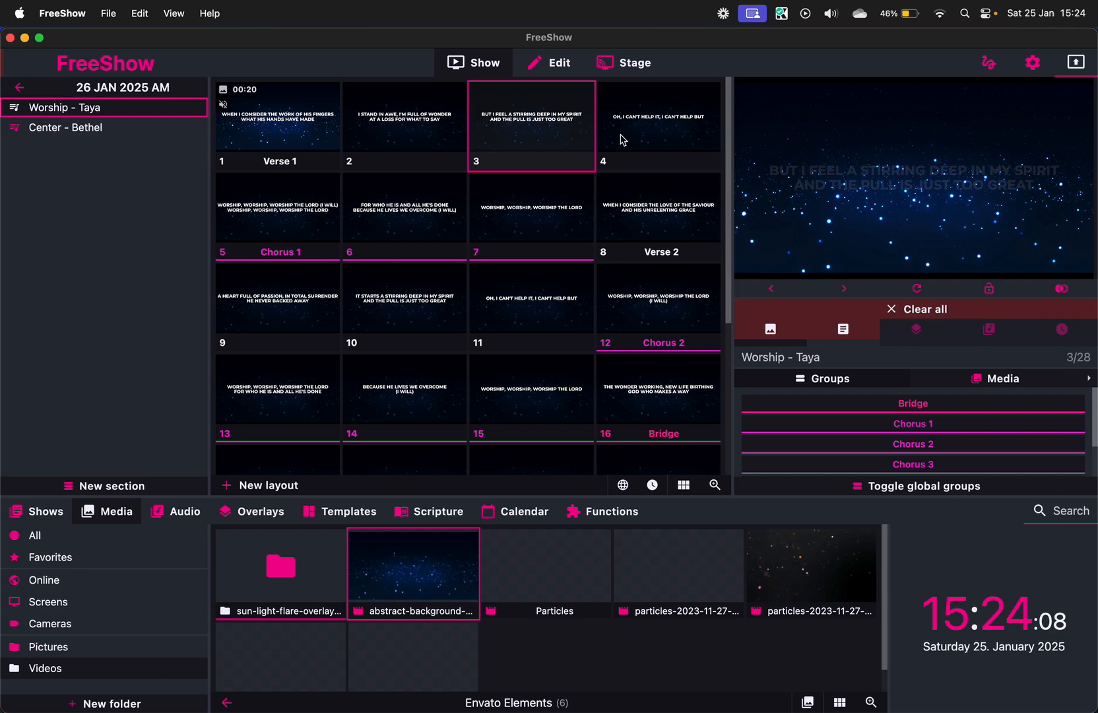
{"action": "left_click", "coordinate": [657, 116]}
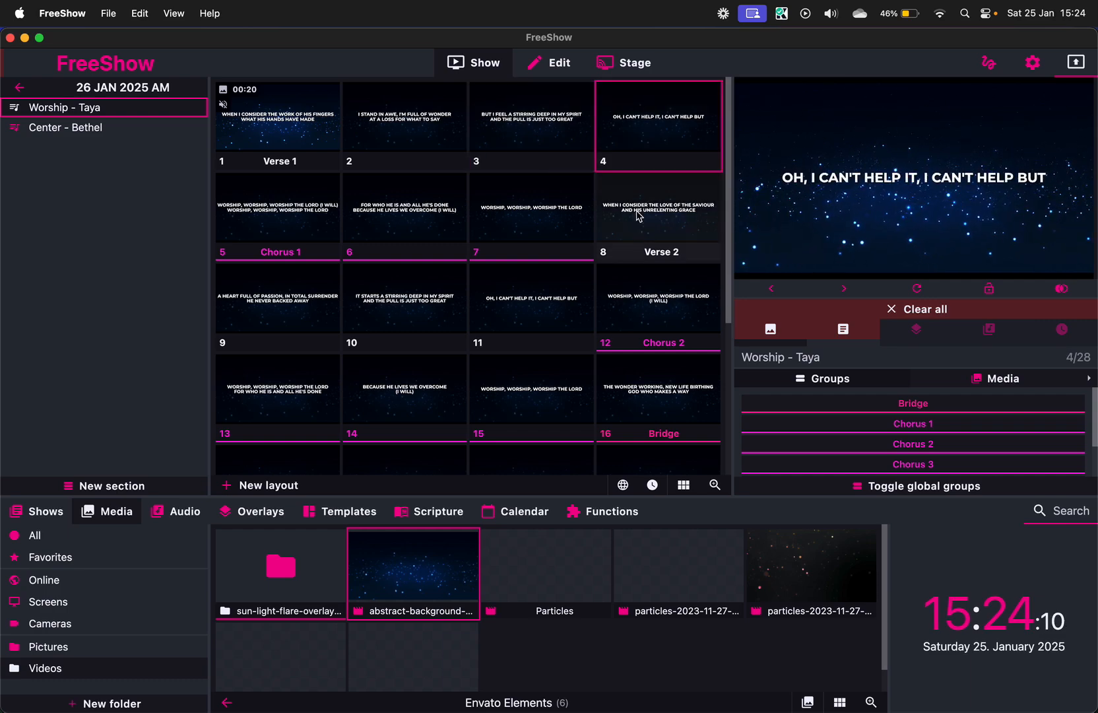
Set the particles video behind Center - Bethel and preview its slides
{"action": "left_click", "coordinate": [531, 206]}
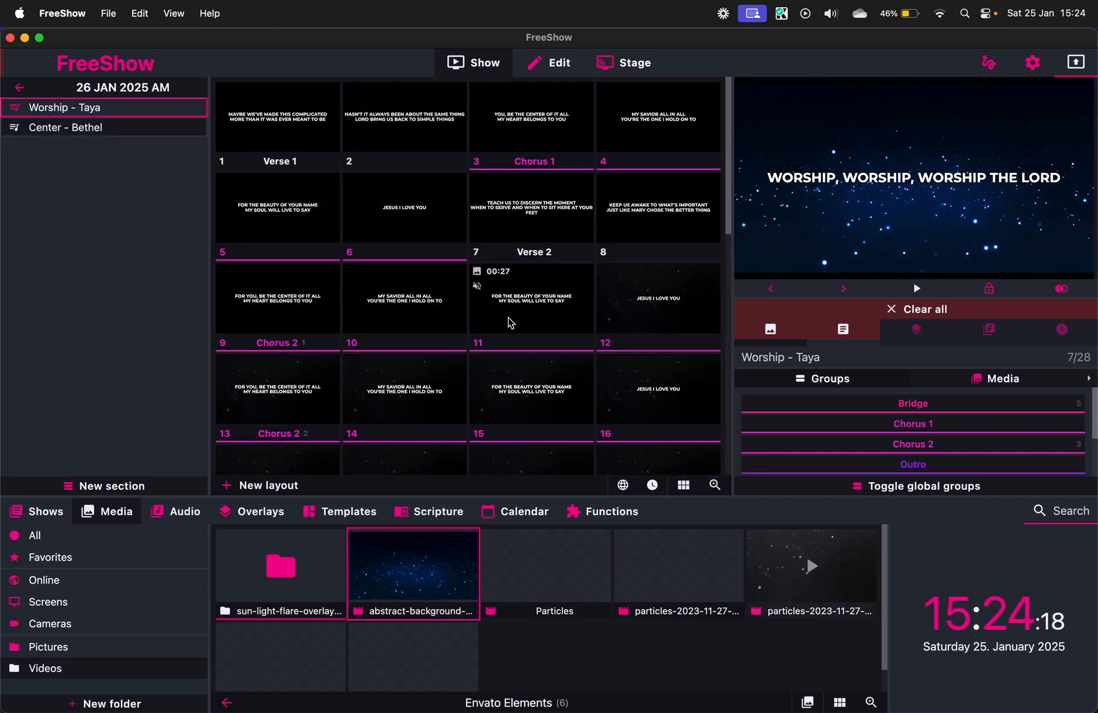
{"action": "mouse_move", "coordinate": [534, 335]}
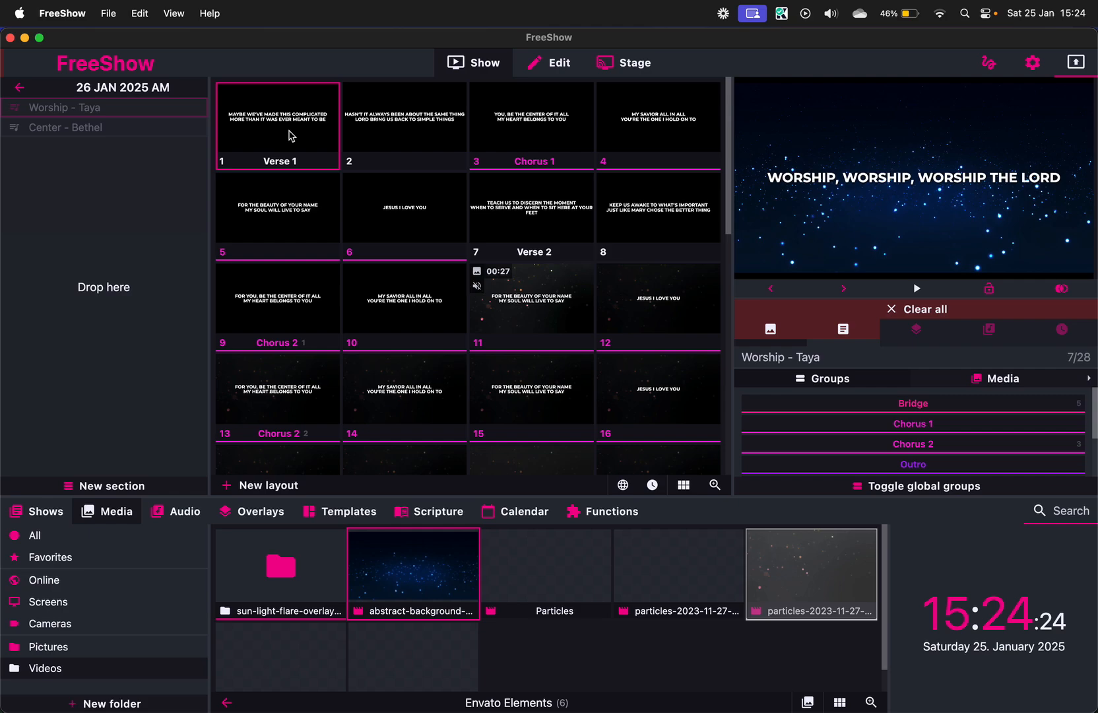
{"action": "left_click", "coordinate": [66, 127]}
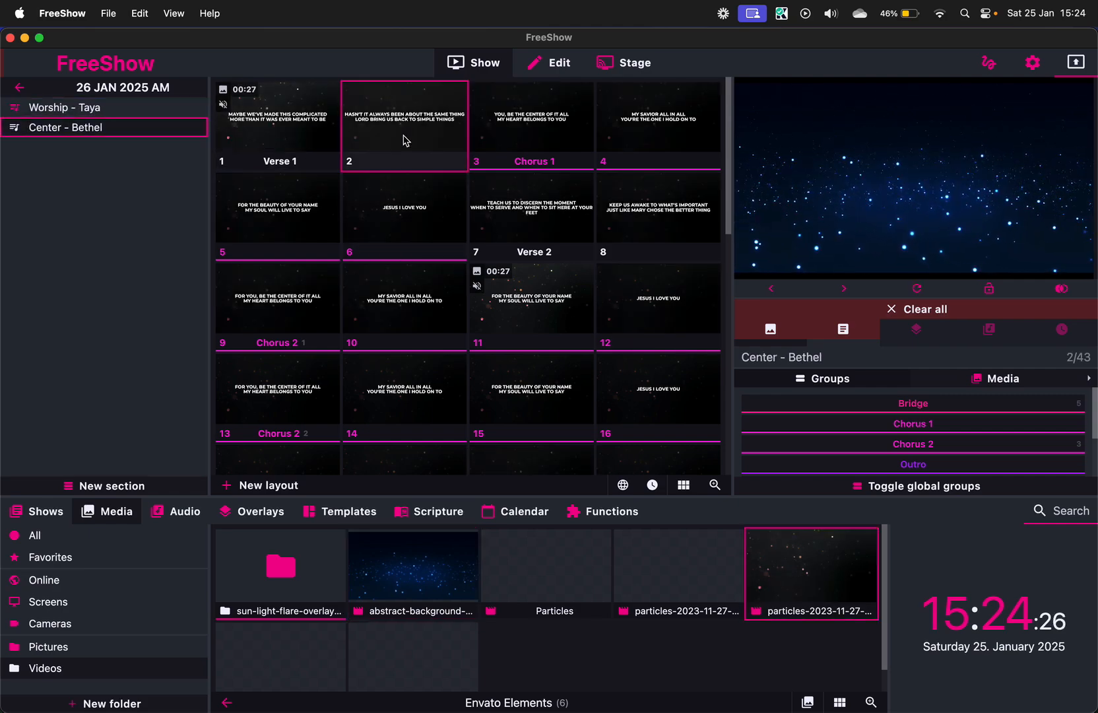
{"action": "left_click", "coordinate": [403, 124]}
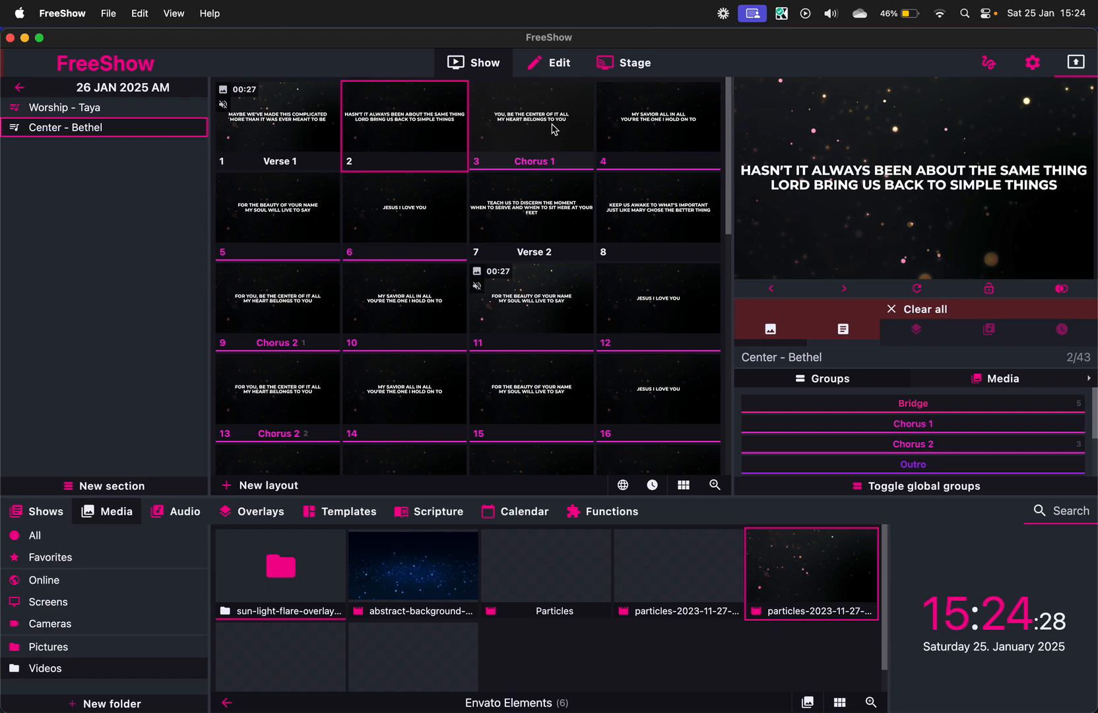
{"action": "left_click", "coordinate": [658, 117]}
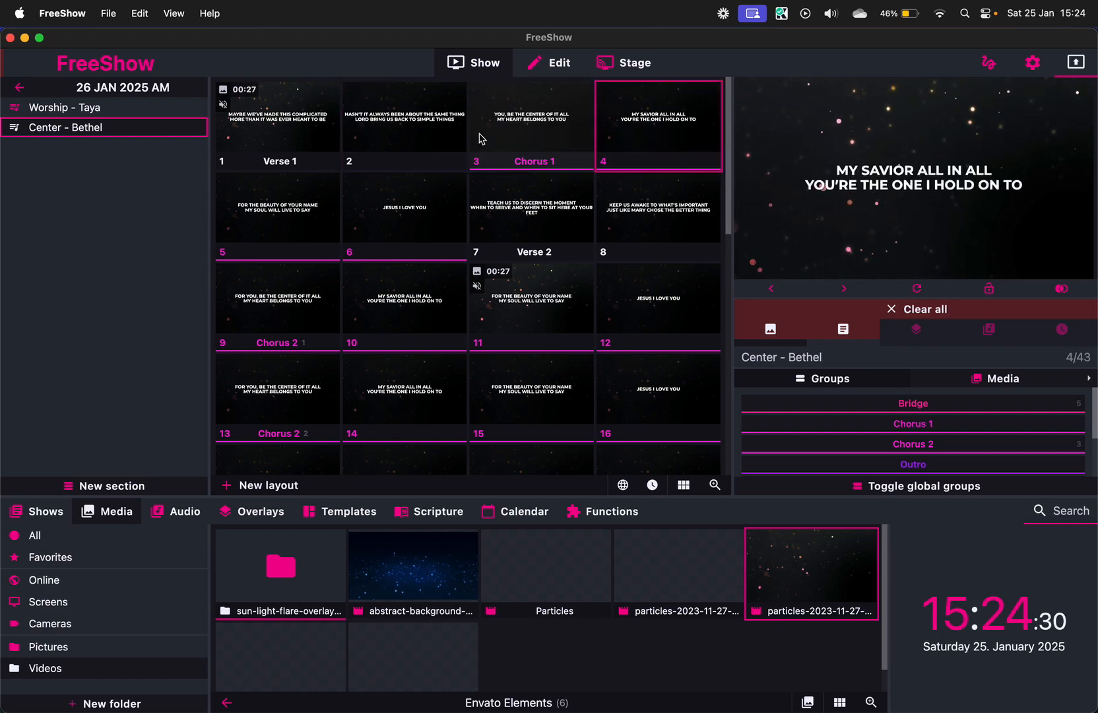
{"action": "mouse_move", "coordinate": [343, 375]}
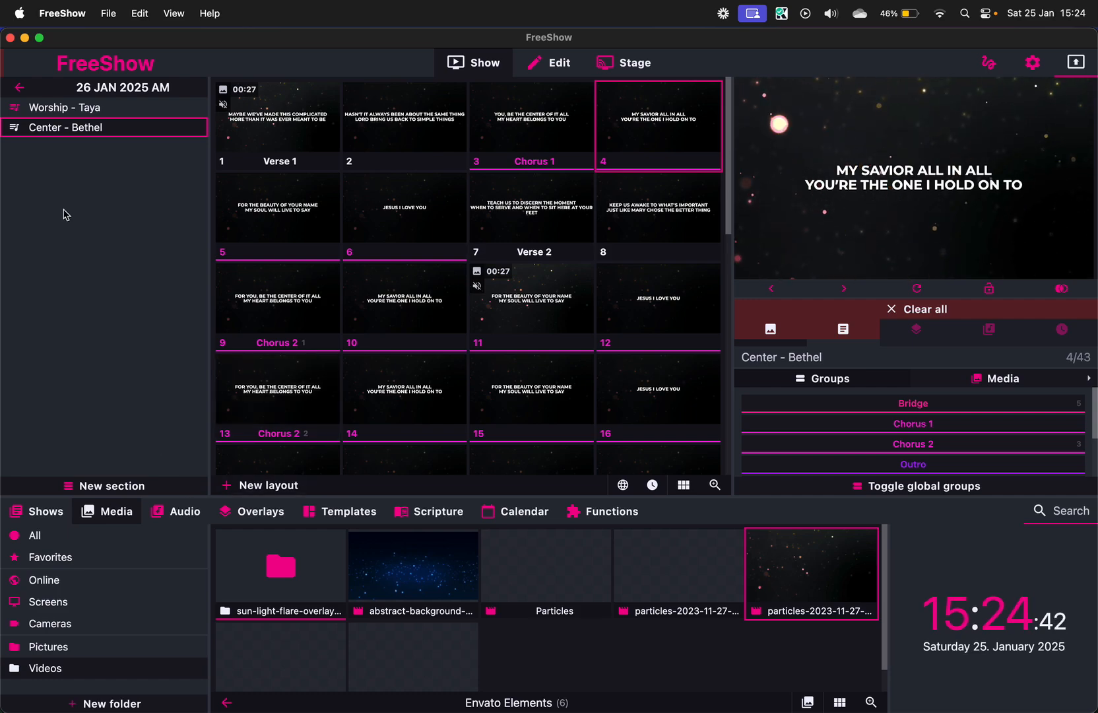
{"action": "mouse_move", "coordinate": [89, 313]}
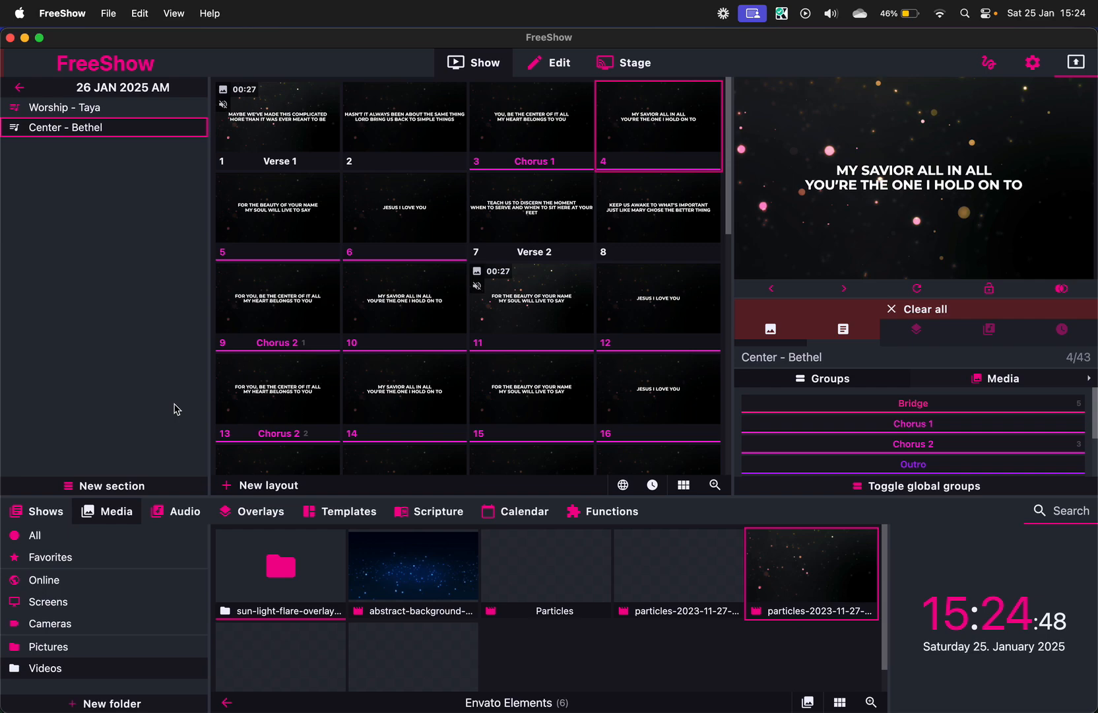
Show the library list of all five song shows
{"action": "left_click", "coordinate": [44, 511]}
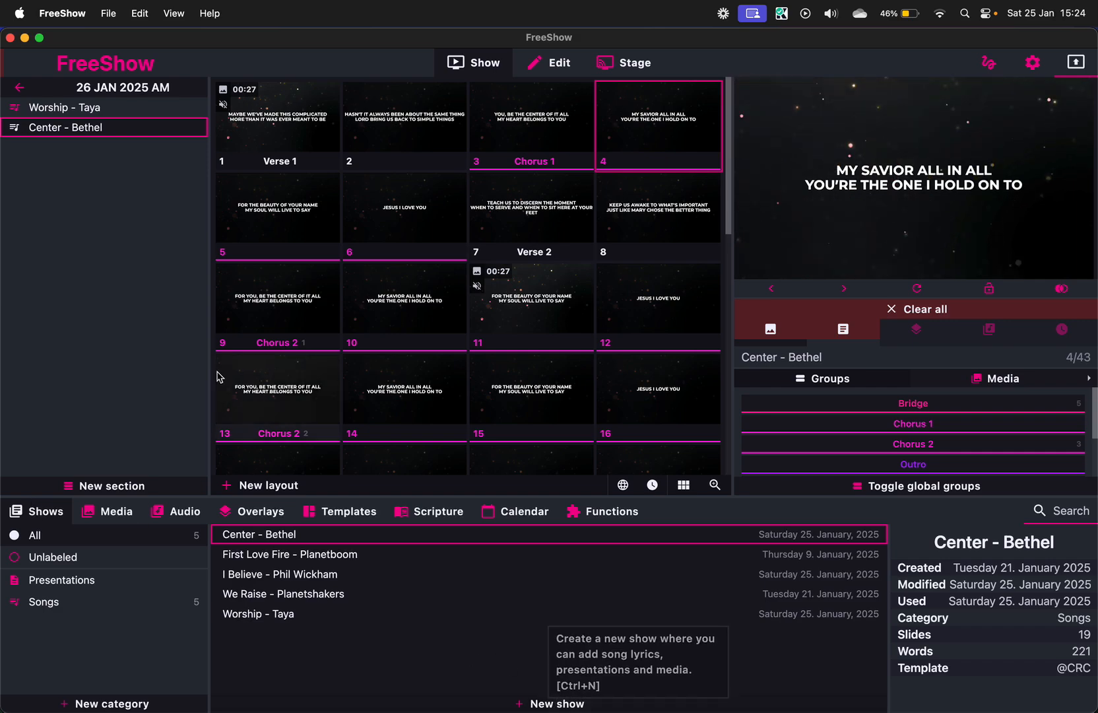
{"action": "mouse_move", "coordinate": [76, 206]}
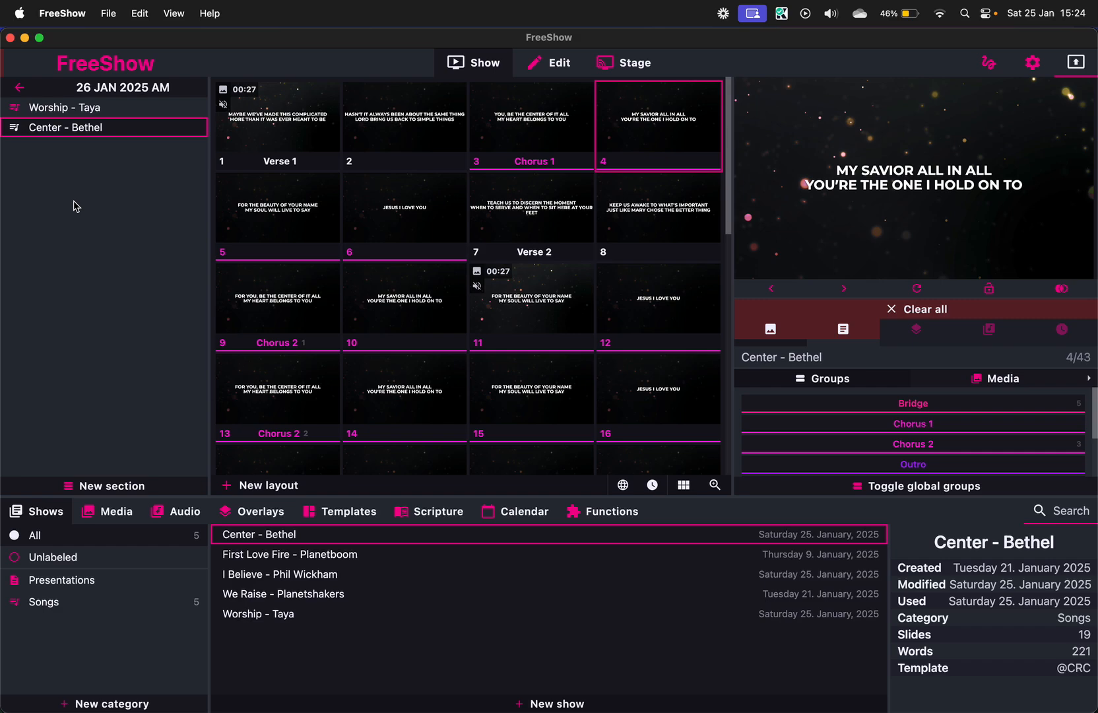
{"action": "mouse_move", "coordinate": [129, 309]}
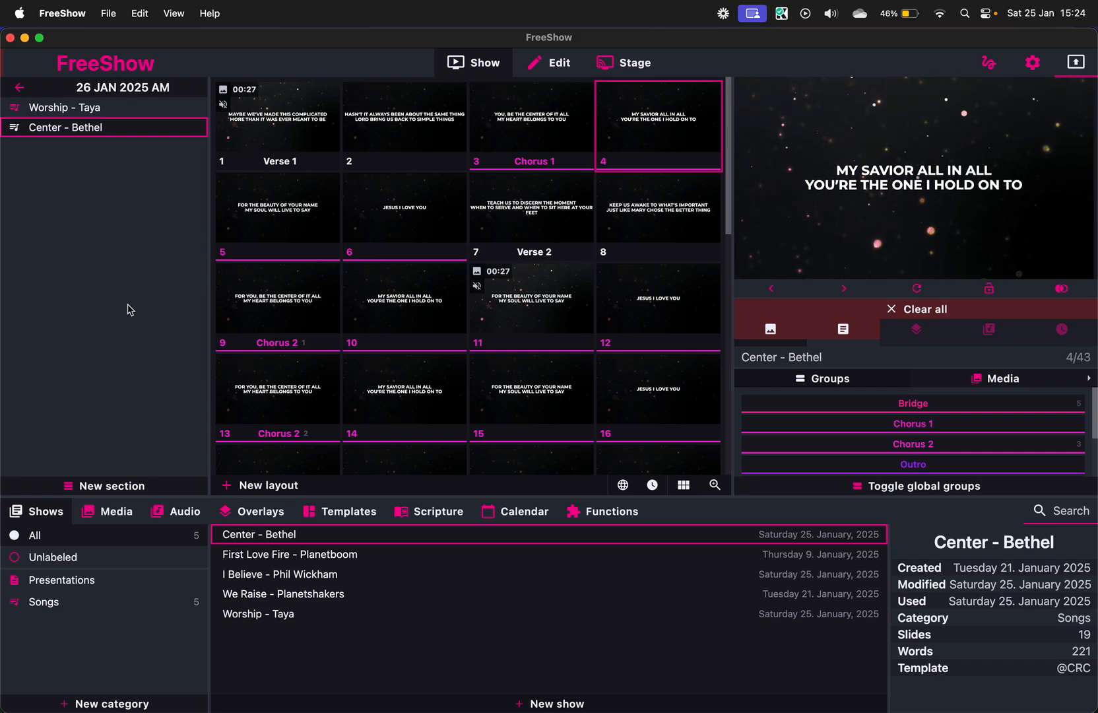
{"action": "mouse_move", "coordinate": [102, 268]}
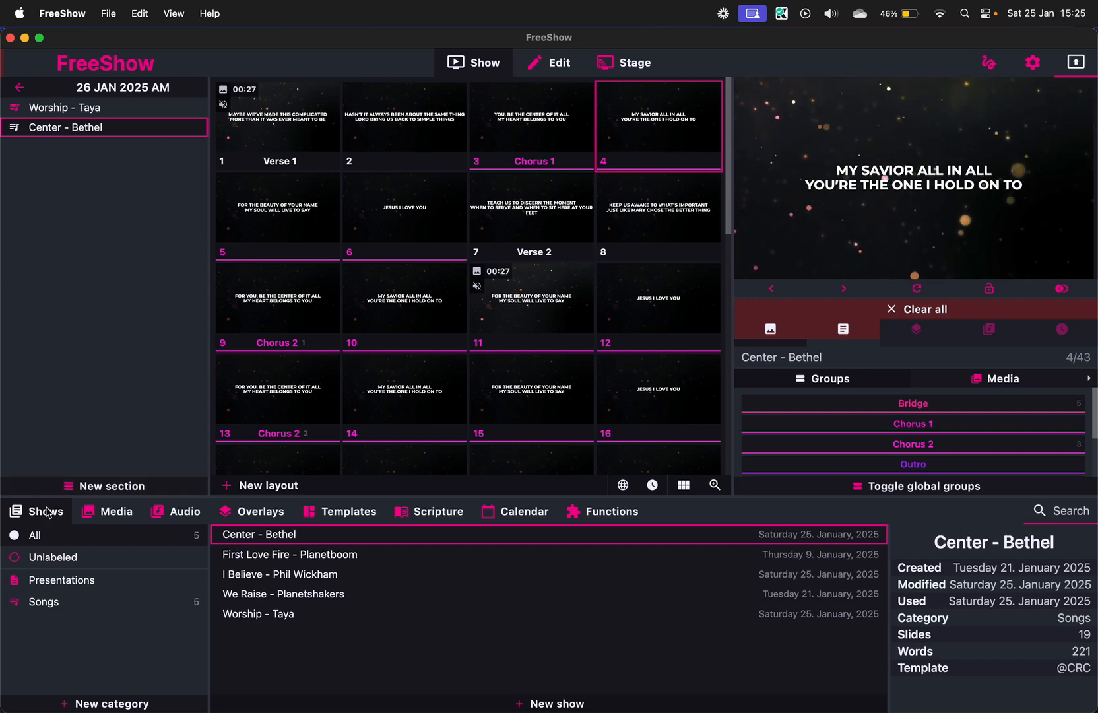
{"action": "mouse_move", "coordinate": [555, 704]}
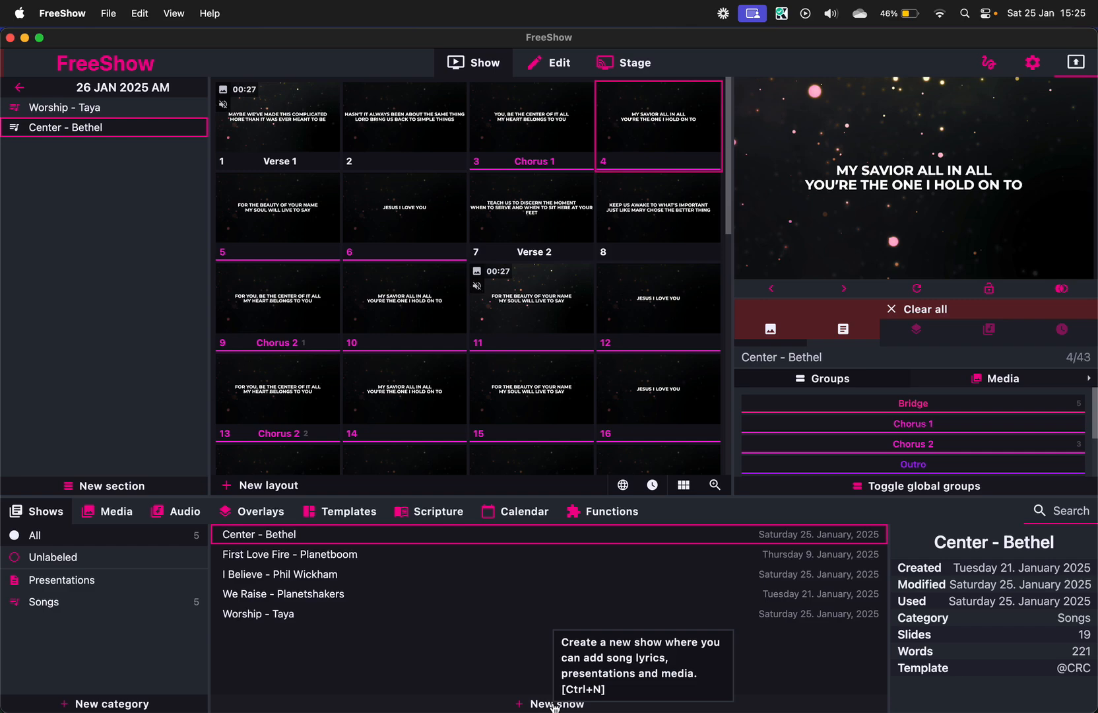
Create an empty, uncategorised show named 'Pre-Service Video' with no slides
{"action": "left_click", "coordinate": [558, 703]}
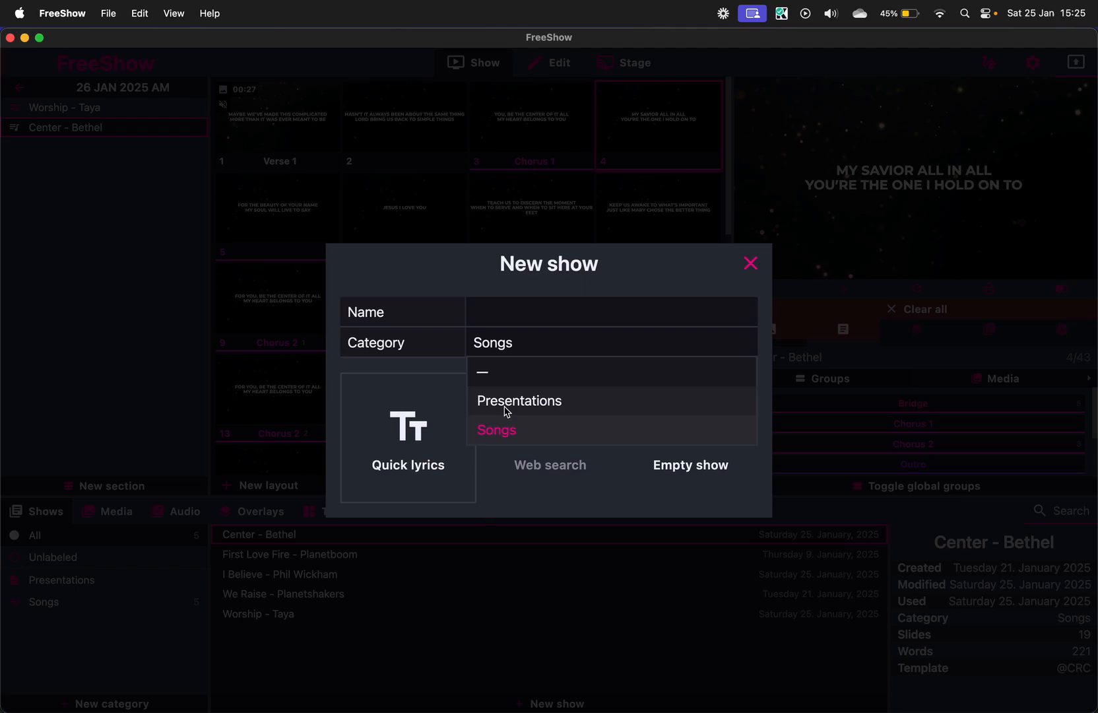
{"action": "left_click", "coordinate": [518, 400]}
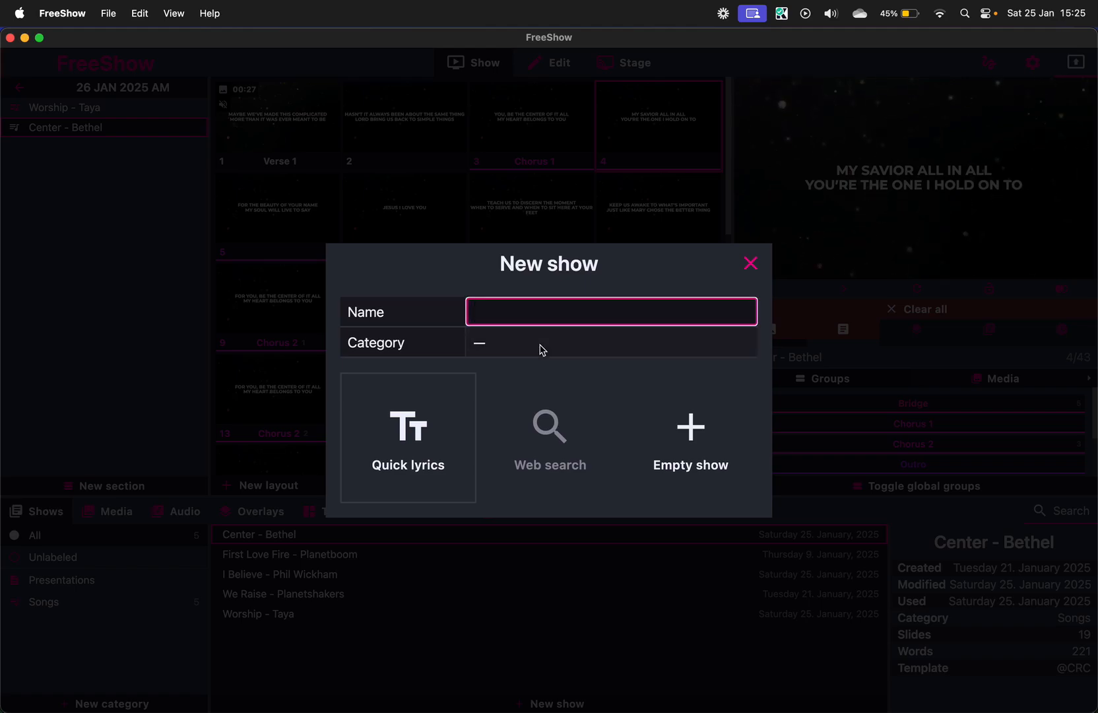
{"action": "type", "text": "Pre-Service Video"}
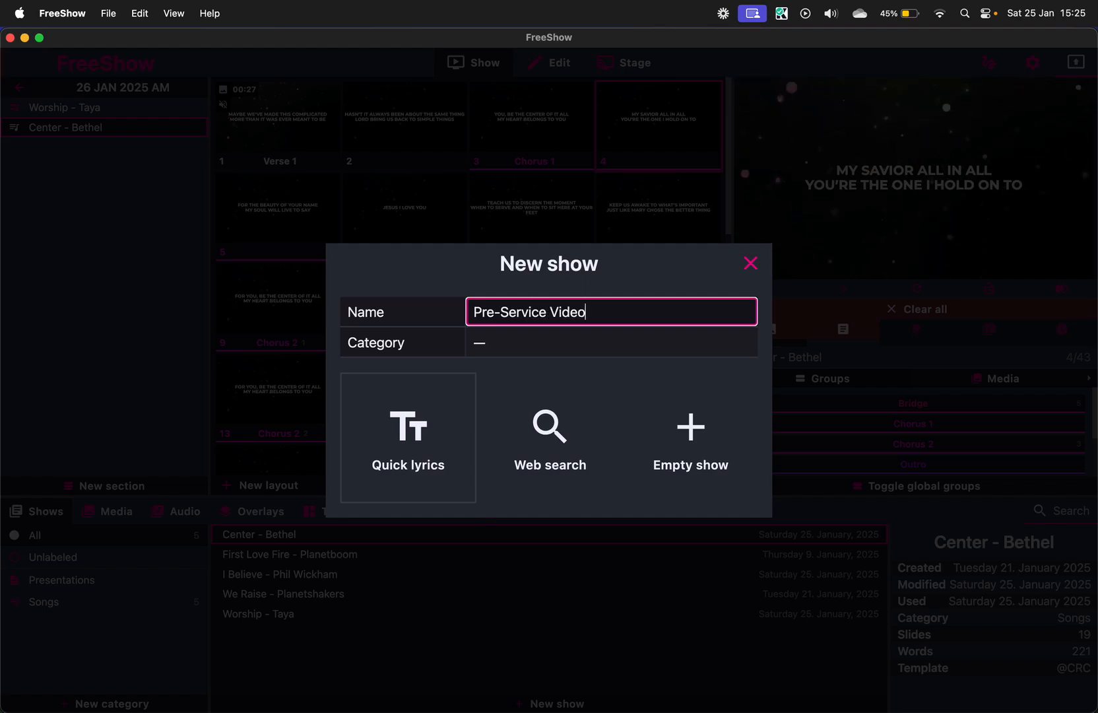
{"action": "mouse_move", "coordinate": [690, 427]}
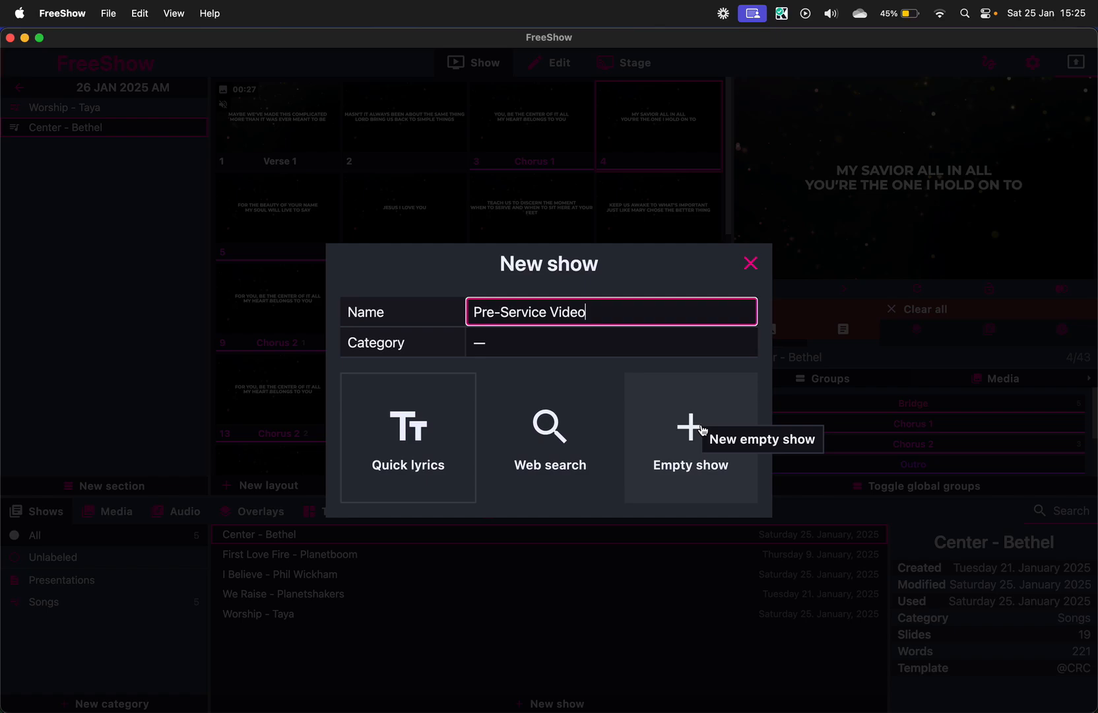
{"action": "left_click", "coordinate": [689, 436]}
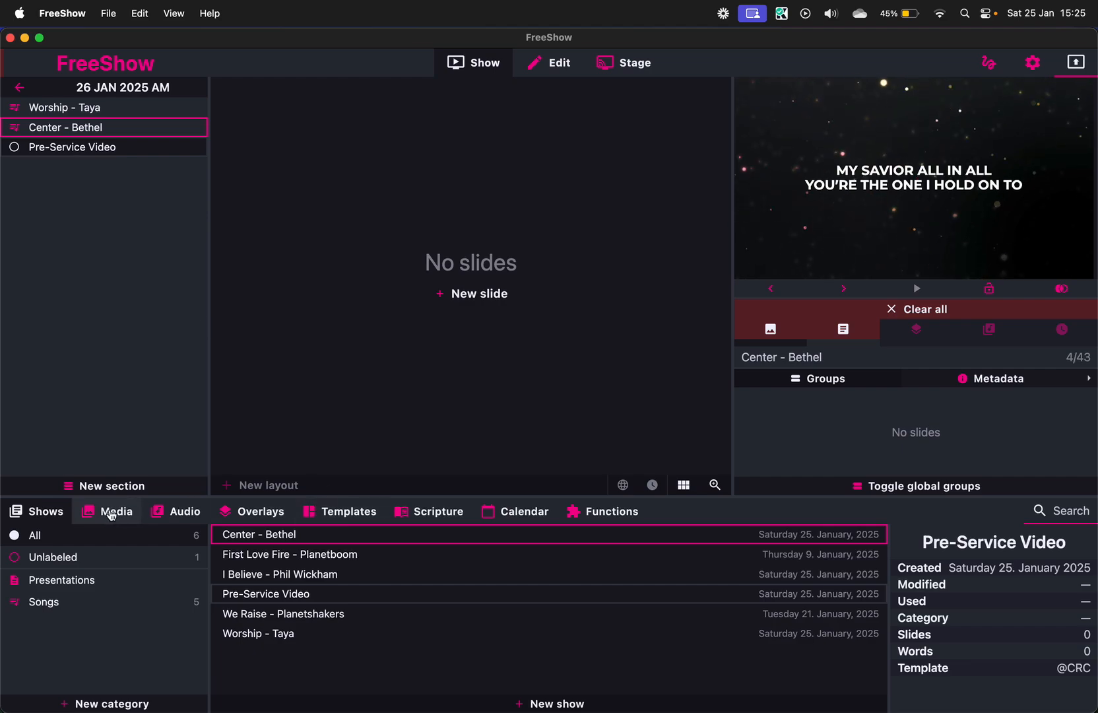
Add the 20Min Pre-Service Video Jan25 clip to Pre-Service Video and reopen the 26 JAN 2025 AM project
{"action": "left_click", "coordinate": [115, 511]}
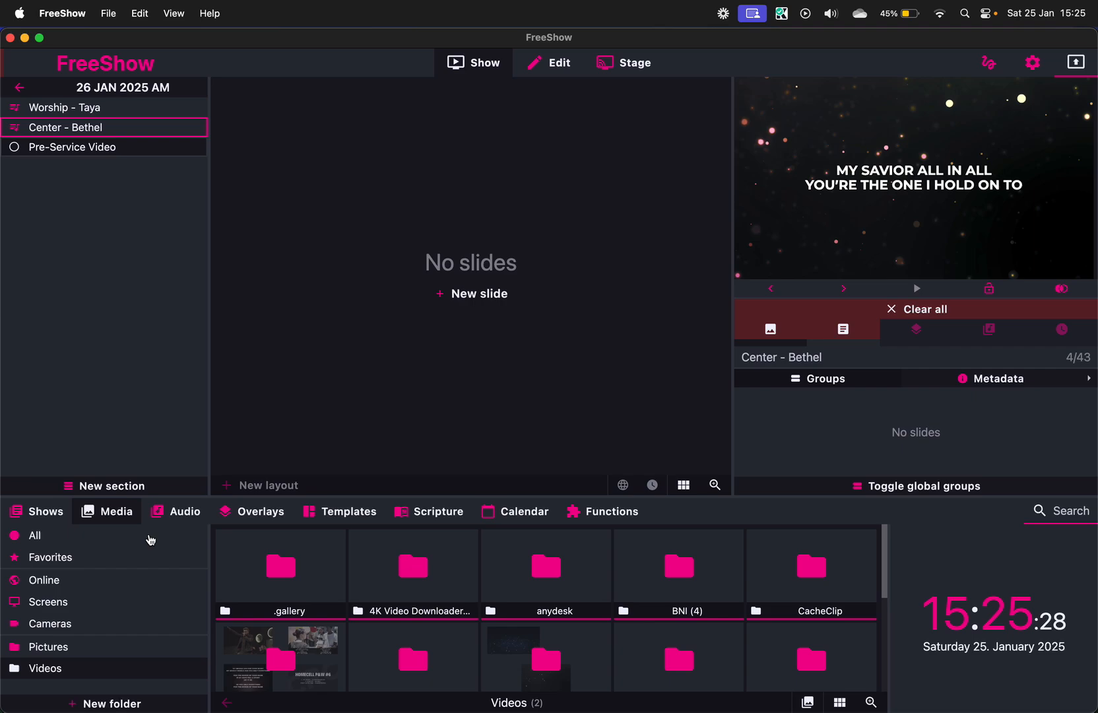
{"action": "mouse_move", "coordinate": [413, 567]}
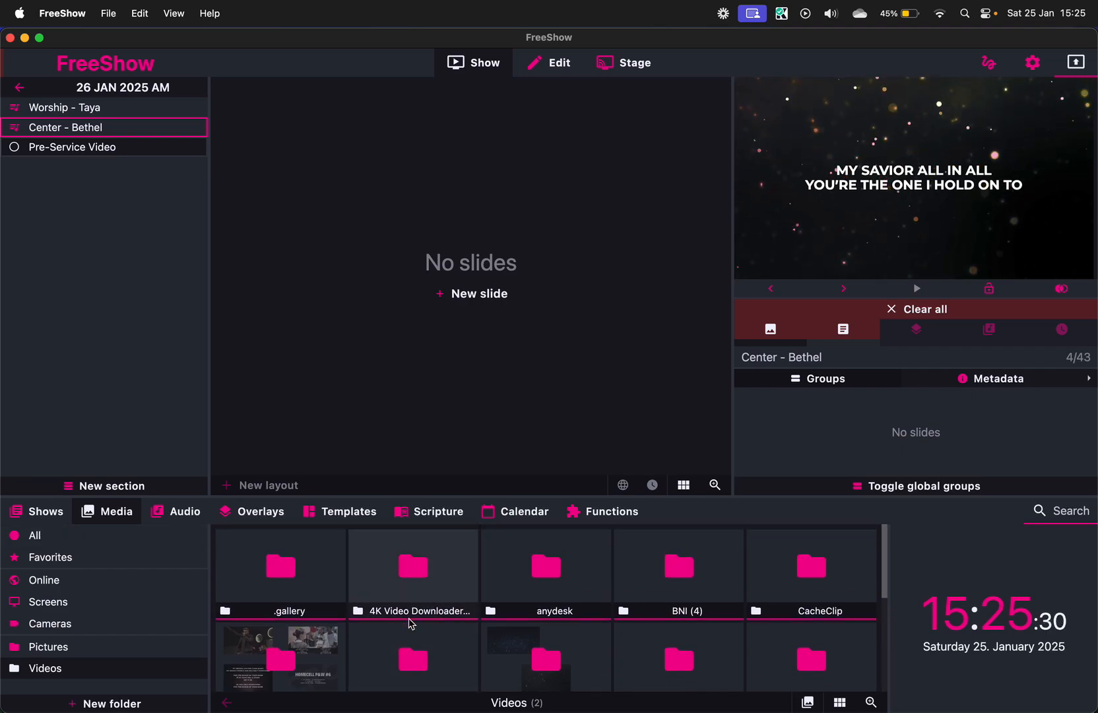
{"action": "scroll", "scroll_direction": "down", "scroll_amount": 3}
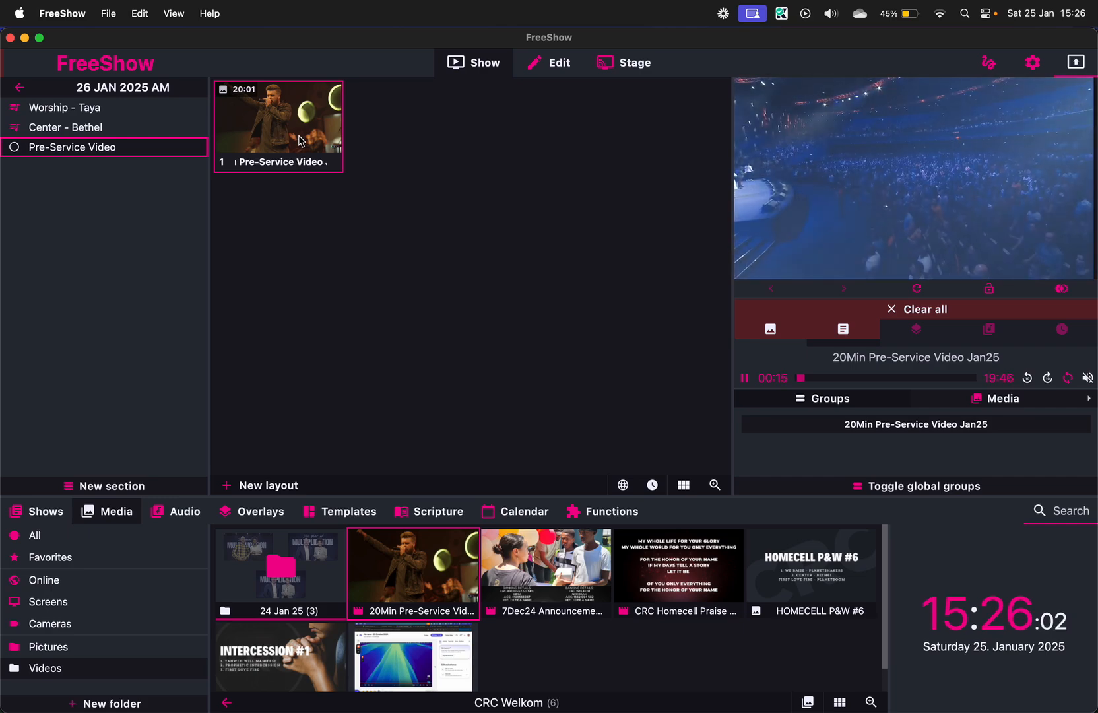
{"action": "mouse_move", "coordinate": [403, 180]}
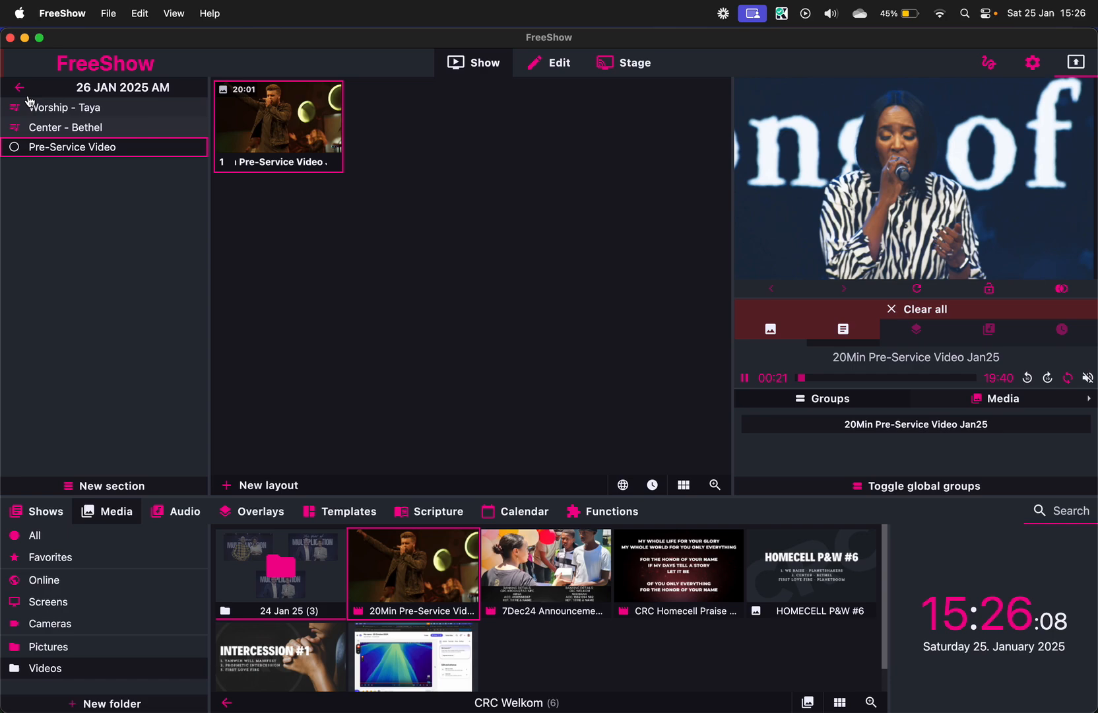
{"action": "left_click", "coordinate": [18, 88]}
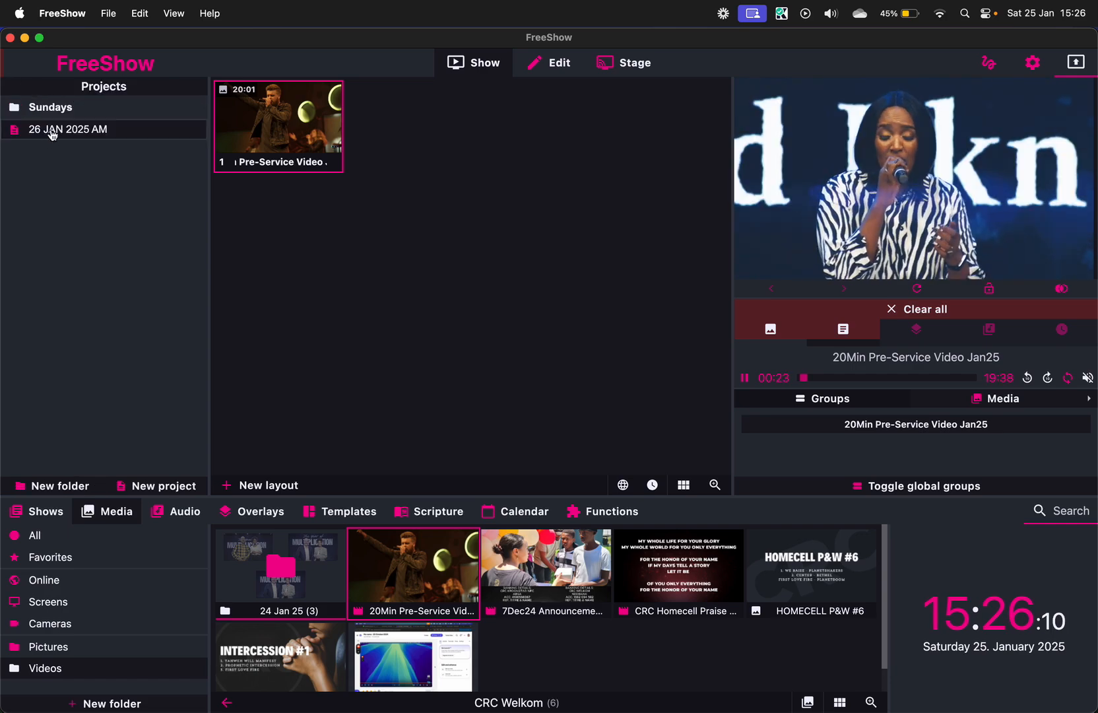
{"action": "left_click", "coordinate": [68, 129]}
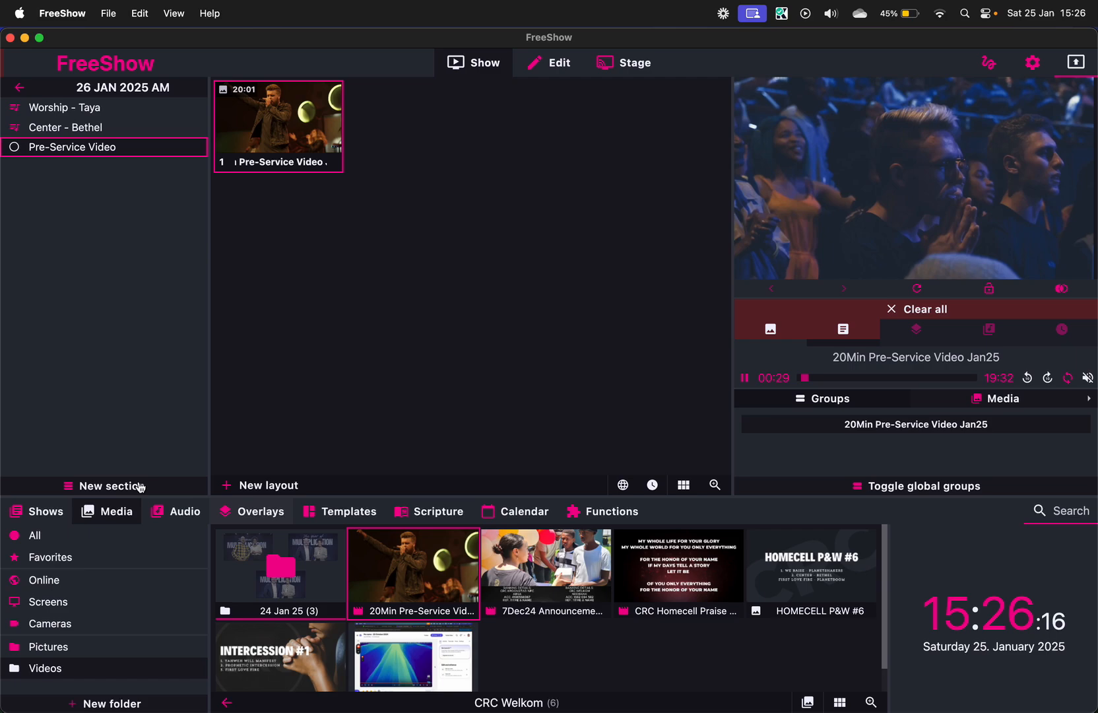
{"action": "mouse_move", "coordinate": [122, 485]}
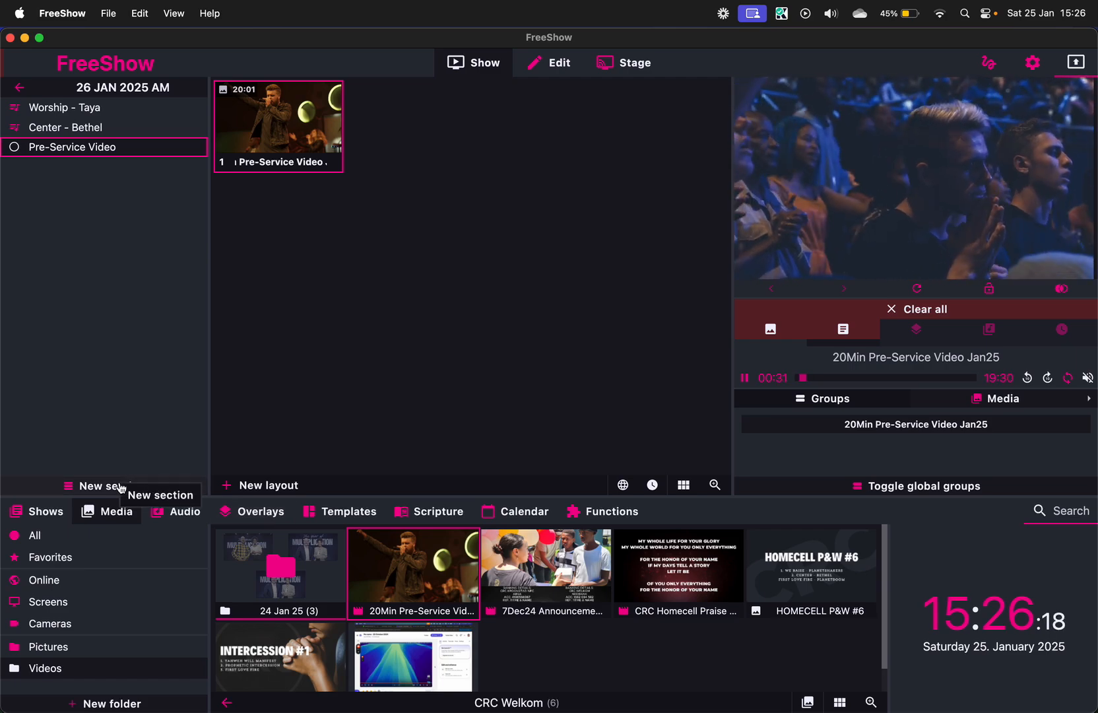
Add a section titled Scriptures below Pre-Service Video and list all shows in the library
{"action": "left_click", "coordinate": [104, 485]}
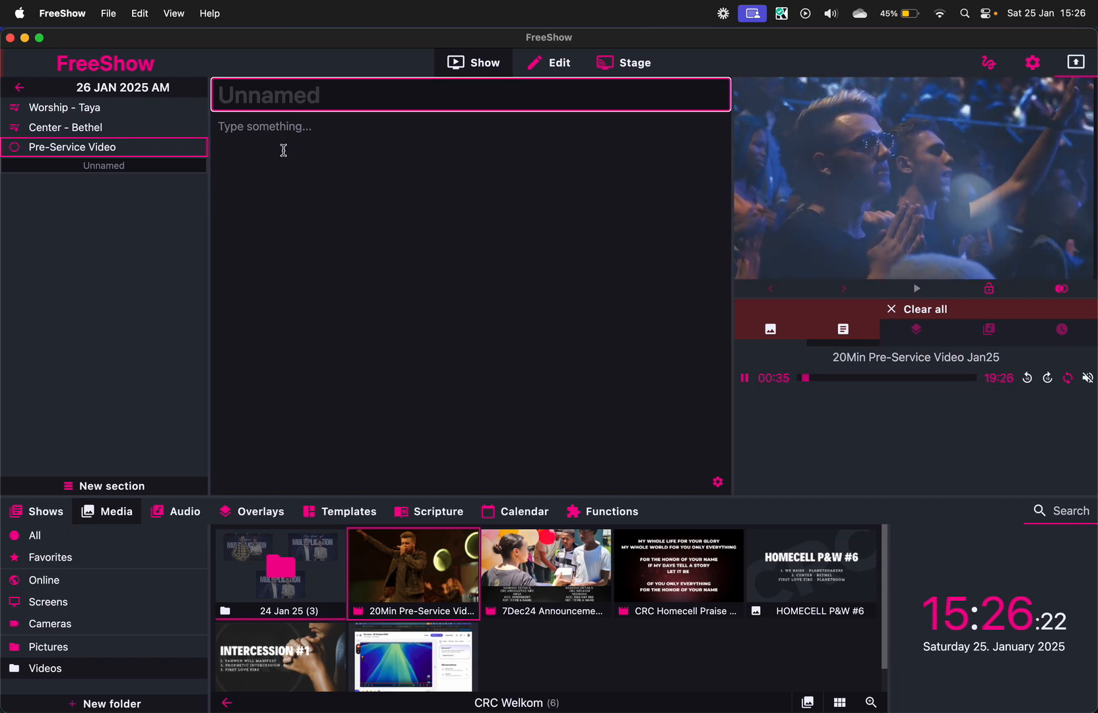
{"action": "type", "text": "Scriptur"}
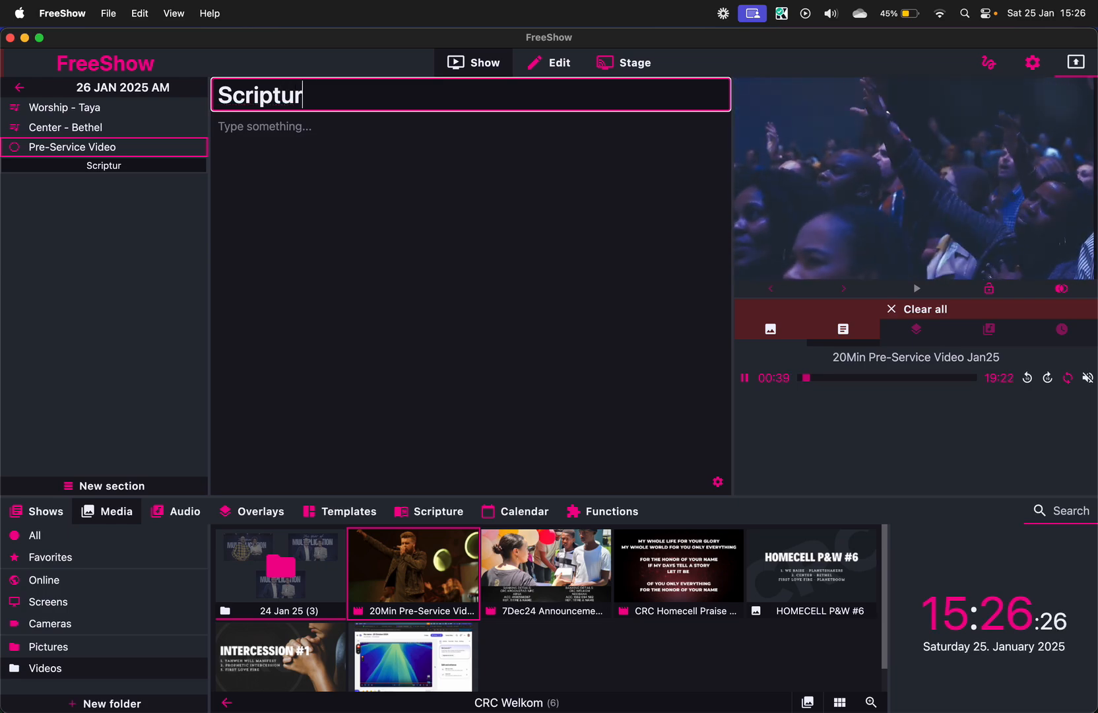
{"action": "type", "text": "es"}
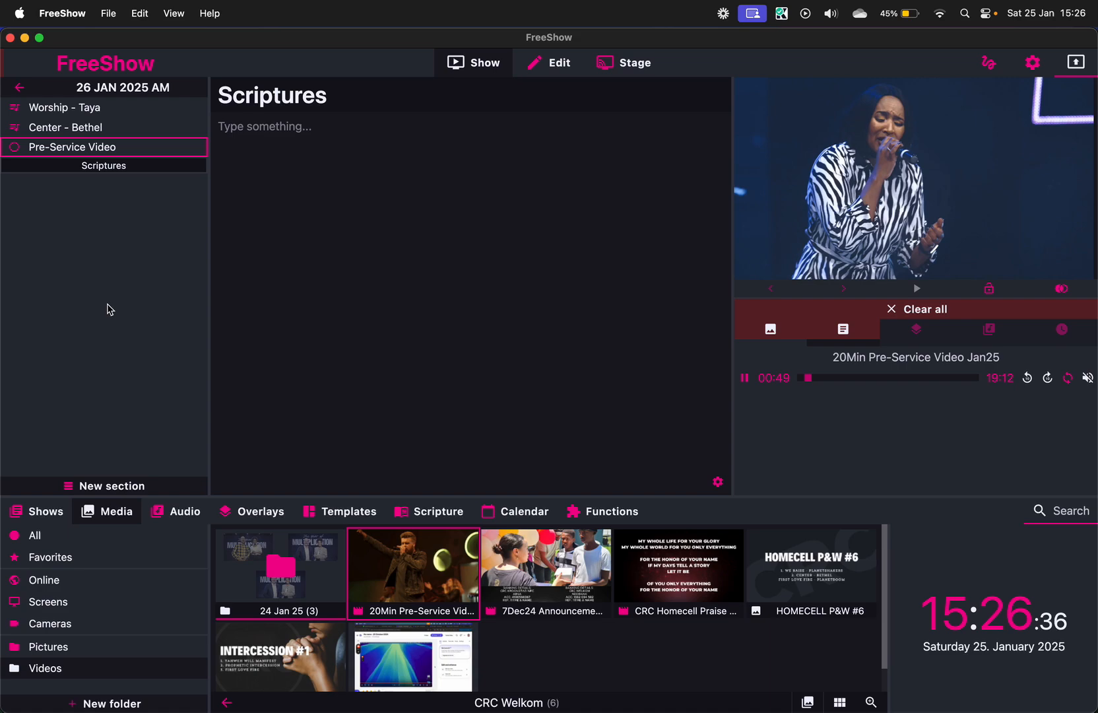
{"action": "mouse_move", "coordinate": [96, 321]}
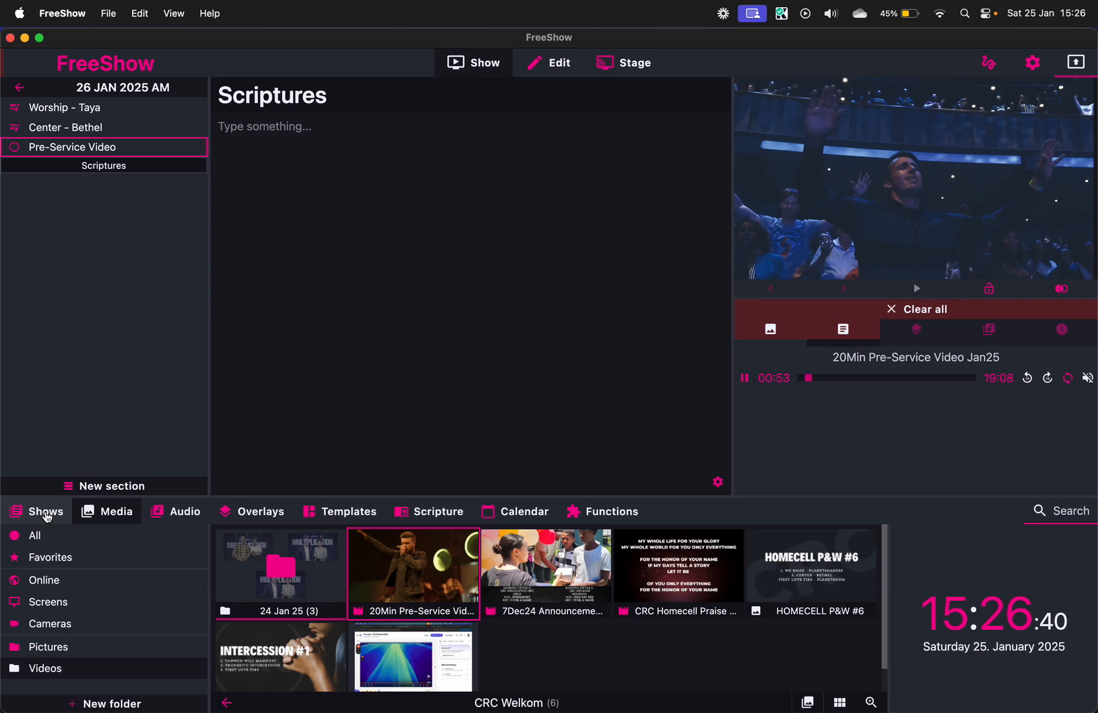
{"action": "left_click", "coordinate": [45, 511]}
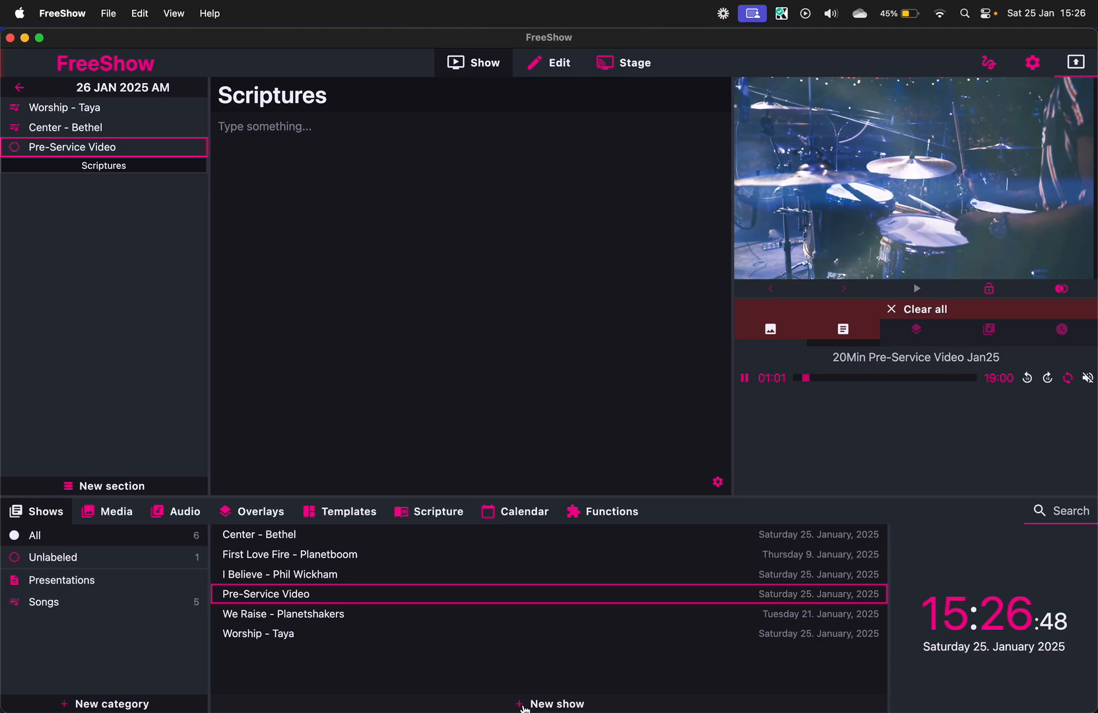
Create an empty show named Sermon Scriptures in the Presentations category under Scriptures
{"action": "left_click", "coordinate": [558, 703]}
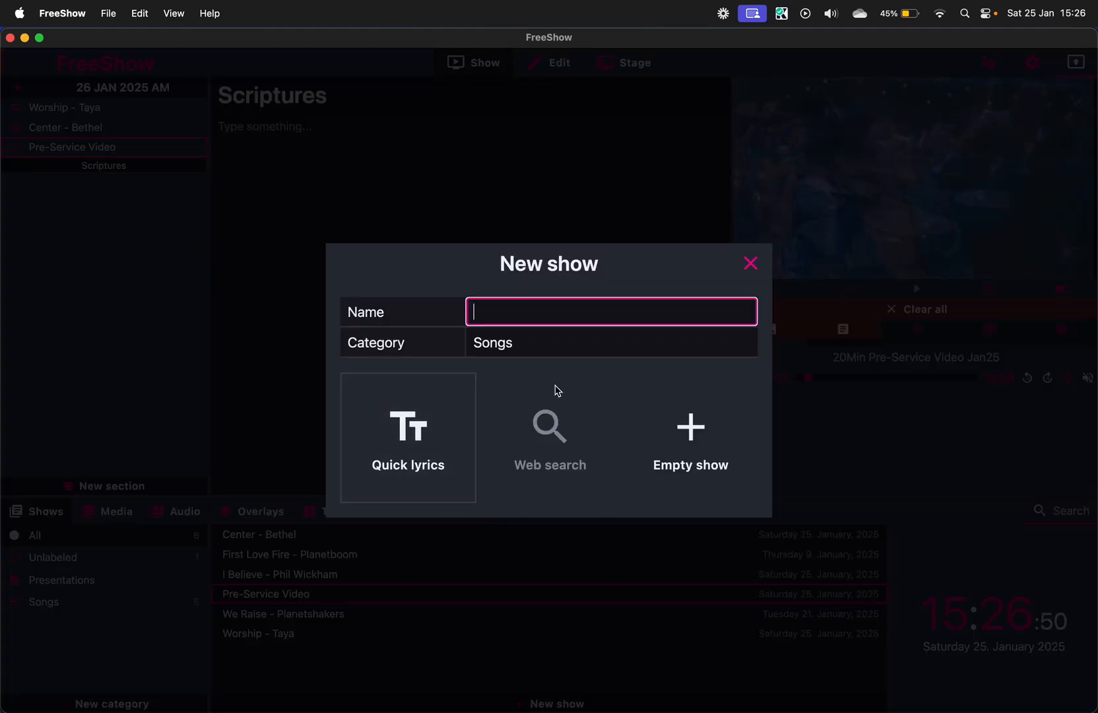
{"action": "type", "text": "Sermon"}
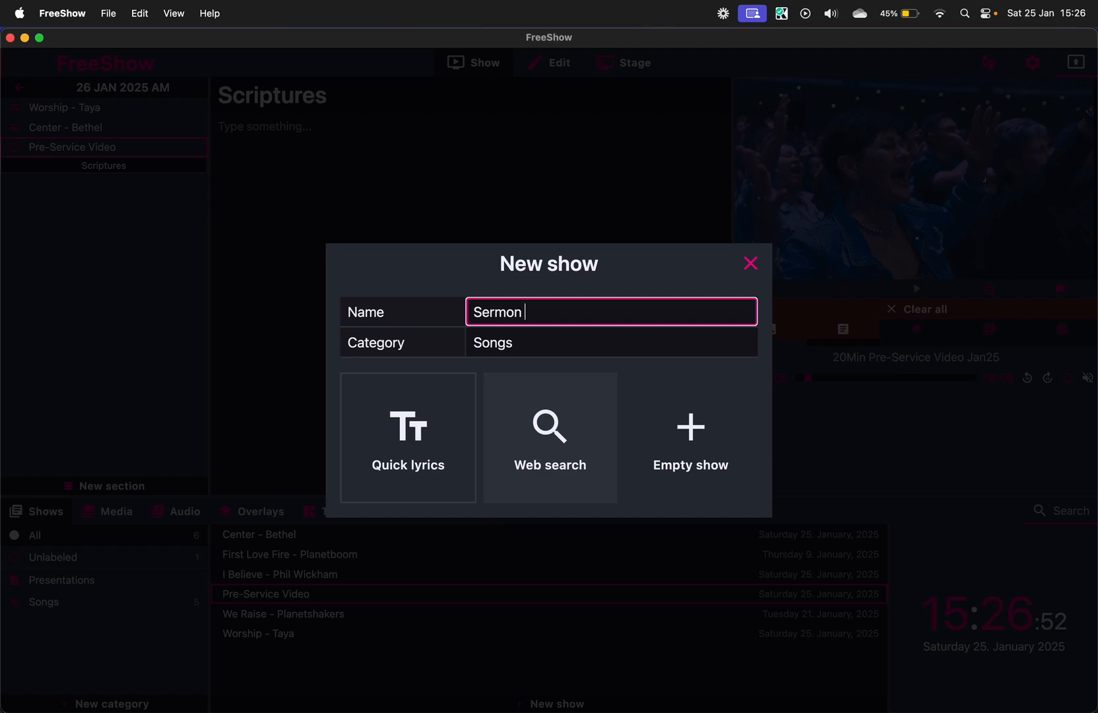
{"action": "type", "text": "Scriptures"}
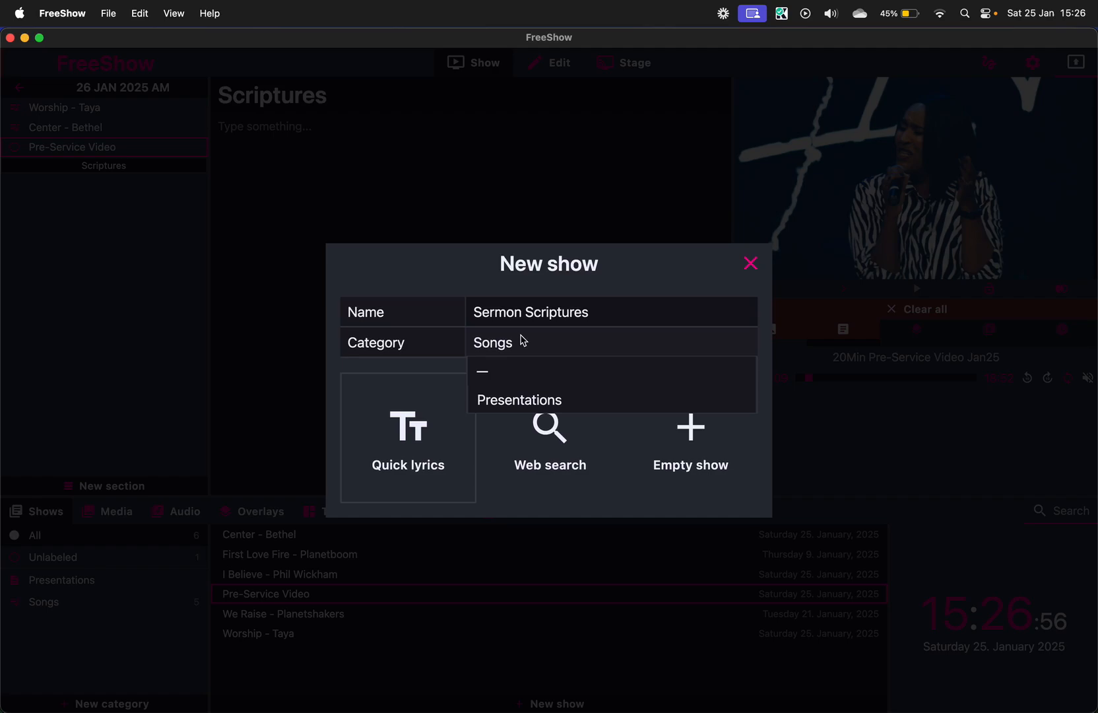
{"action": "left_click", "coordinate": [518, 400]}
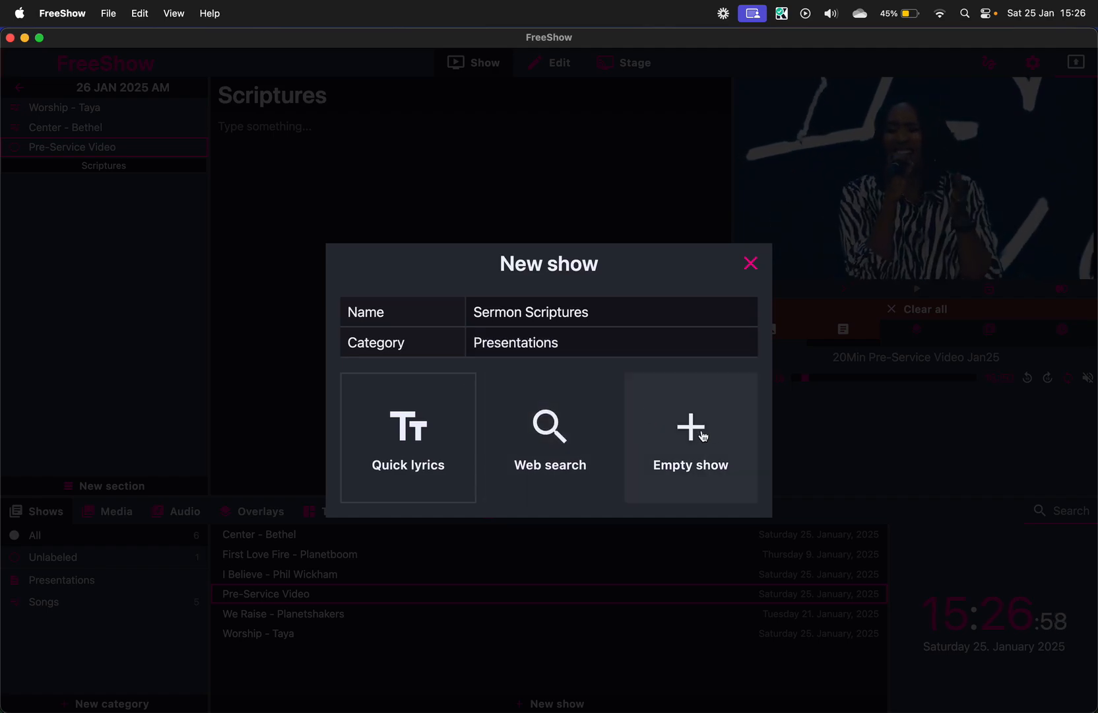
{"action": "left_click", "coordinate": [690, 427]}
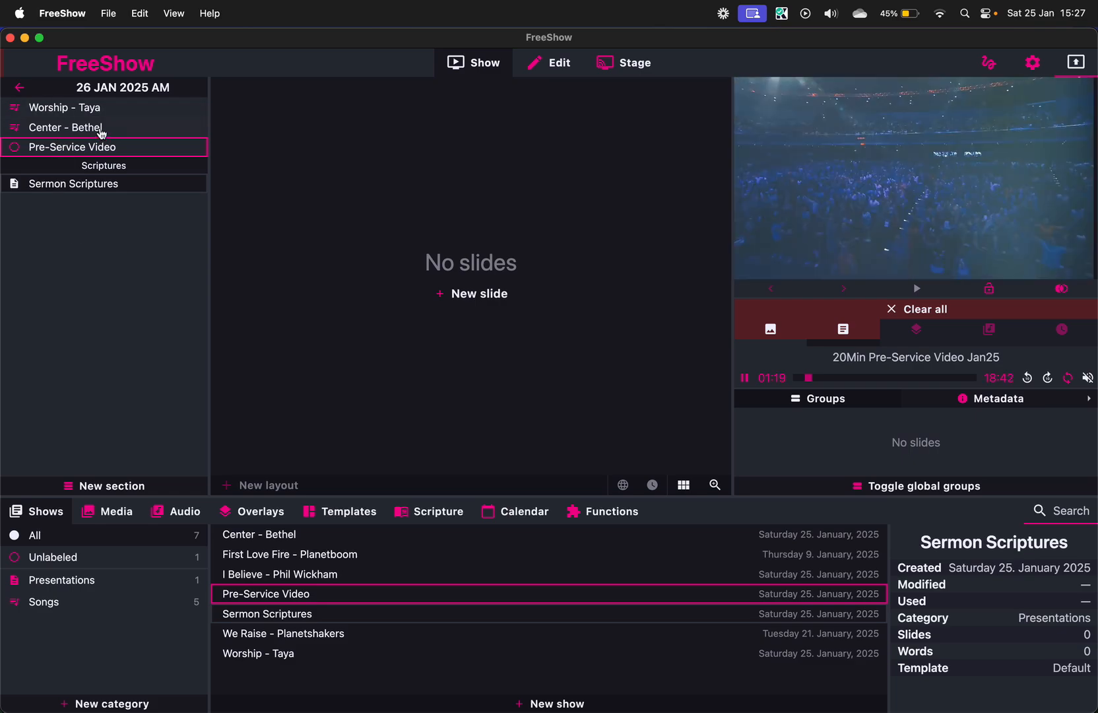
{"action": "left_click", "coordinate": [66, 127]}
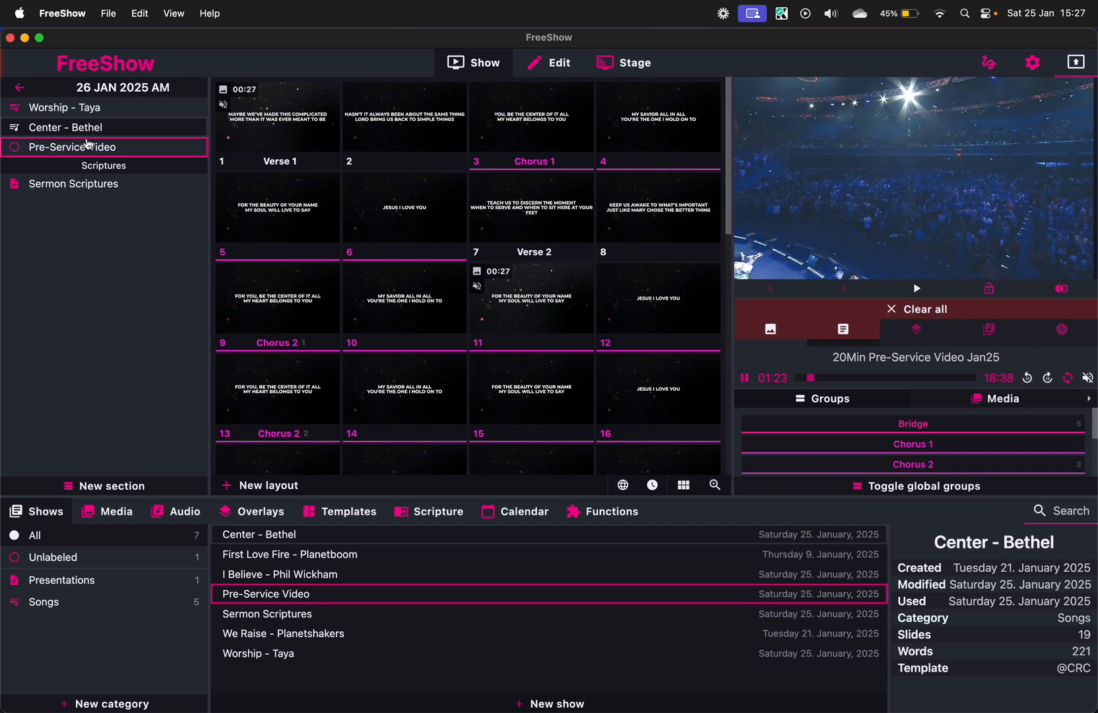
Add a Pre-Service section and place it with Pre-Service Video at the project's top
{"action": "left_click", "coordinate": [112, 485]}
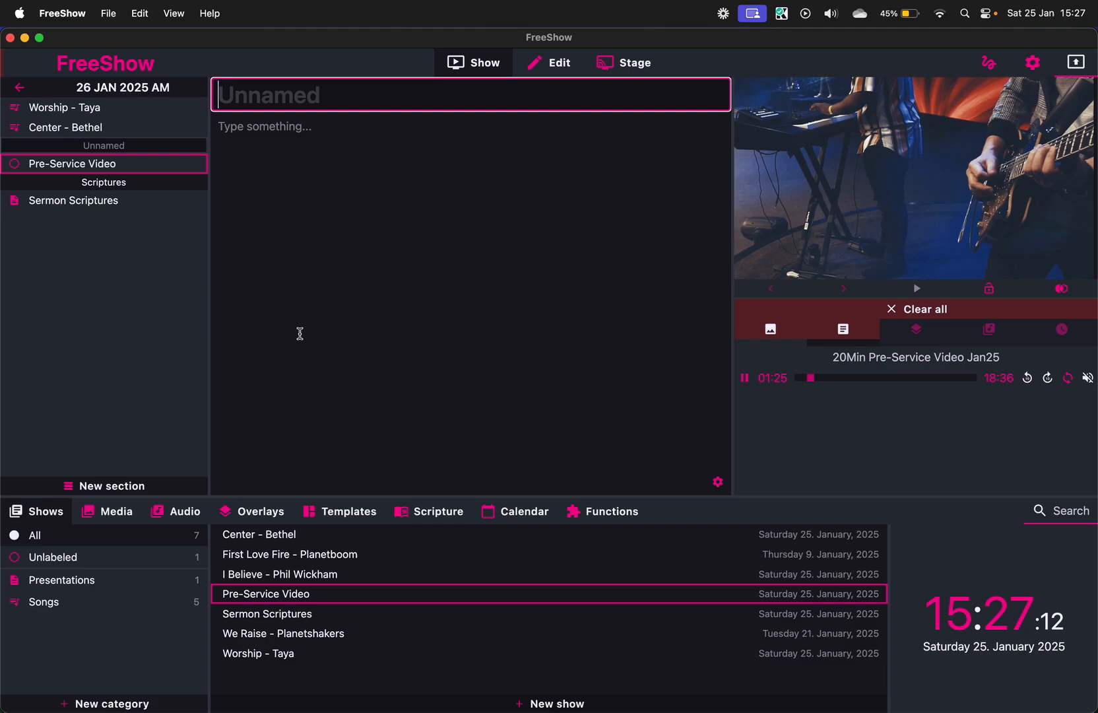
{"action": "type", "text": "Pre-Serv"}
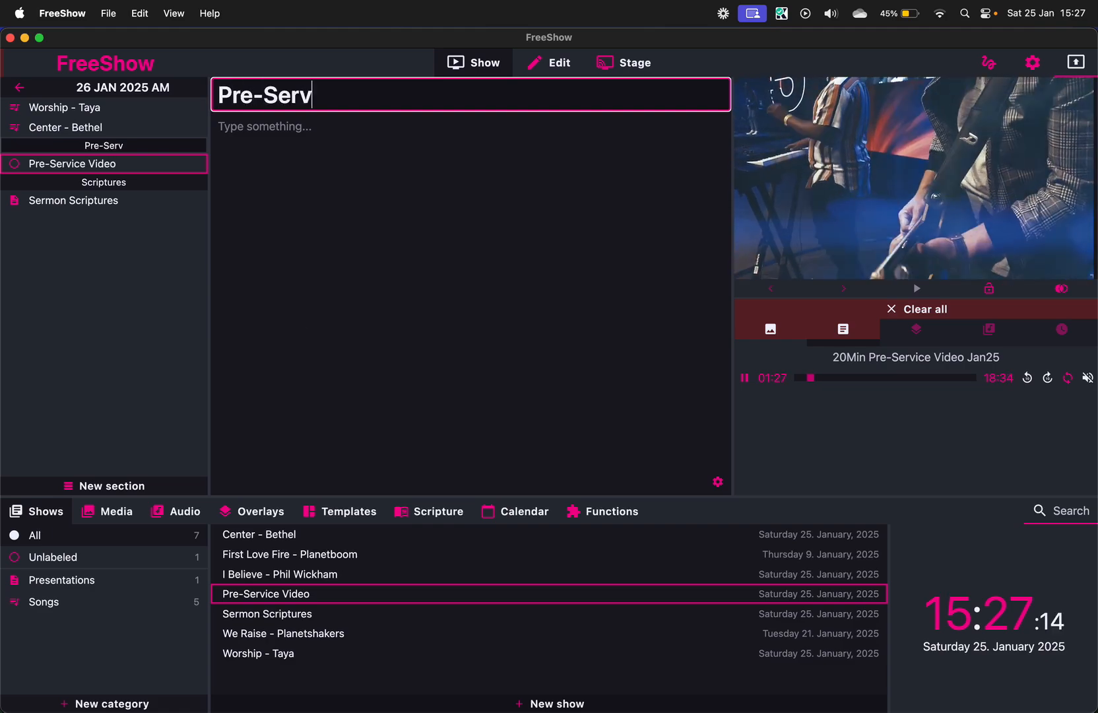
{"action": "type", "text": "ice"}
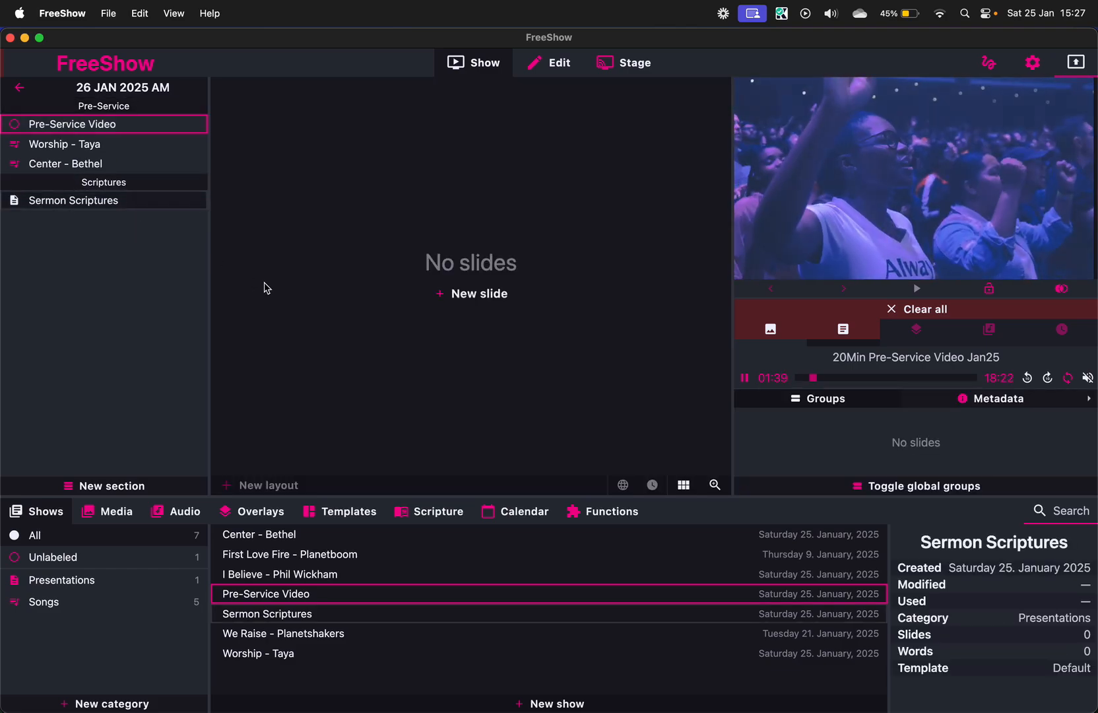
Open the Worship - Taya song and present its first verse slide live
{"action": "left_click", "coordinate": [115, 510]}
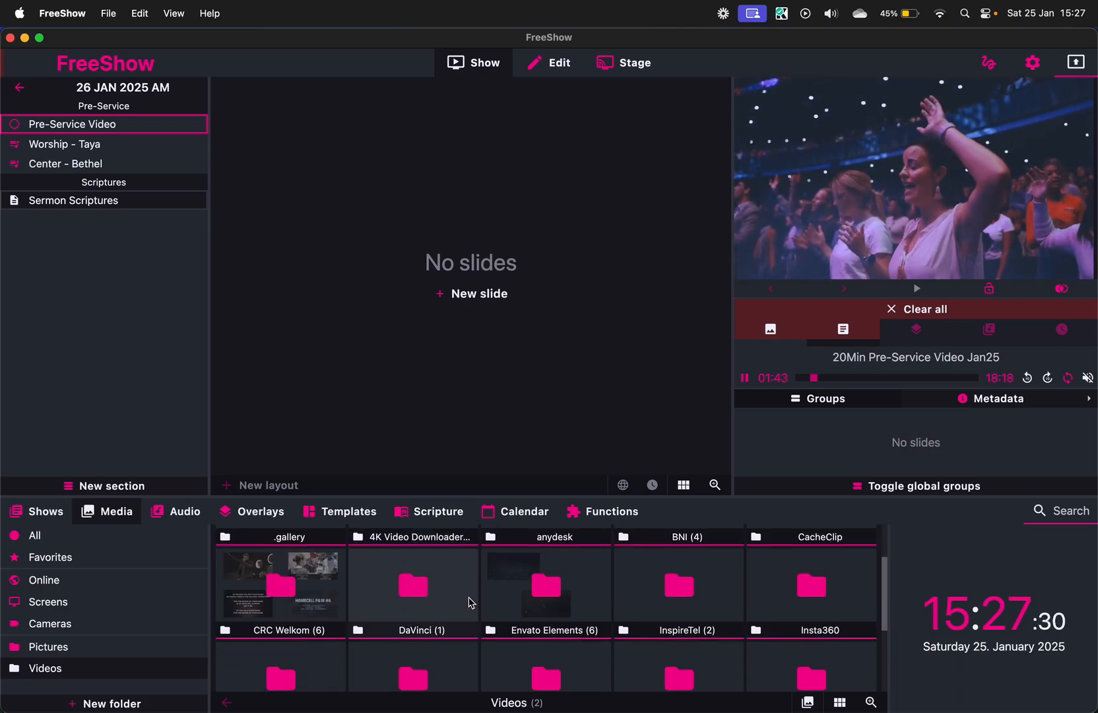
{"action": "scroll", "scroll_direction": "down", "scroll_amount": 3}
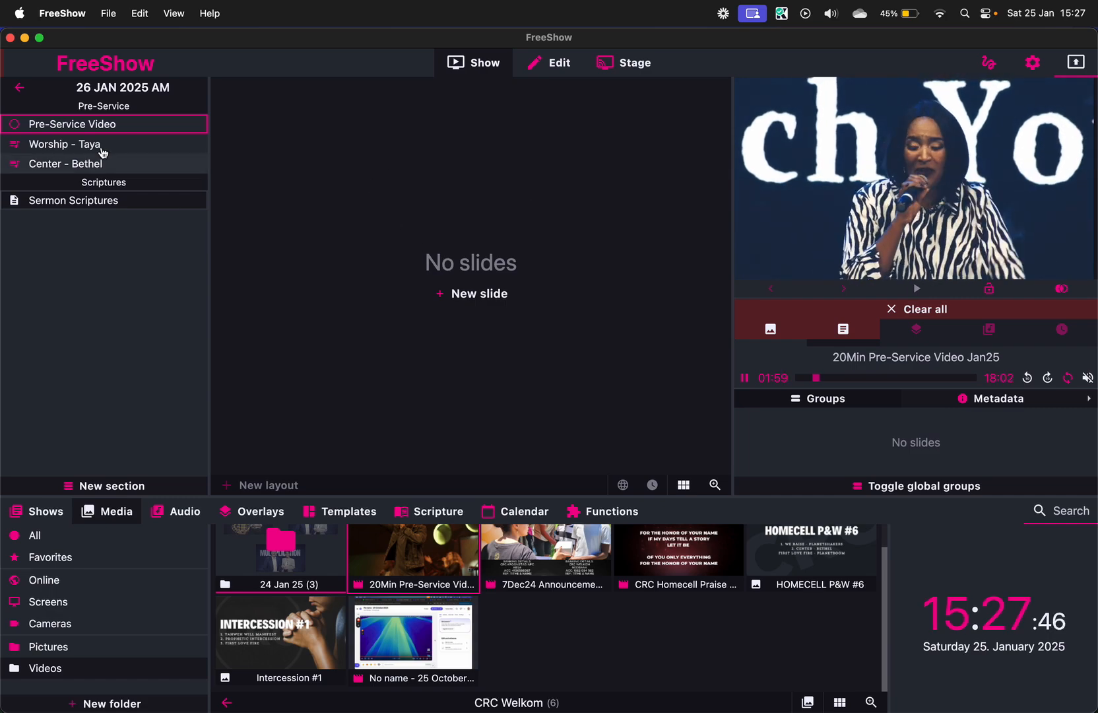
{"action": "left_click", "coordinate": [64, 144]}
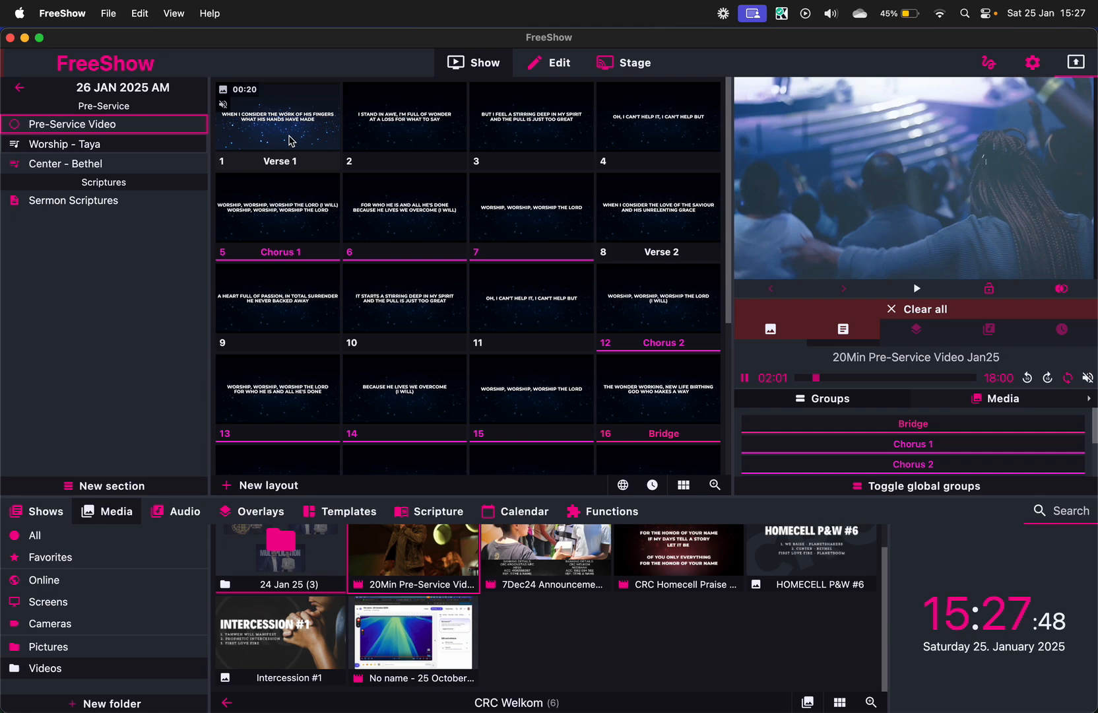
{"action": "left_click", "coordinate": [65, 143]}
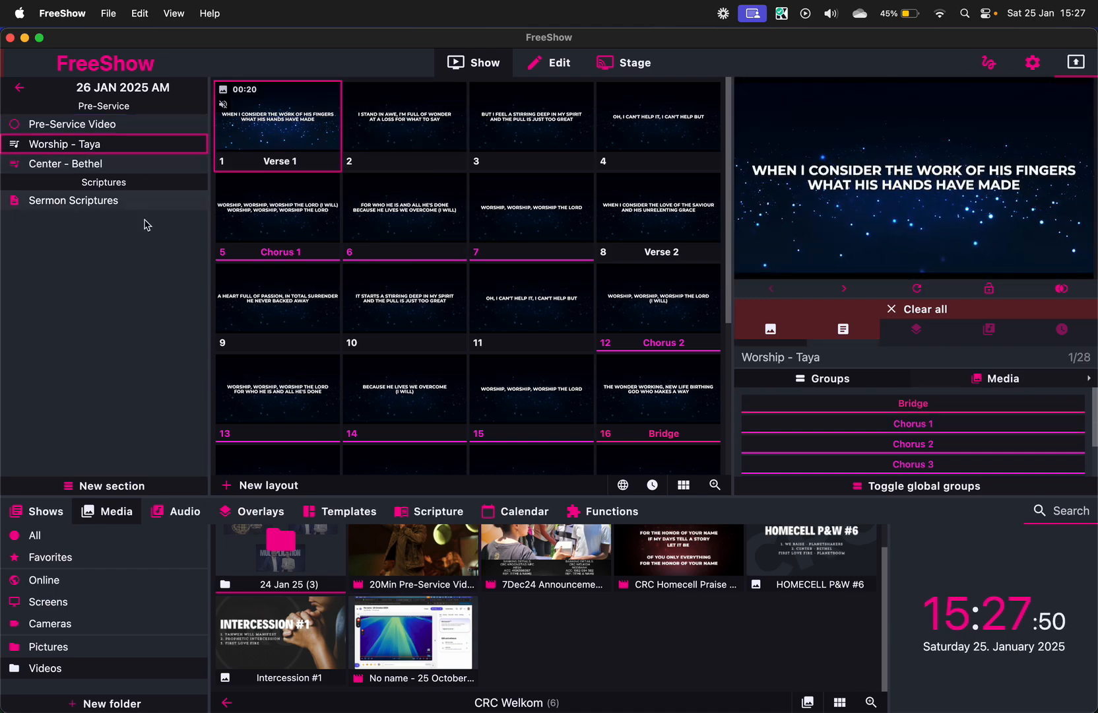
{"action": "mouse_move", "coordinate": [125, 399]}
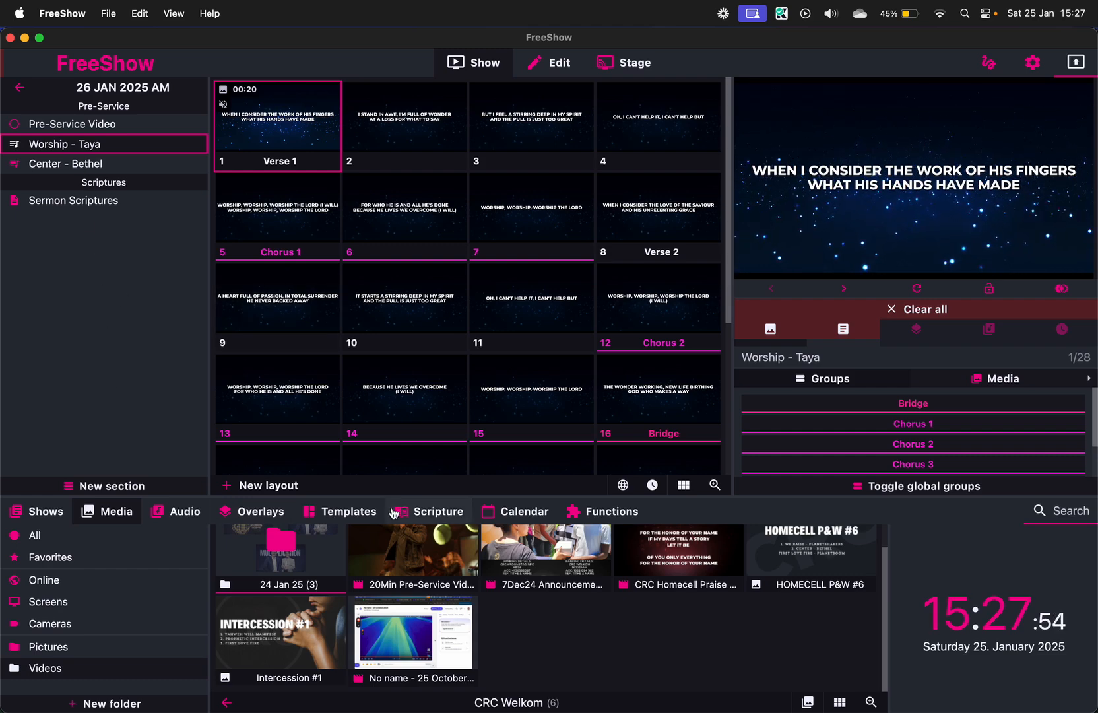
{"action": "mouse_move", "coordinate": [523, 510]}
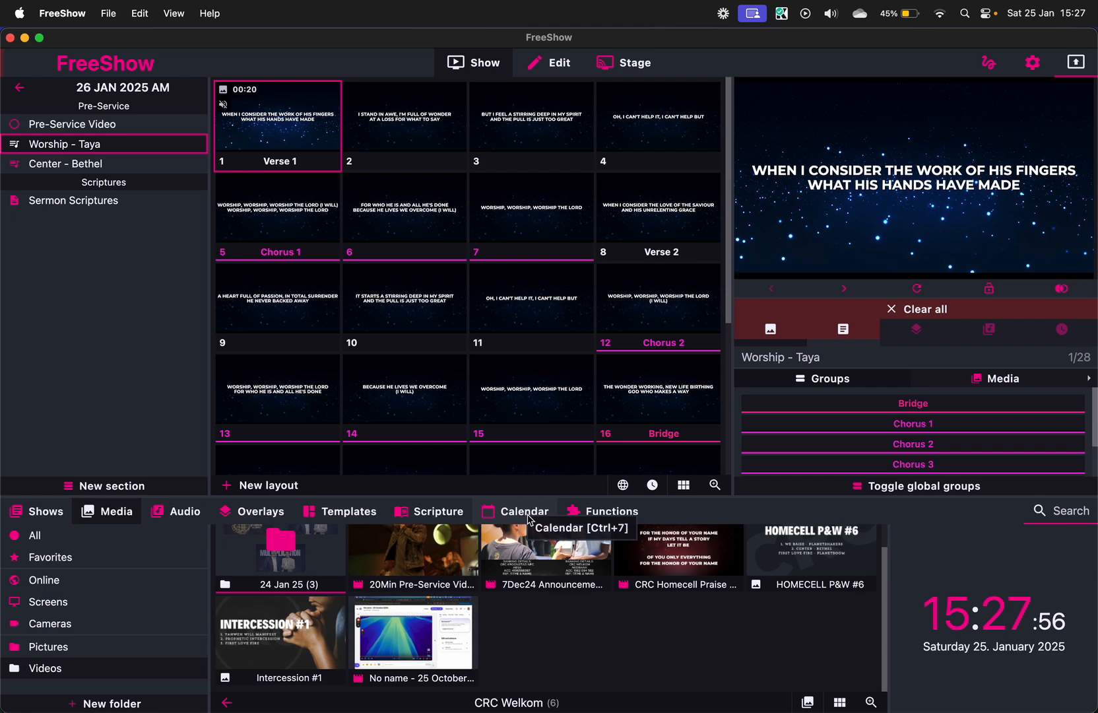
Save a weekly-repeating 08:10 event on 26 January 2025 that starts Pre-Service Video
{"action": "left_click", "coordinate": [525, 510]}
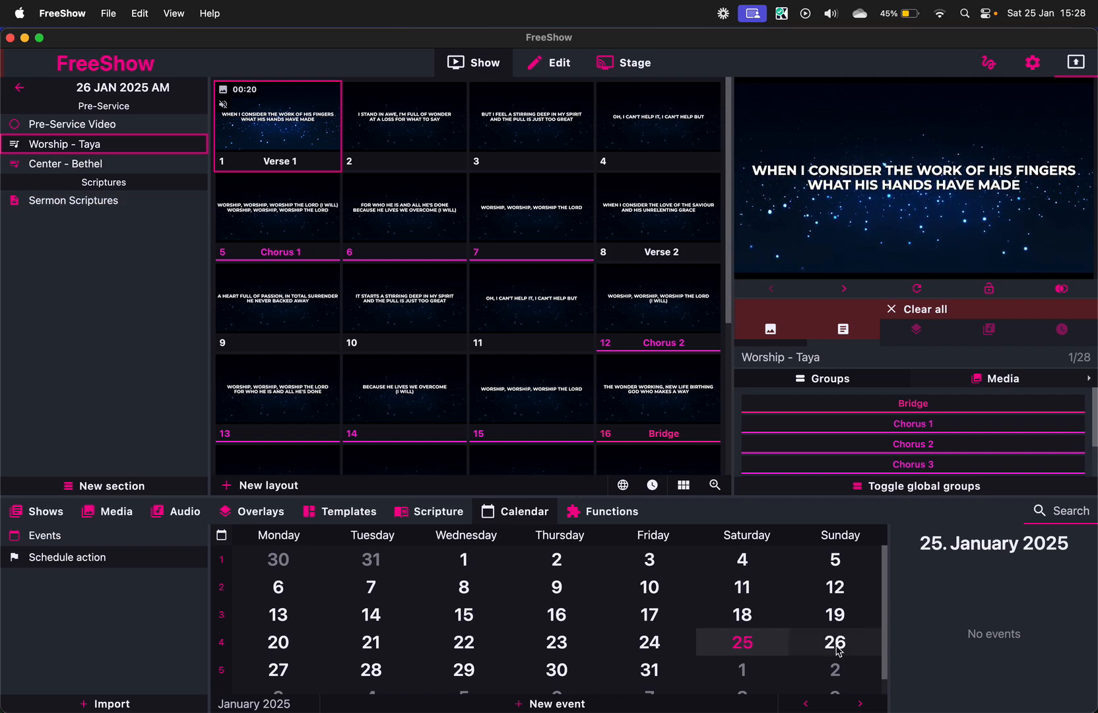
{"action": "left_click", "coordinate": [834, 642]}
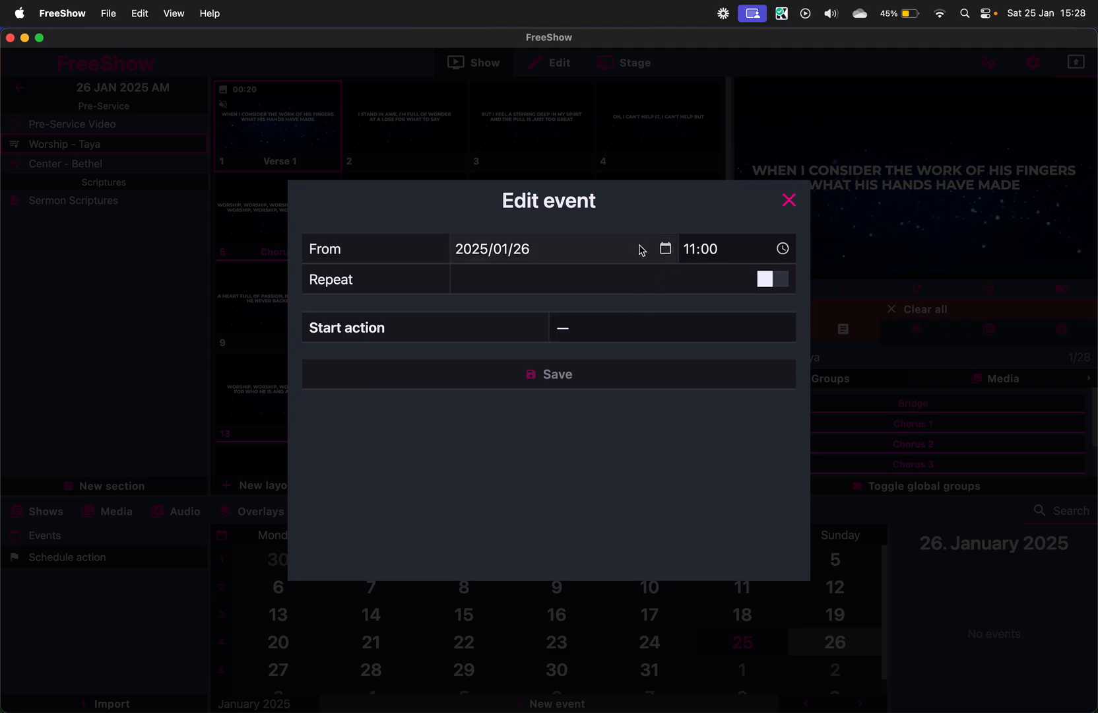
{"action": "left_click", "coordinate": [700, 249]}
{"action": "type", "text": "08:10"}
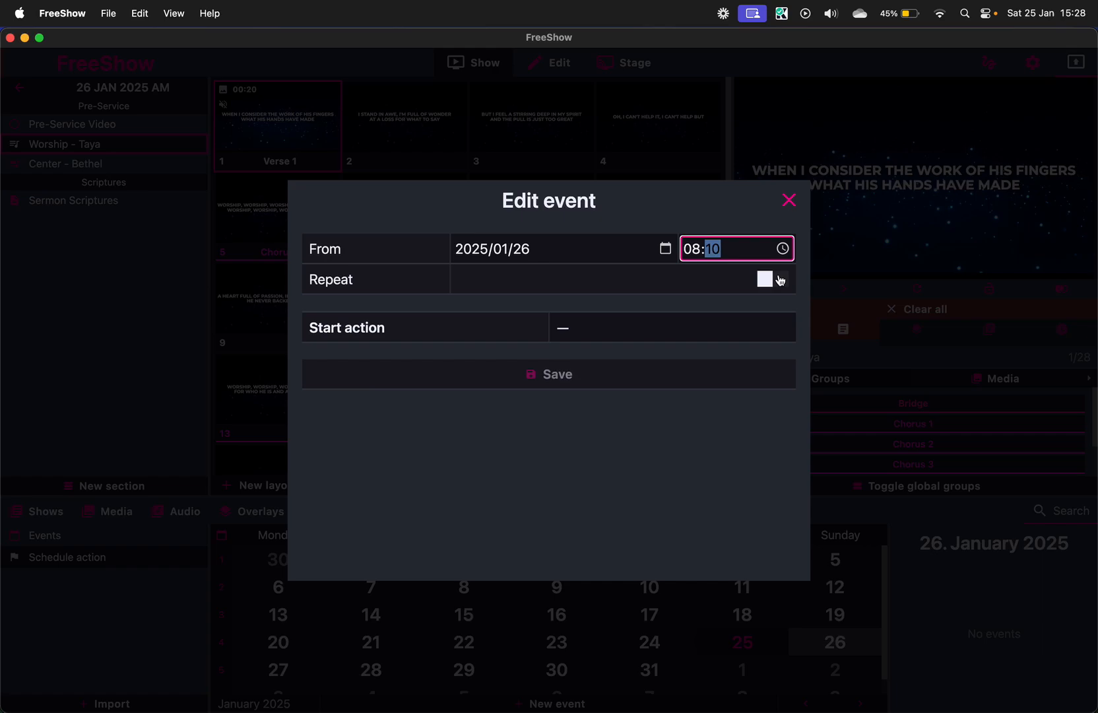
{"action": "left_click", "coordinate": [773, 279]}
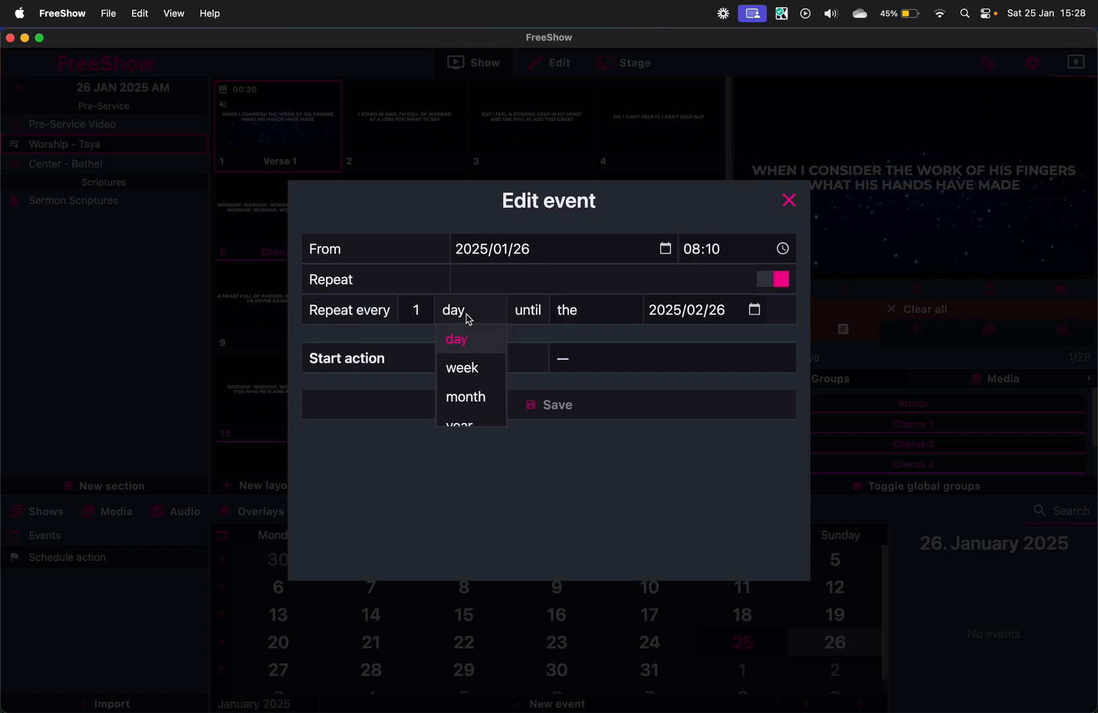
{"action": "left_click", "coordinate": [461, 367]}
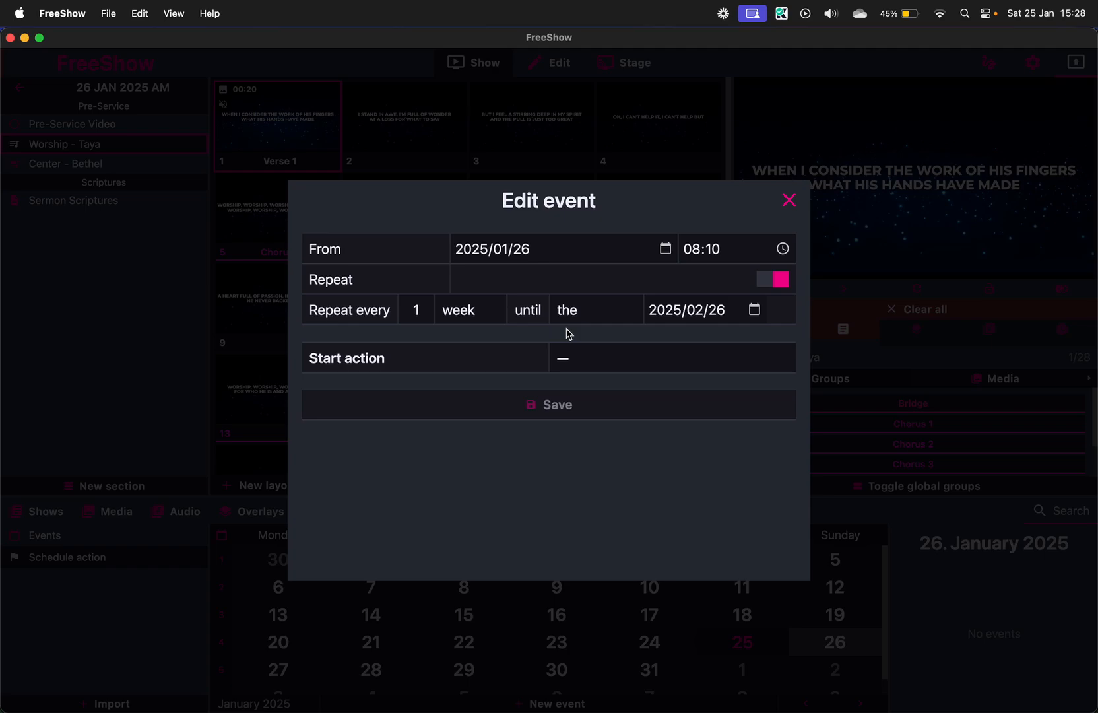
{"action": "left_click", "coordinate": [666, 310]}
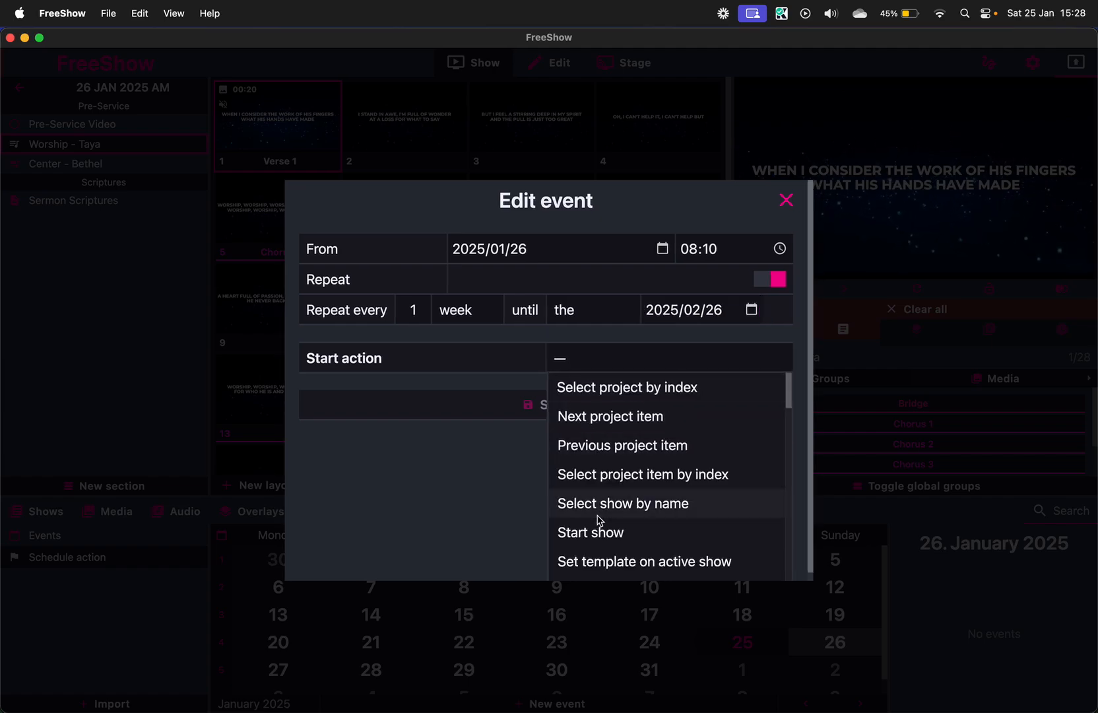
{"action": "left_click", "coordinate": [621, 503]}
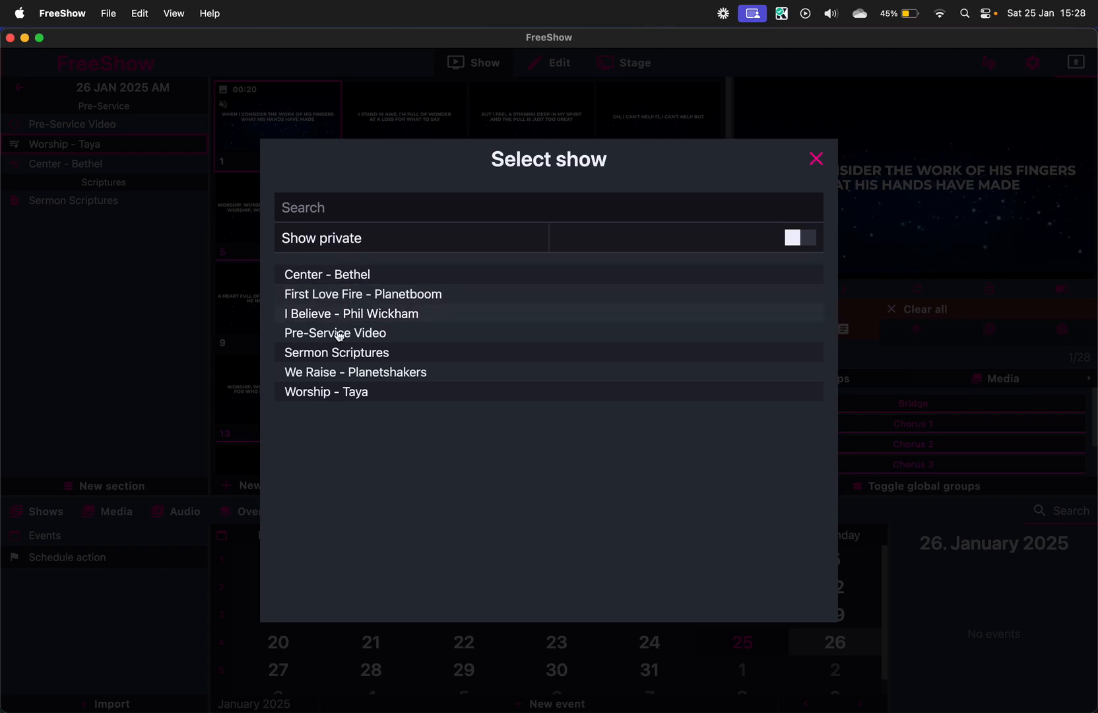
{"action": "left_click", "coordinate": [335, 333]}
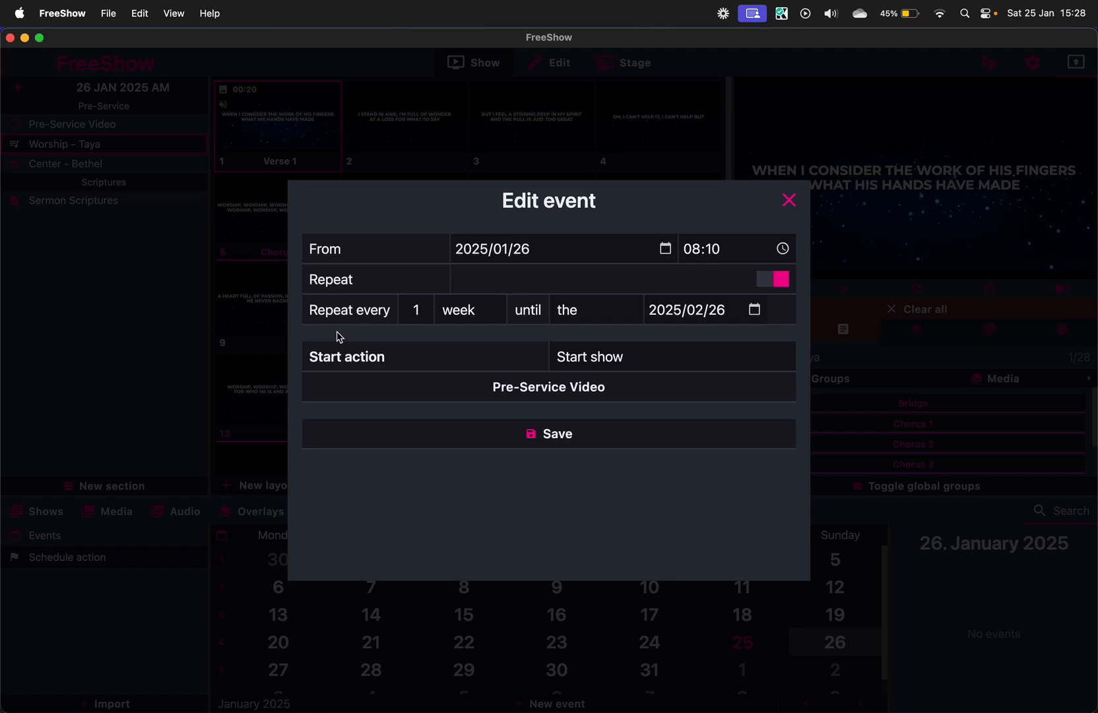
{"action": "left_click", "coordinate": [549, 433]}
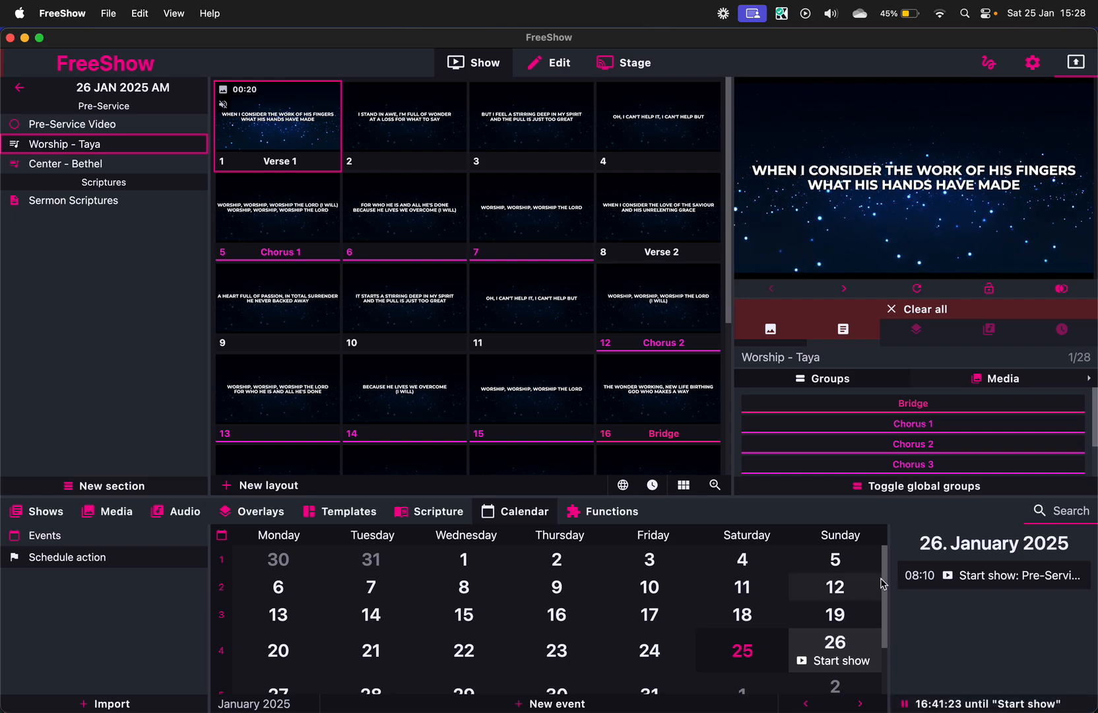
Save a one-off 15:30 event on 25 January 2025 that starts the Pre-Service Video show
{"action": "left_click", "coordinate": [741, 649]}
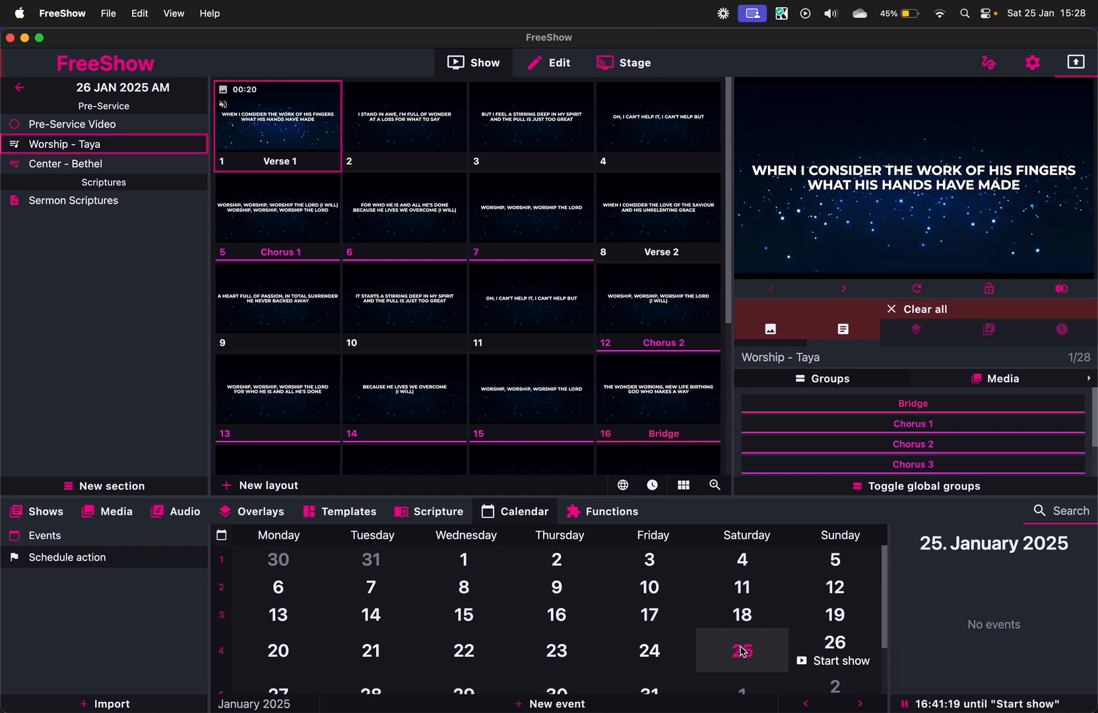
{"action": "mouse_move", "coordinate": [559, 704]}
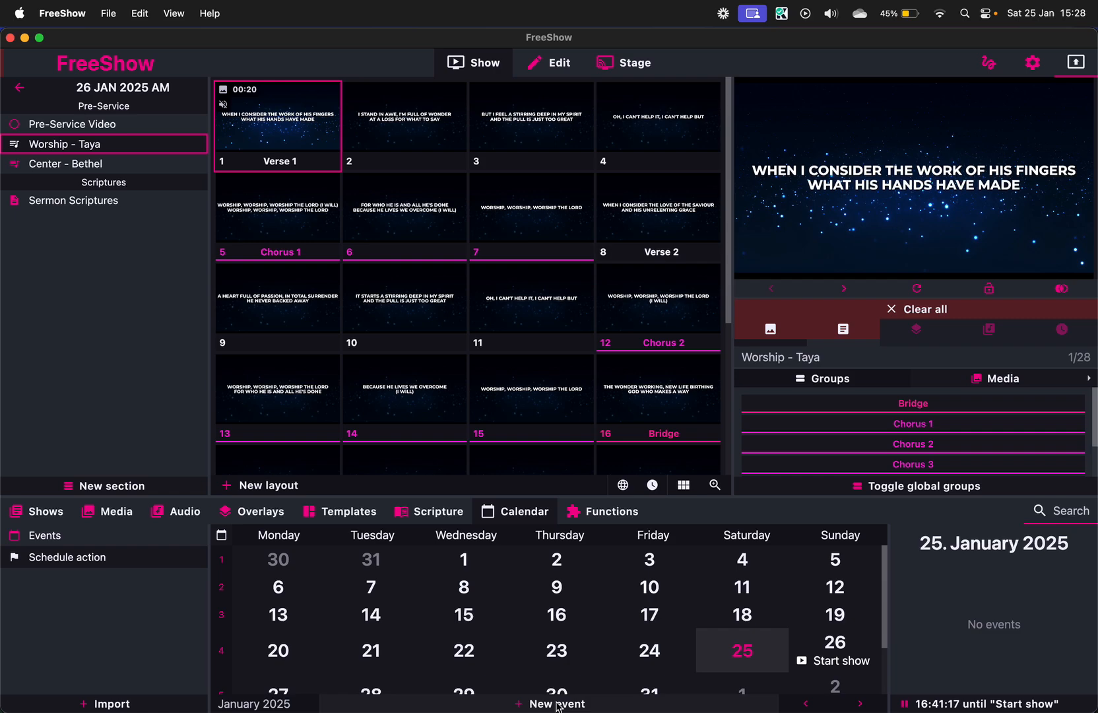
{"action": "left_click", "coordinate": [557, 703]}
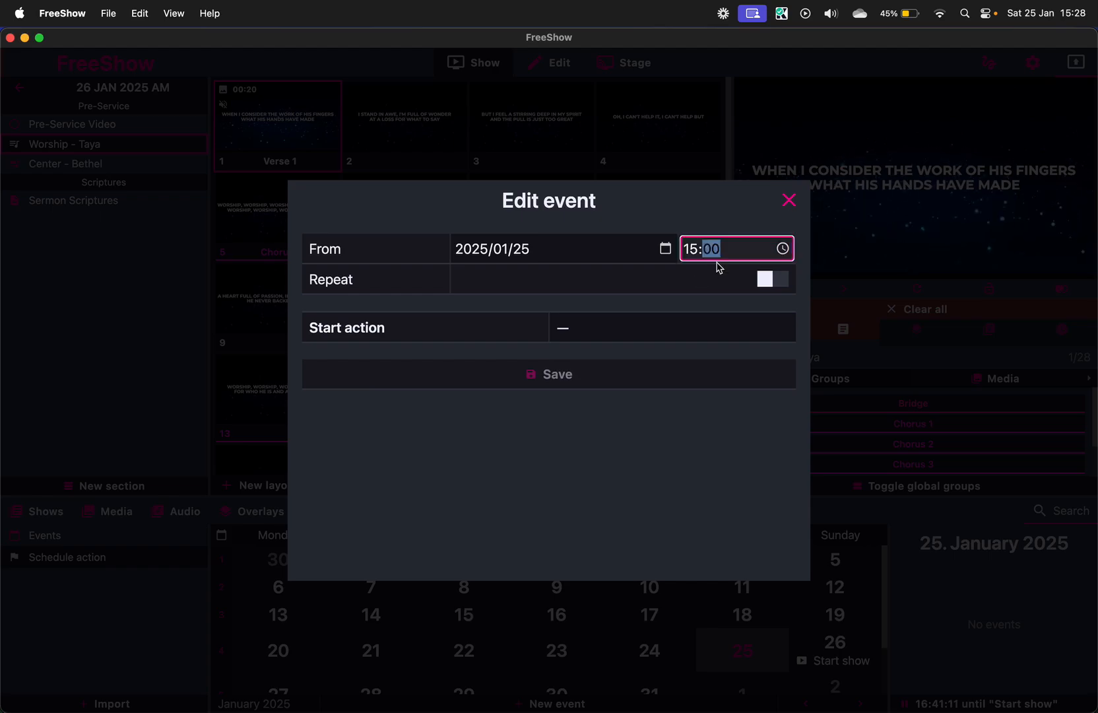
{"action": "type", "text": "30"}
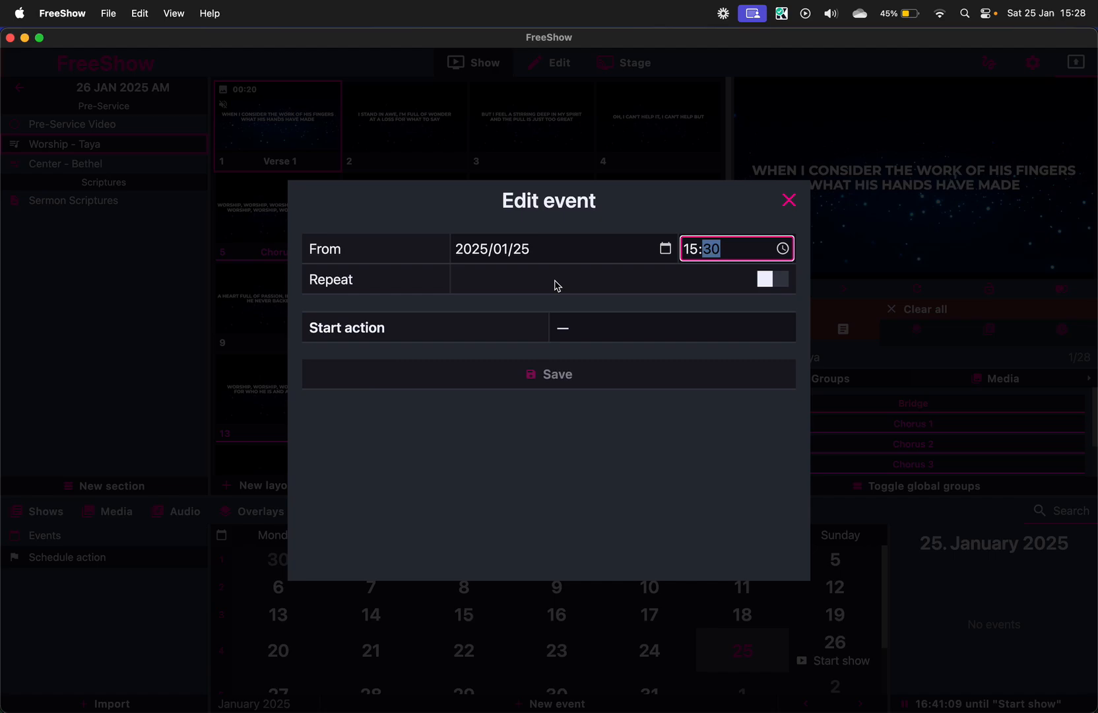
{"action": "left_click", "coordinate": [670, 327]}
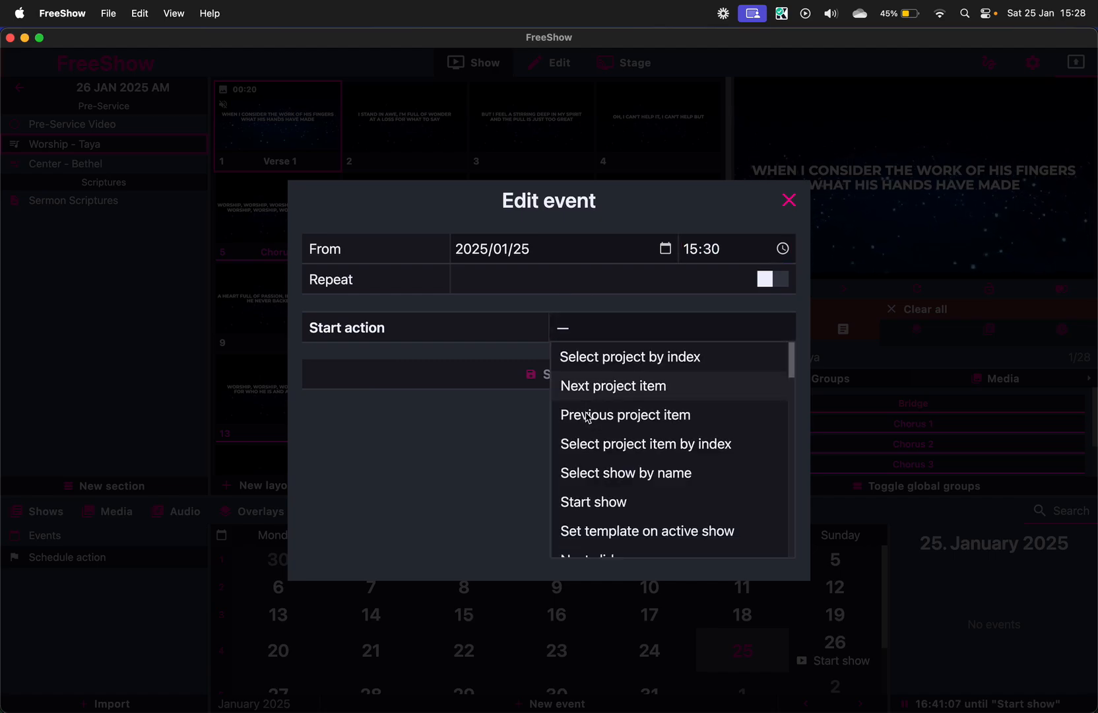
{"action": "left_click", "coordinate": [625, 472]}
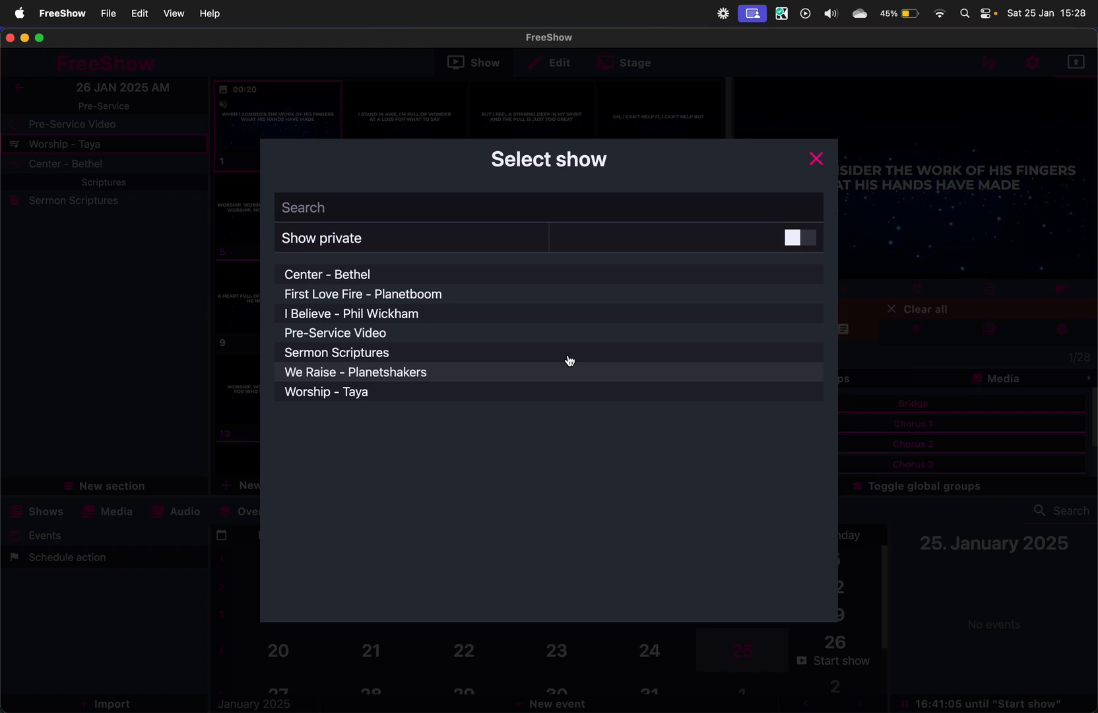
{"action": "left_click", "coordinate": [334, 332]}
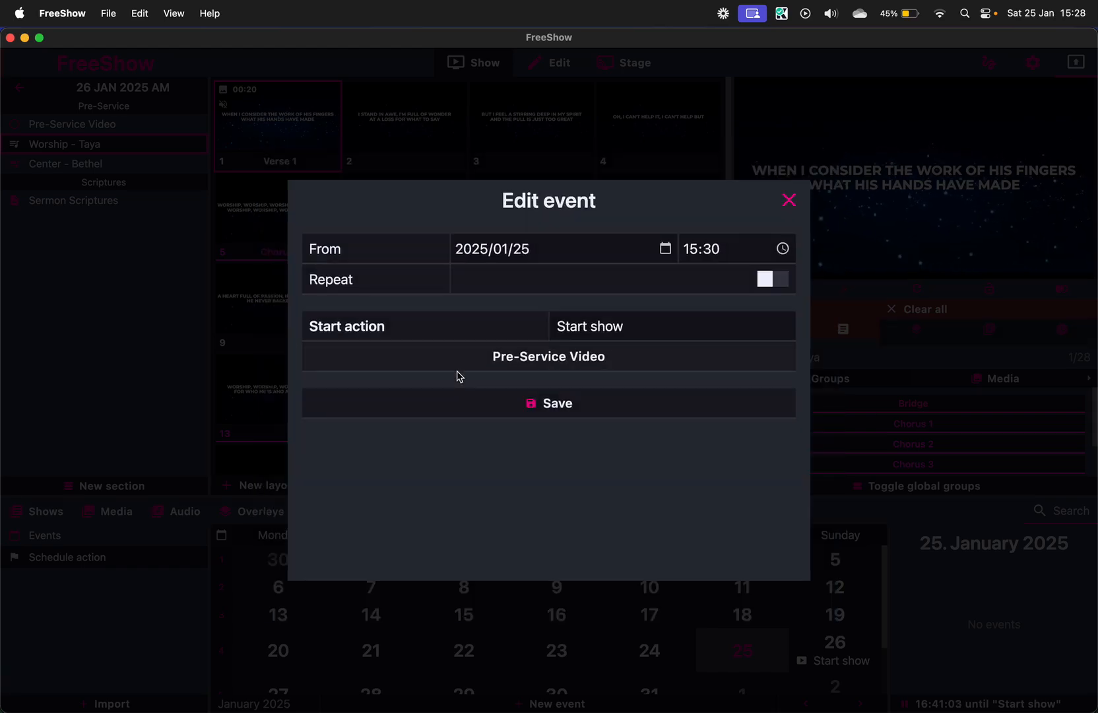
{"action": "left_click", "coordinate": [548, 403]}
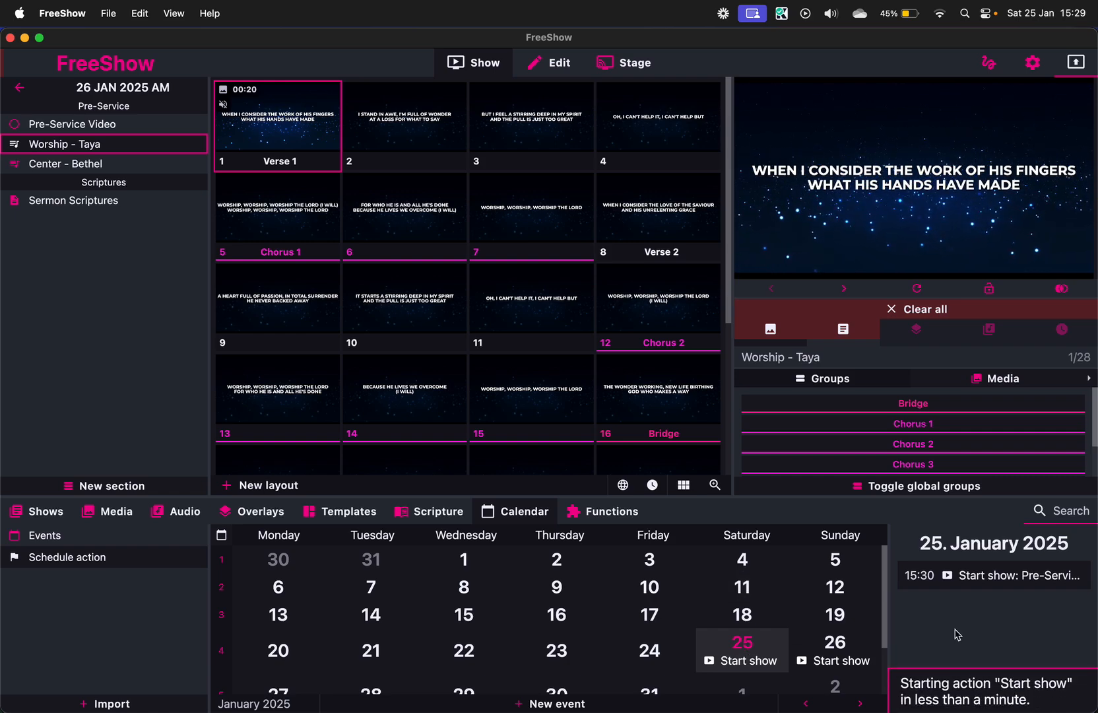
{"action": "mouse_move", "coordinate": [927, 630]}
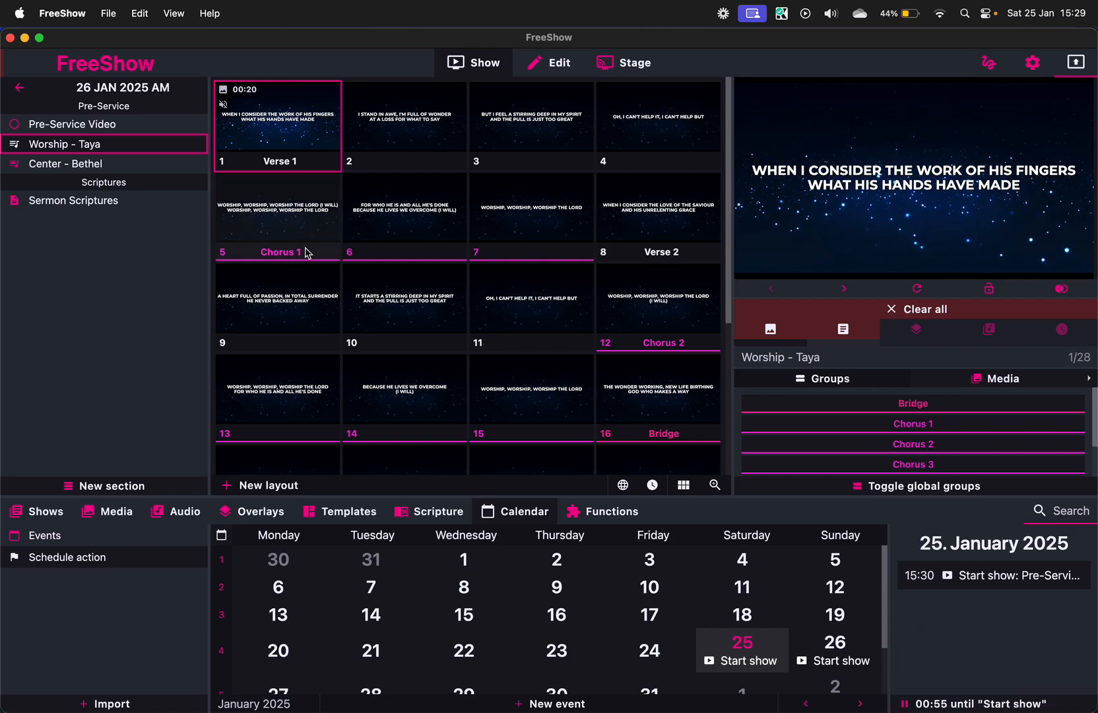
{"action": "mouse_move", "coordinate": [305, 252]}
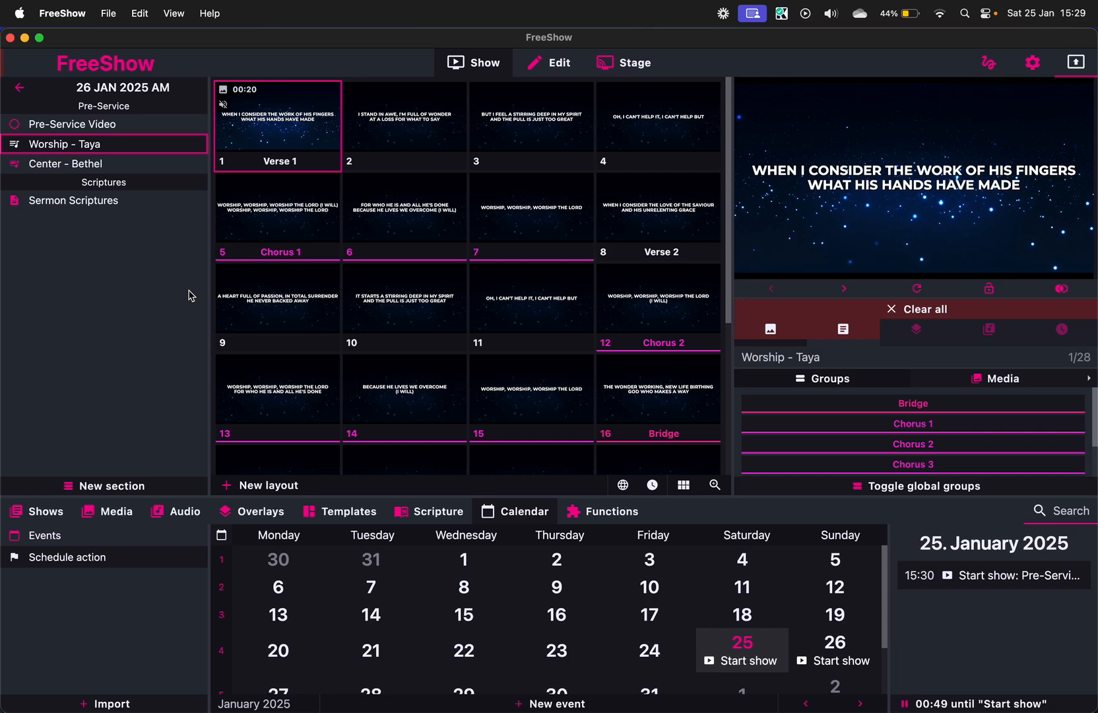
{"action": "left_click", "coordinate": [430, 510]}
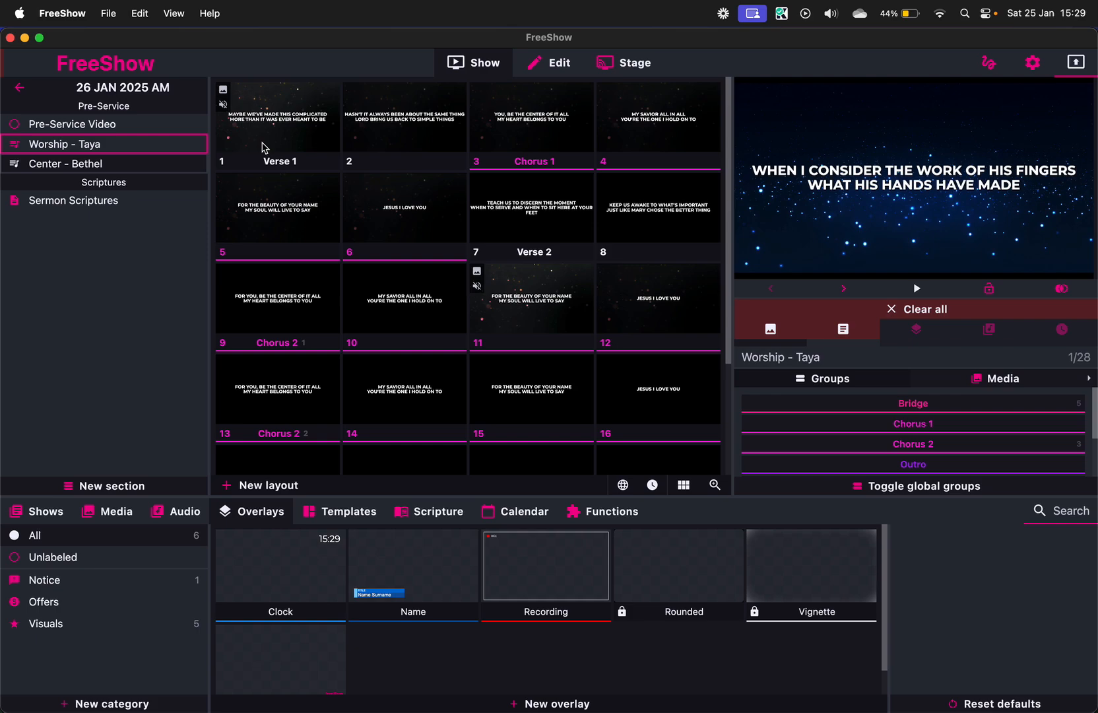
Open Center - Bethel, browse the Bible to Exodus chapter 2, and clear the background video
{"action": "left_click", "coordinate": [66, 163]}
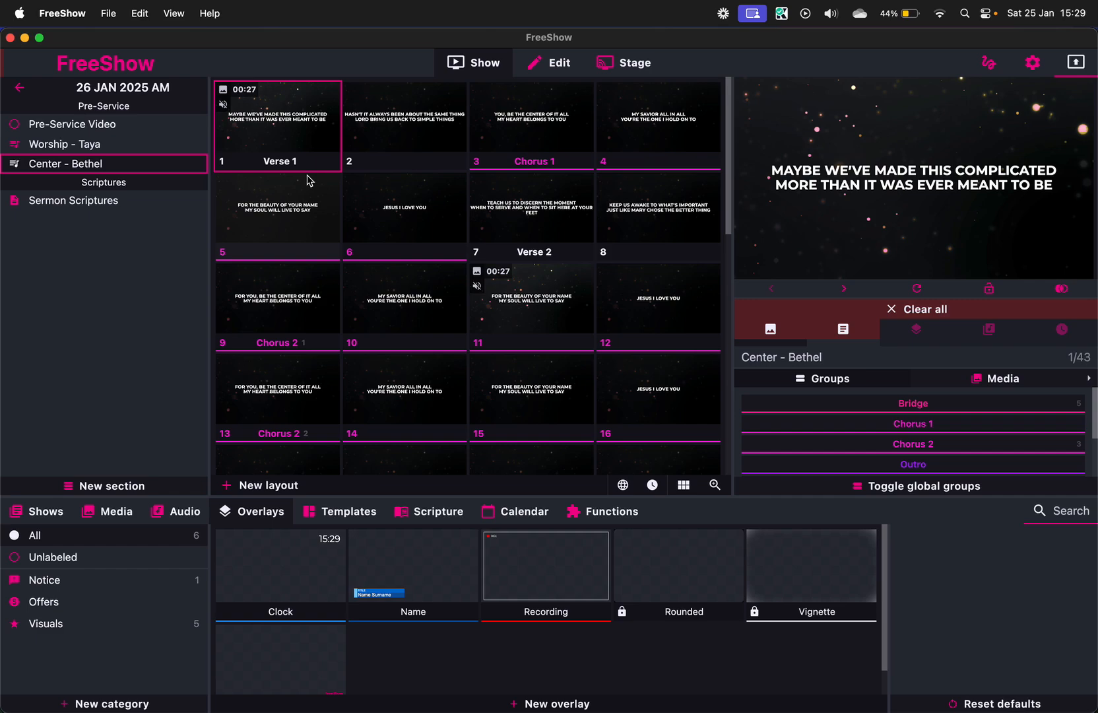
{"action": "mouse_move", "coordinate": [355, 480]}
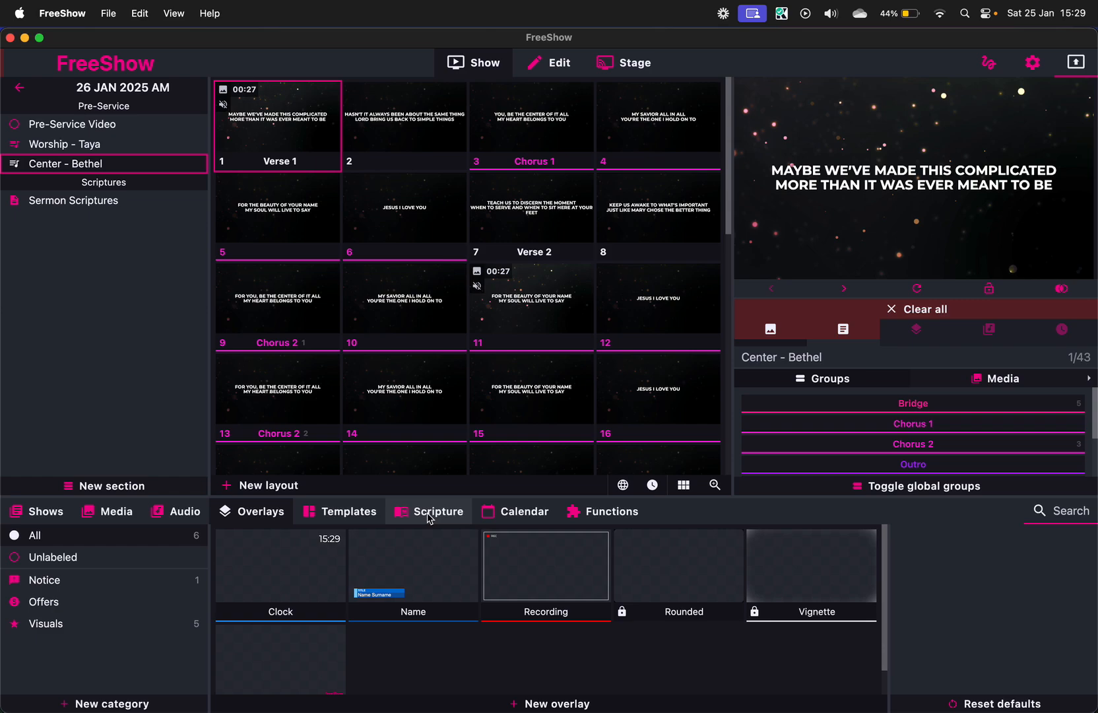
{"action": "left_click", "coordinate": [438, 511]}
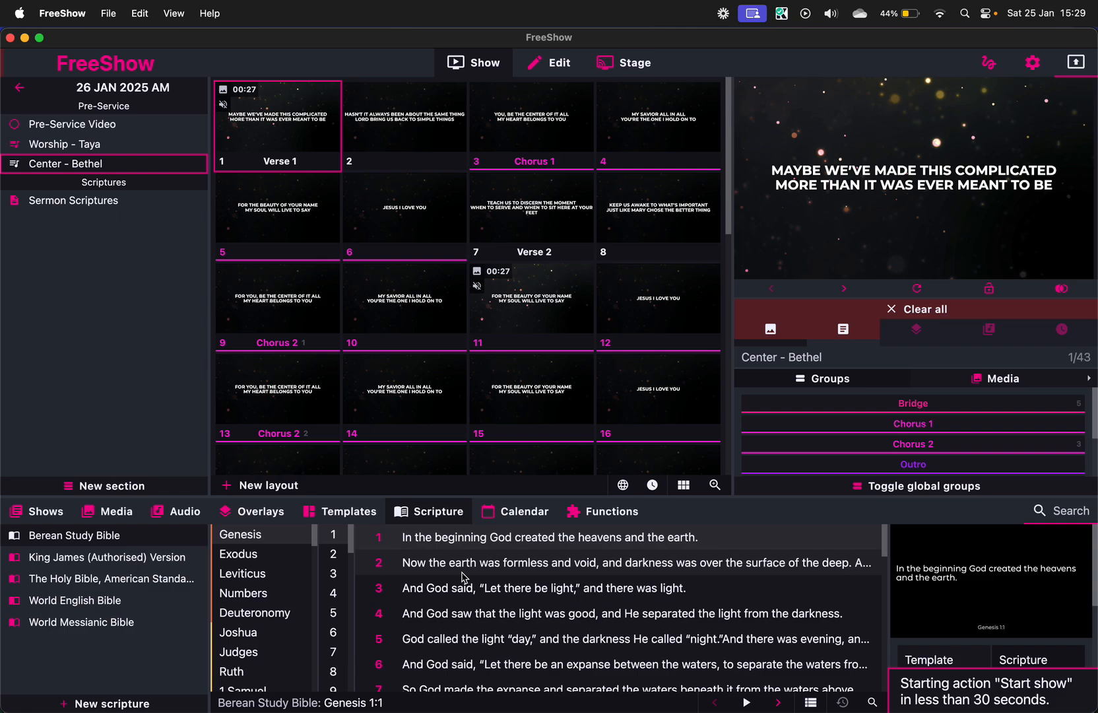
{"action": "left_click", "coordinate": [238, 553]}
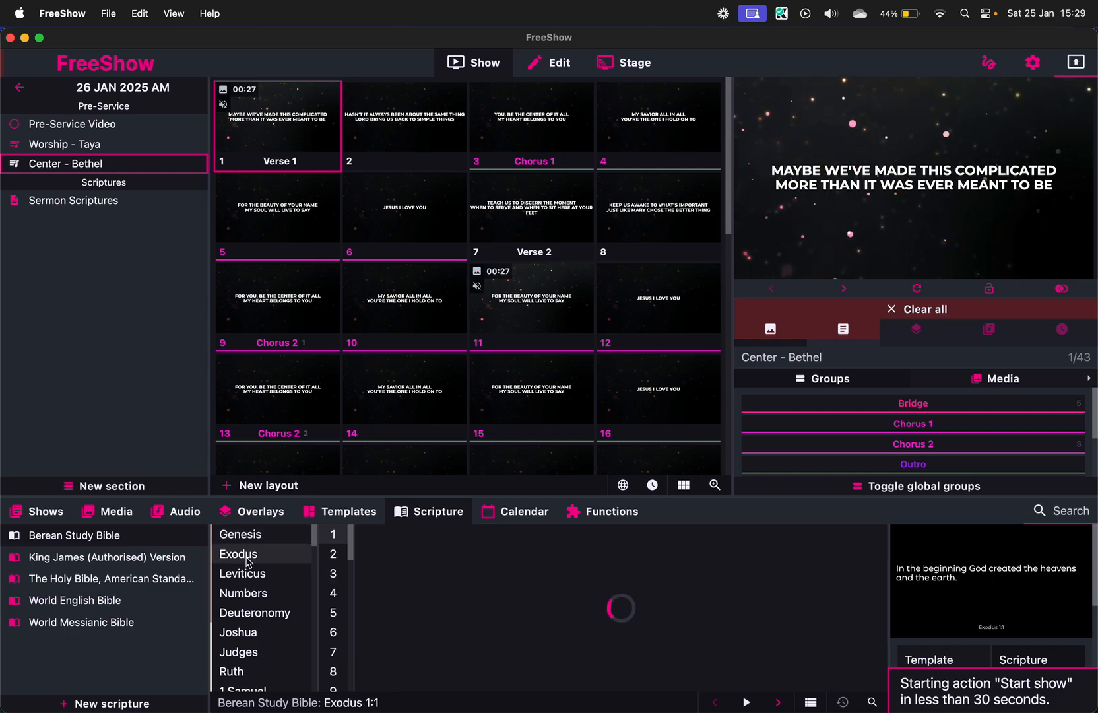
{"action": "left_click", "coordinate": [333, 553]}
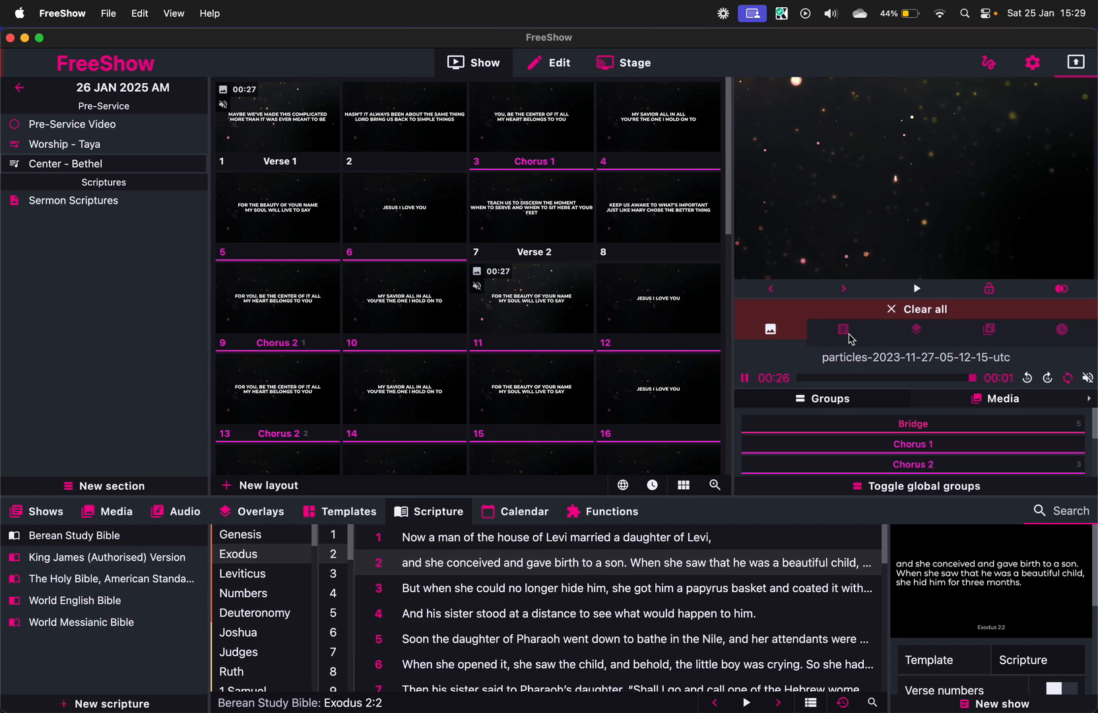
{"action": "left_click", "coordinate": [770, 330]}
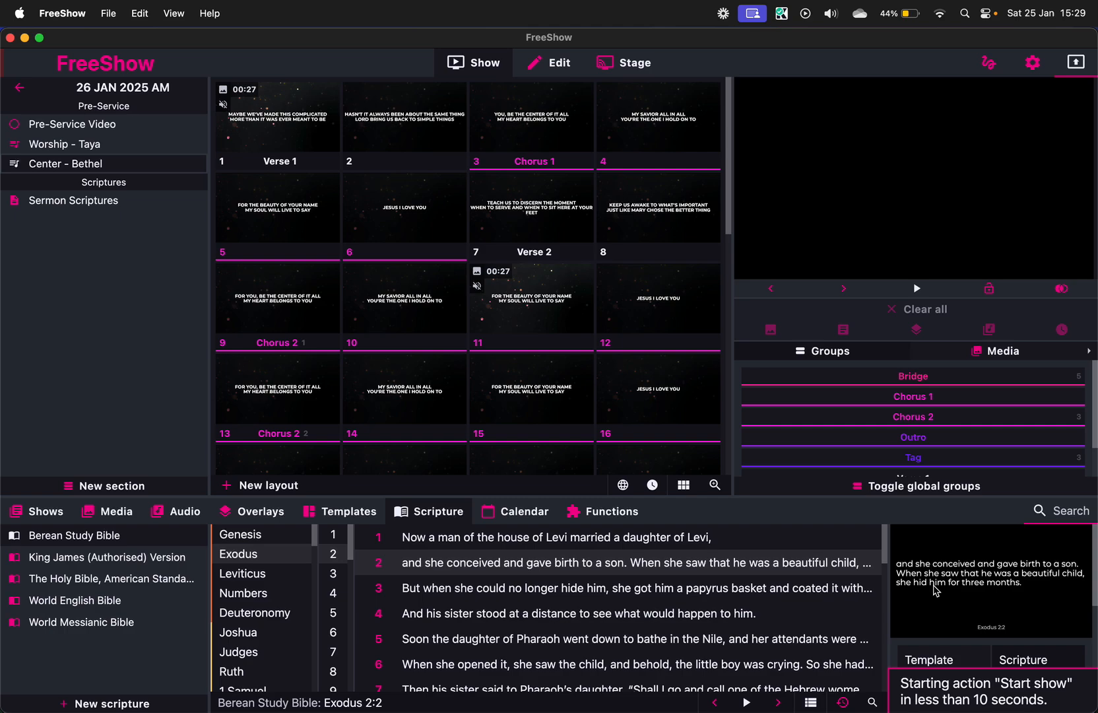
{"action": "mouse_move", "coordinate": [827, 317]}
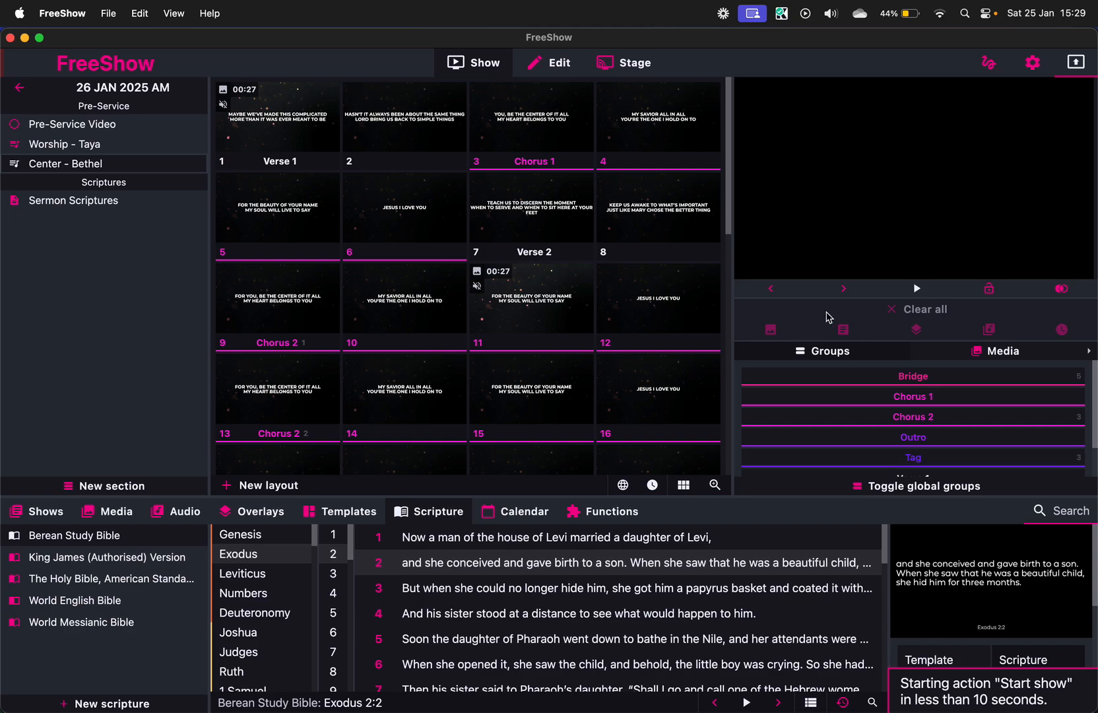
{"action": "mouse_move", "coordinate": [843, 289]}
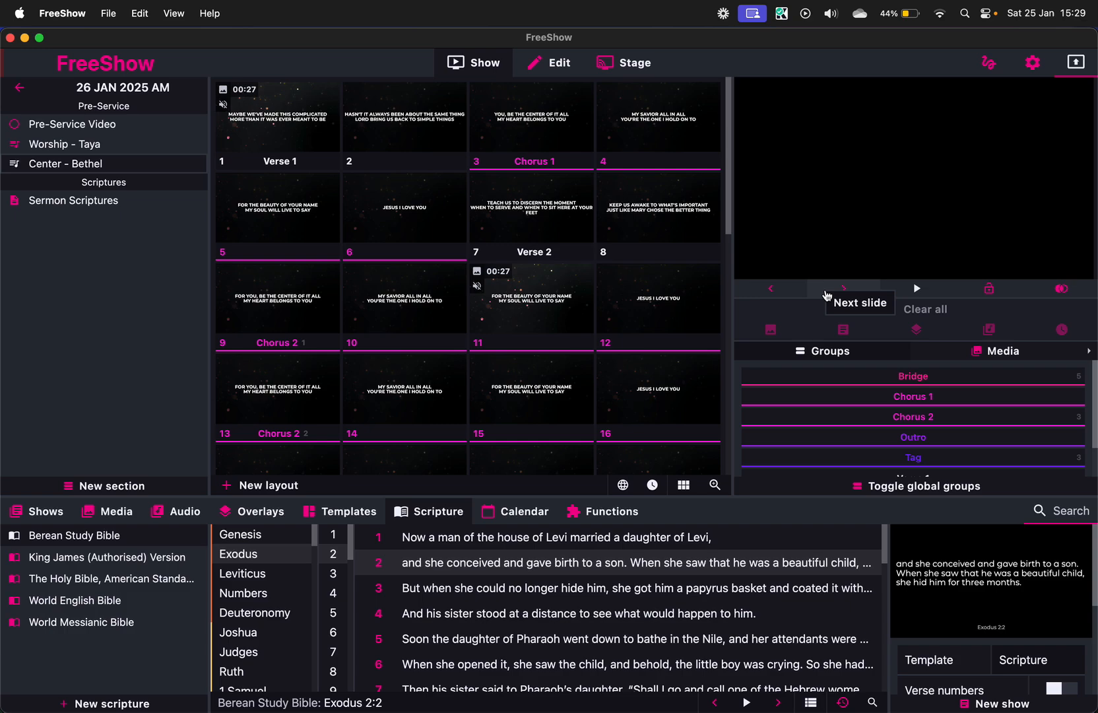
{"action": "mouse_move", "coordinate": [782, 338]}
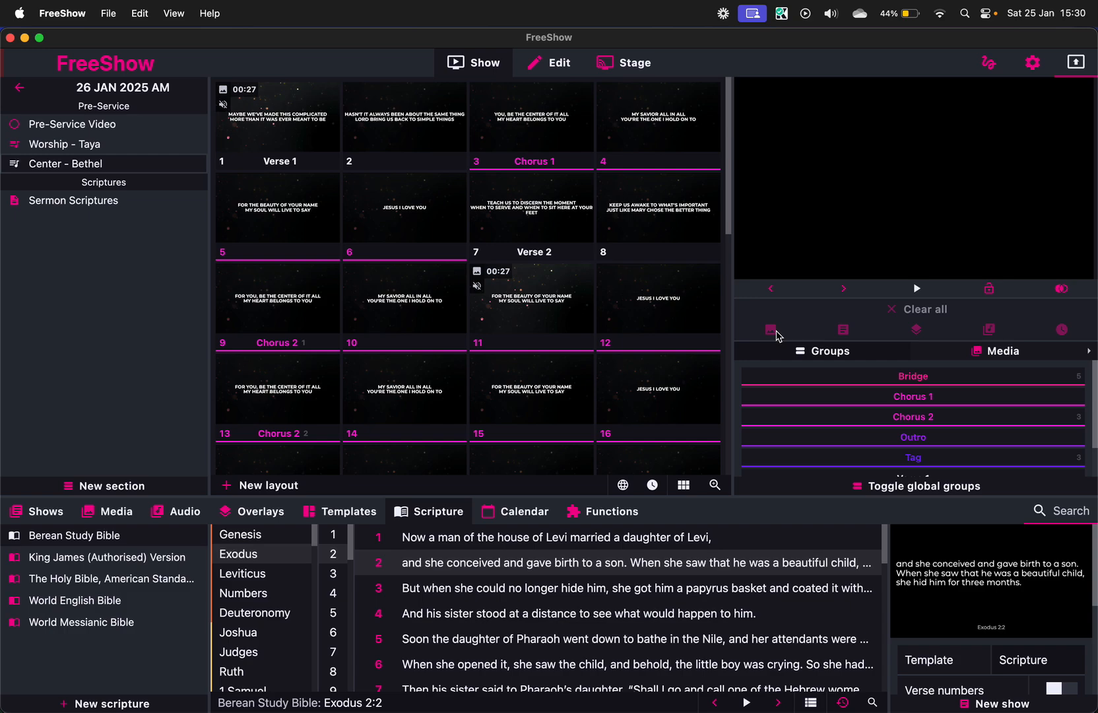
Clear the remaining live output and list all seven saved shows in the library
{"action": "left_click", "coordinate": [72, 124]}
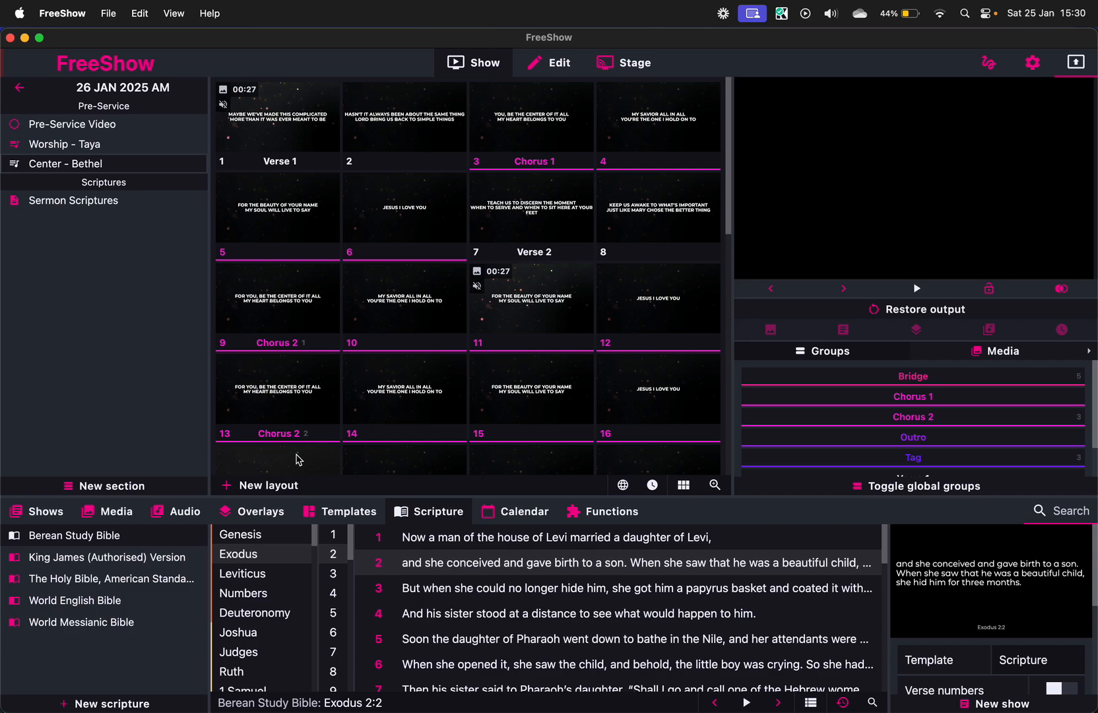
{"action": "mouse_move", "coordinate": [180, 474]}
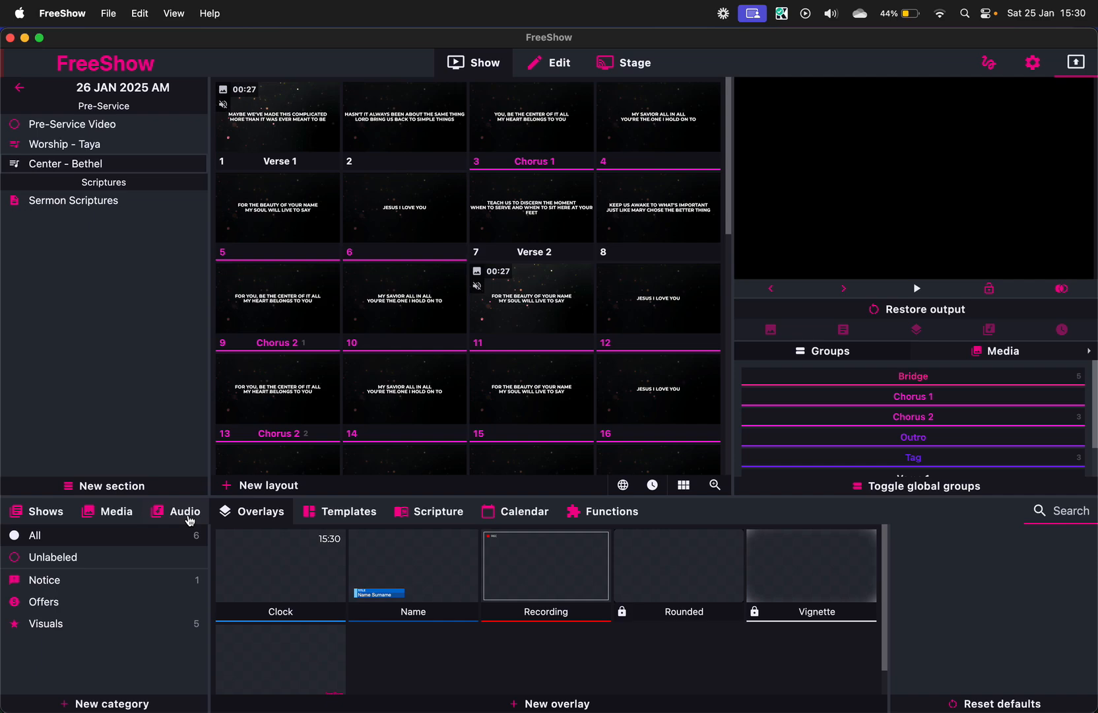
{"action": "left_click", "coordinate": [107, 511]}
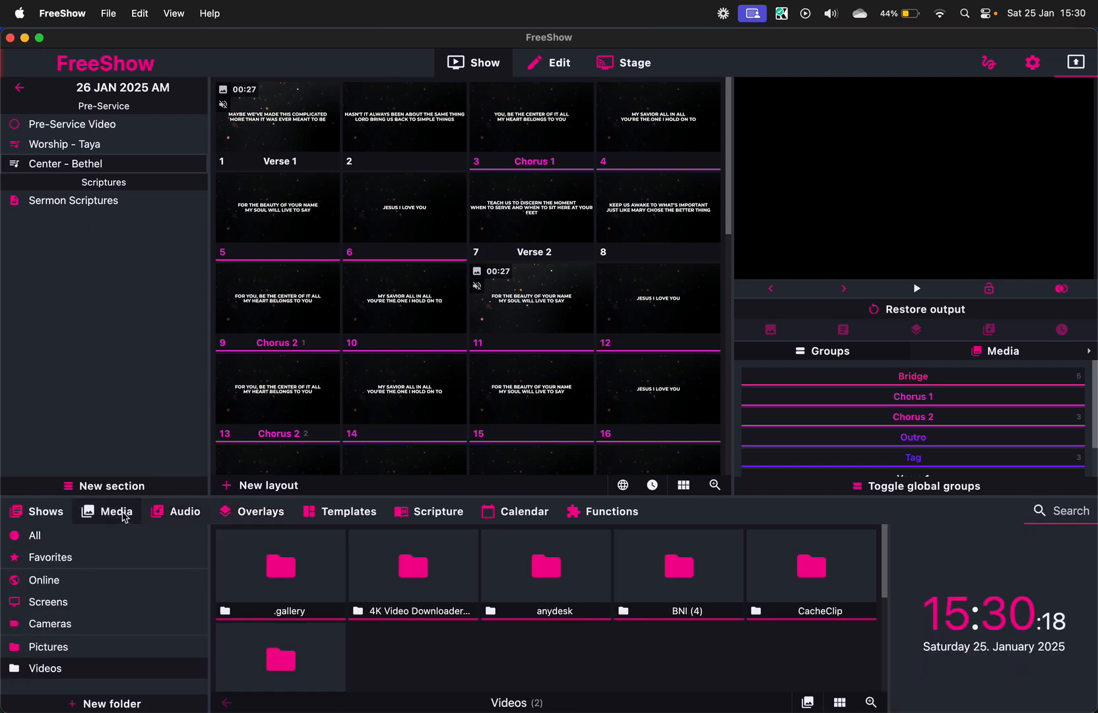
{"action": "left_click", "coordinate": [44, 511]}
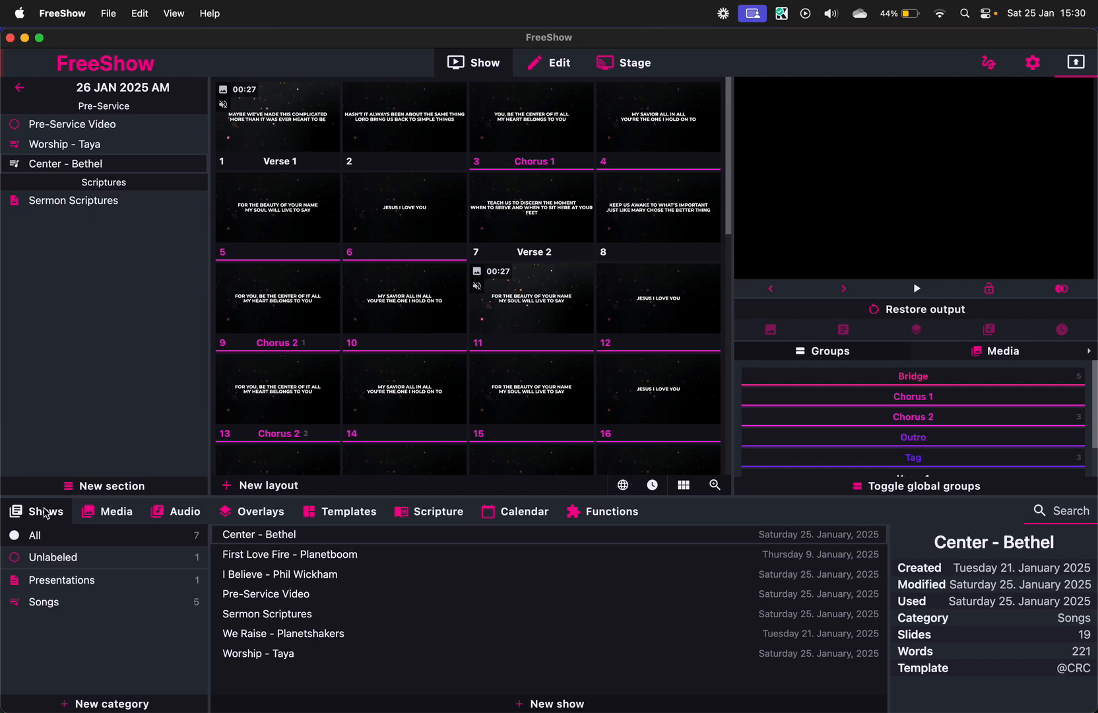